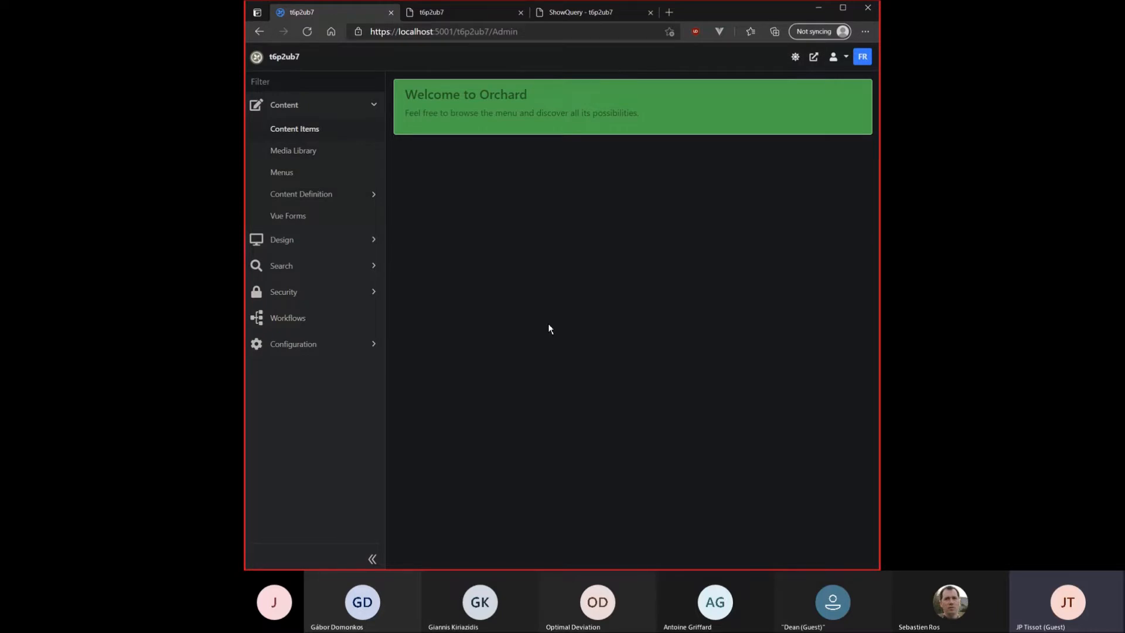
{"action": "mouse_move", "coordinate": [540, 310]}
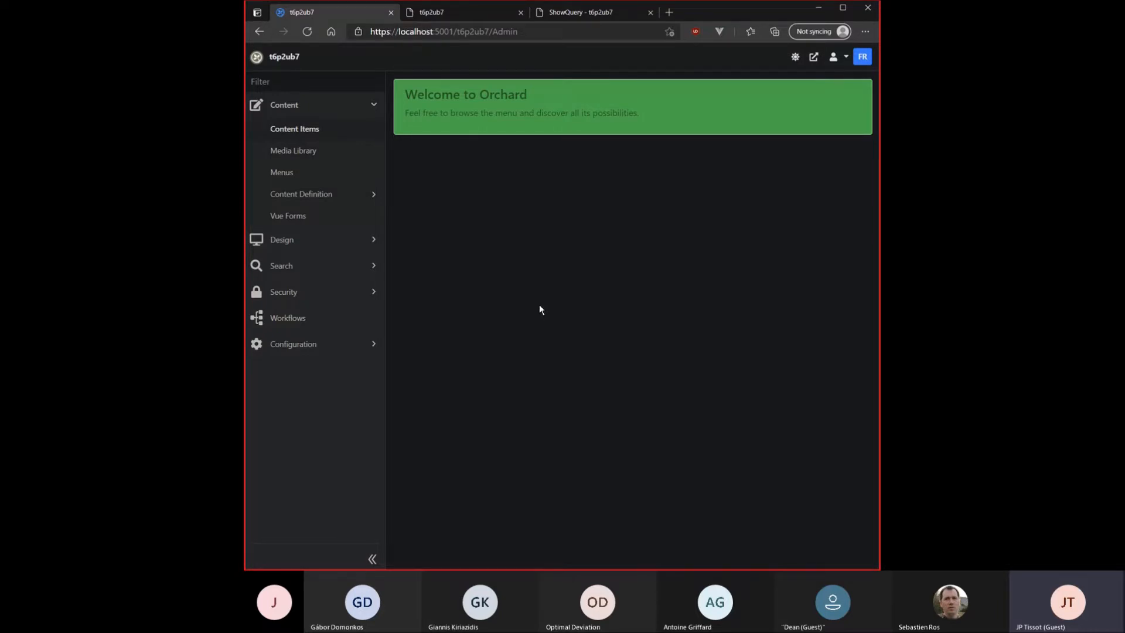
{"action": "mouse_move", "coordinate": [529, 310]}
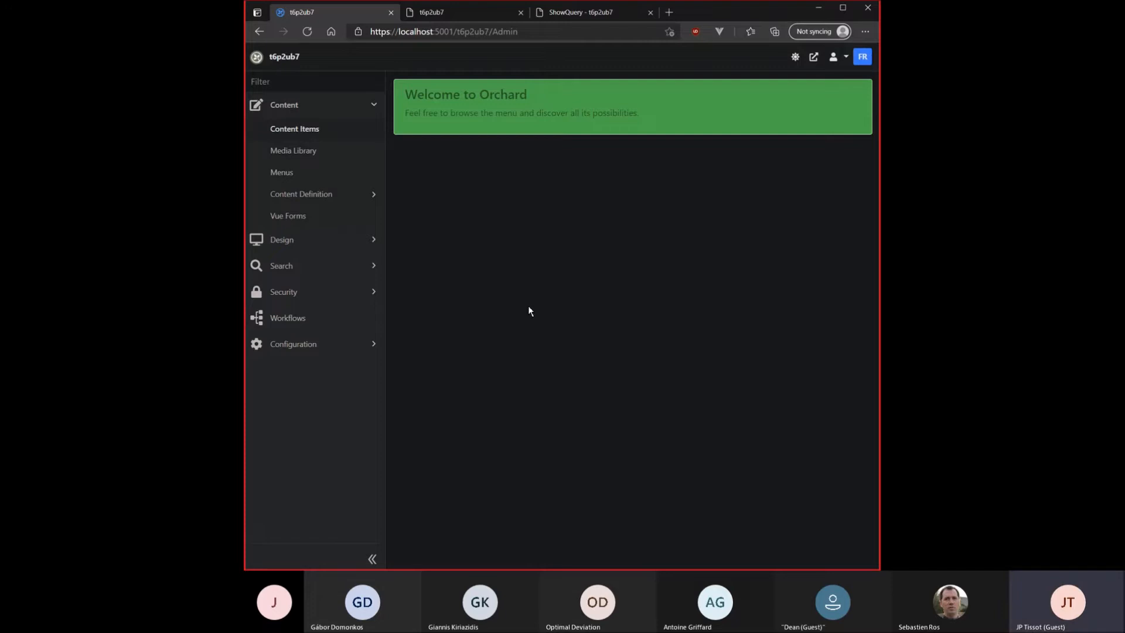
{"action": "mouse_move", "coordinate": [527, 345]}
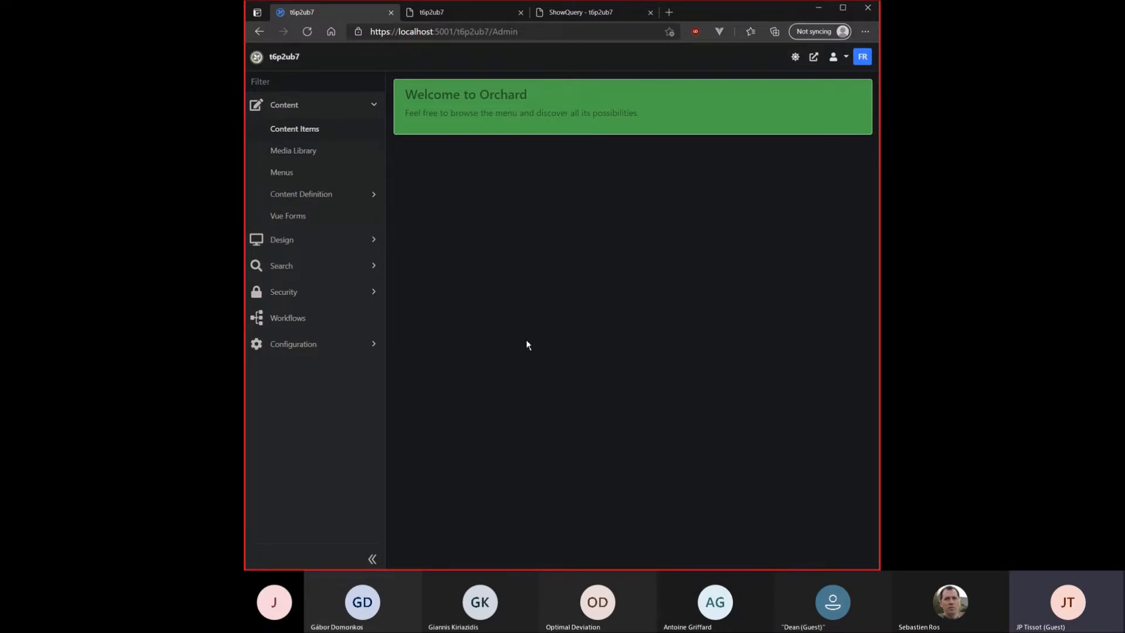
{"action": "mouse_move", "coordinate": [542, 248]}
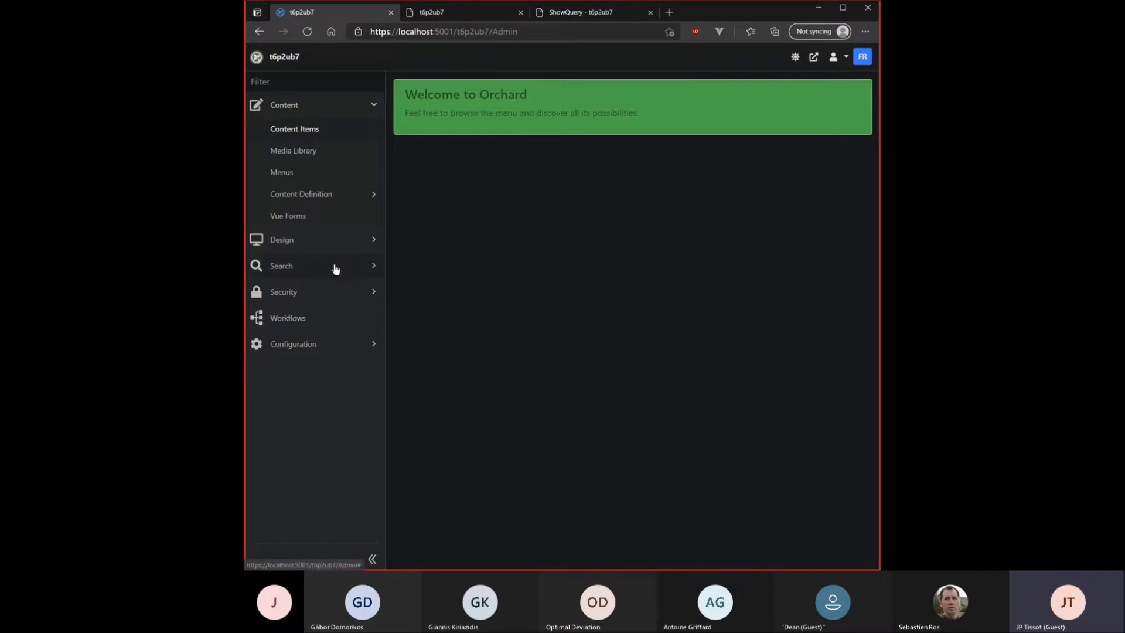
Expand Search and Queries in the admin sidebar to reveal the query options
{"action": "left_click", "coordinate": [281, 267]}
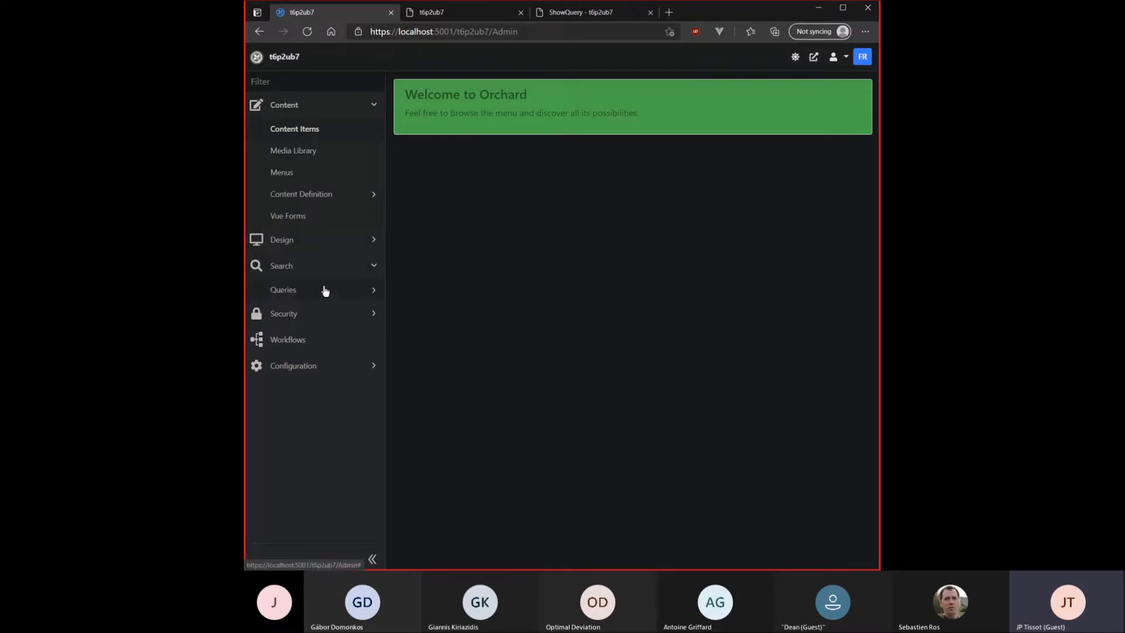
{"action": "left_click", "coordinate": [282, 290]}
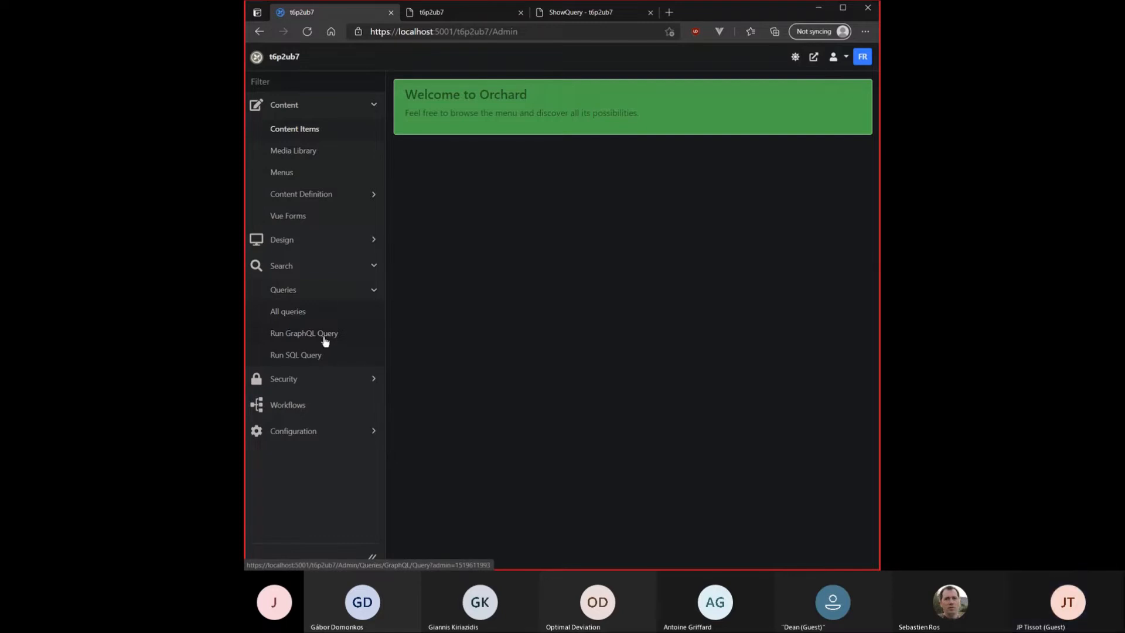
{"action": "mouse_move", "coordinate": [304, 359]}
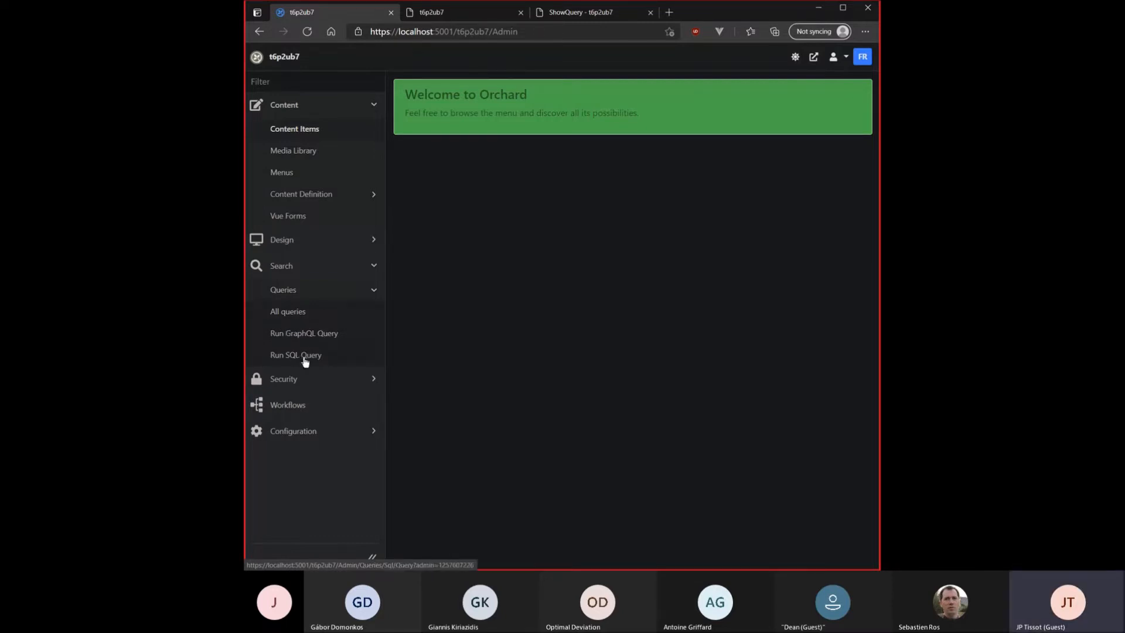
{"action": "mouse_move", "coordinate": [299, 367]}
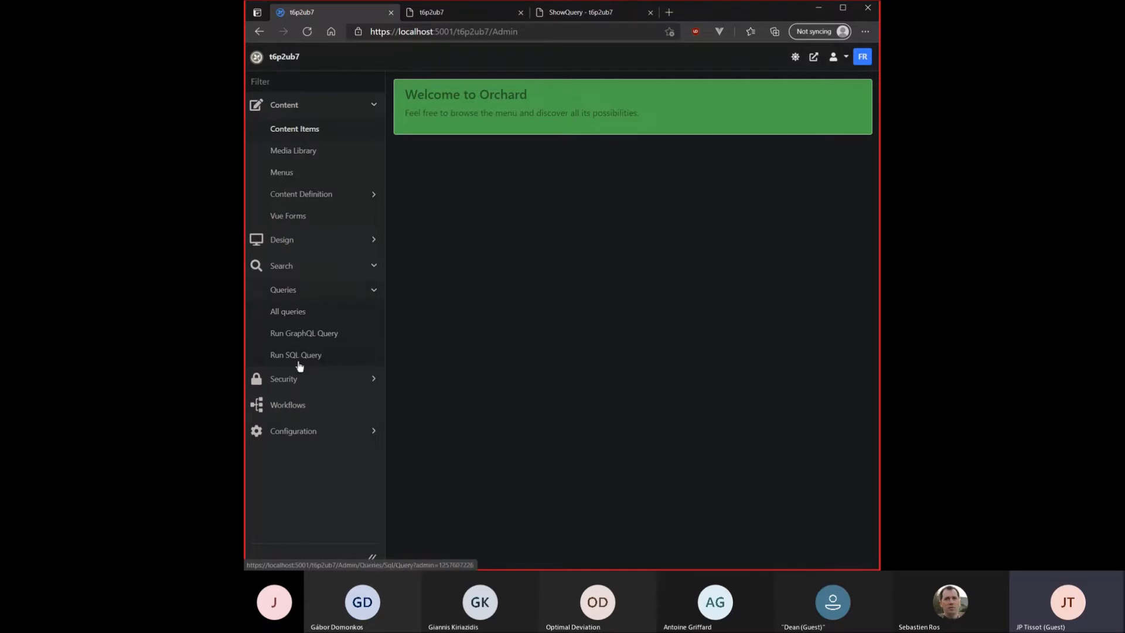
{"action": "mouse_move", "coordinate": [552, 332]}
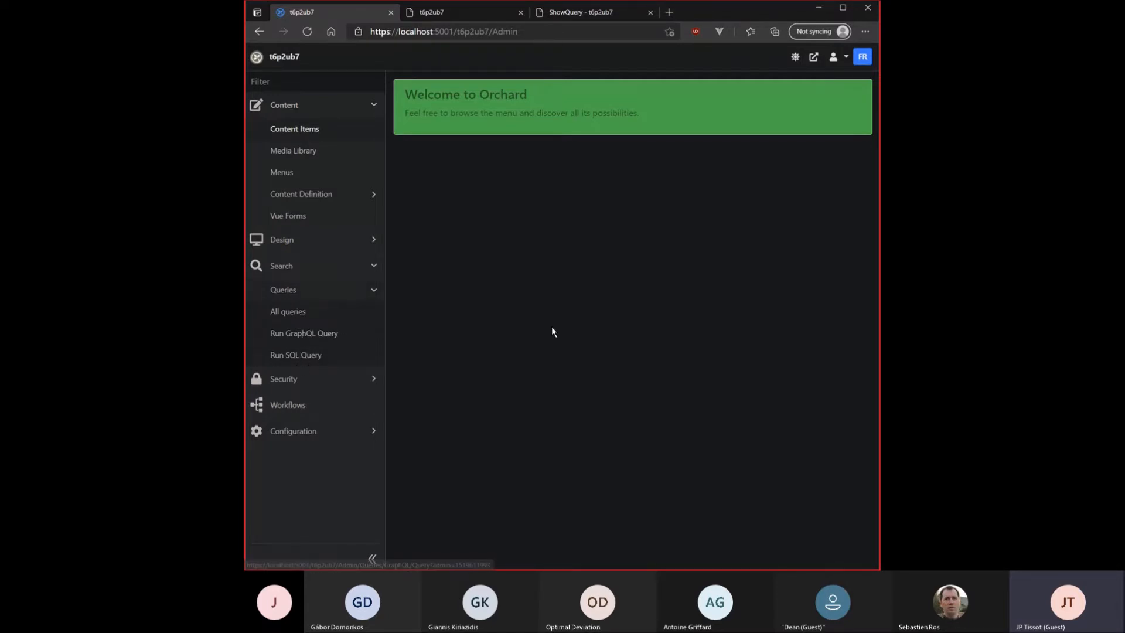
{"action": "mouse_move", "coordinate": [304, 333]}
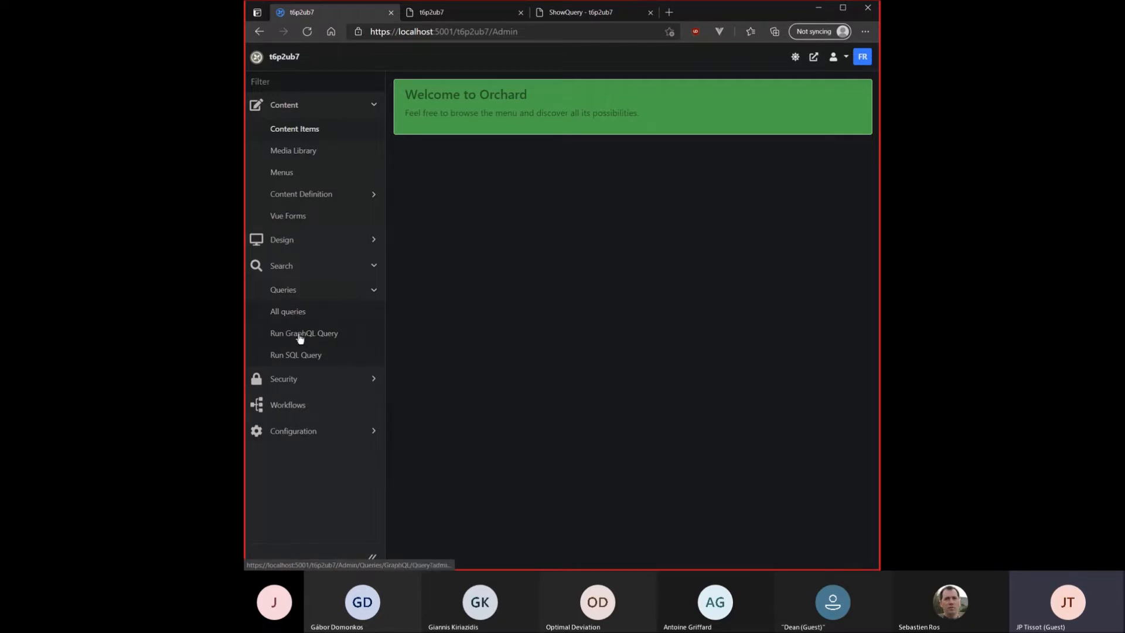
Go to Run GraphQL Query and launch the GraphiQL explorer from the Template link
{"action": "left_click", "coordinate": [304, 333]}
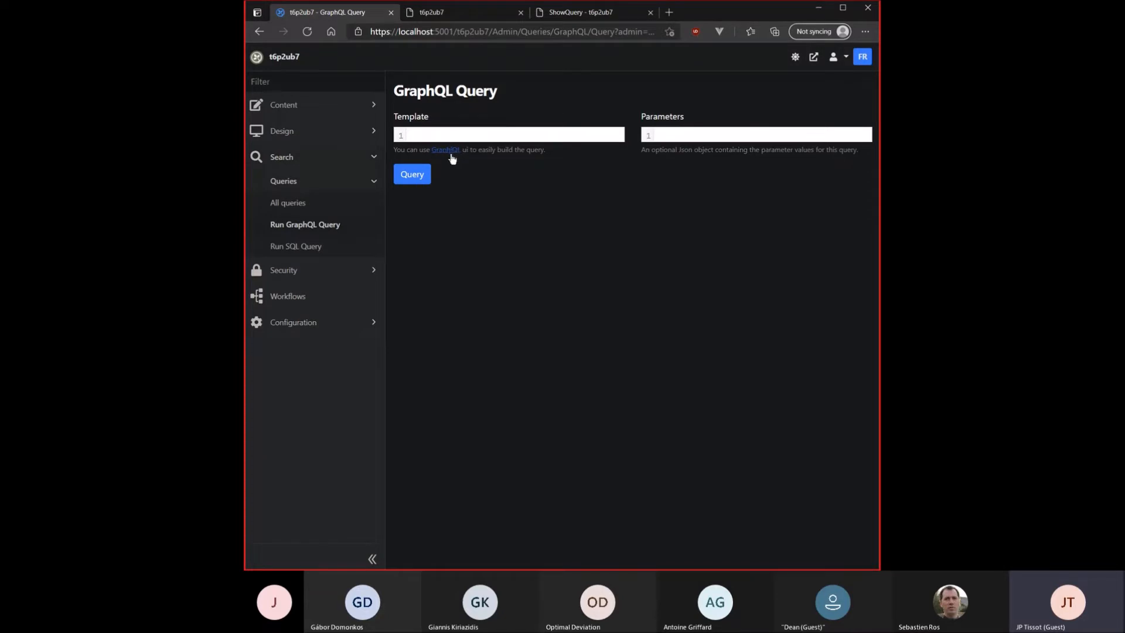
{"action": "mouse_move", "coordinate": [542, 223]}
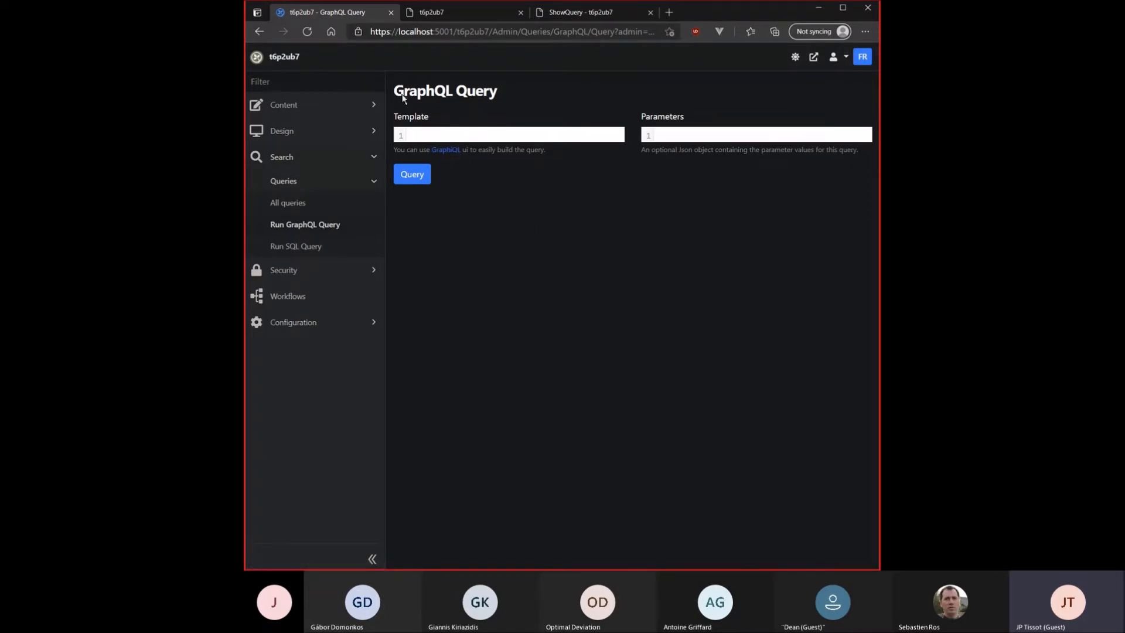
{"action": "mouse_move", "coordinate": [458, 155]}
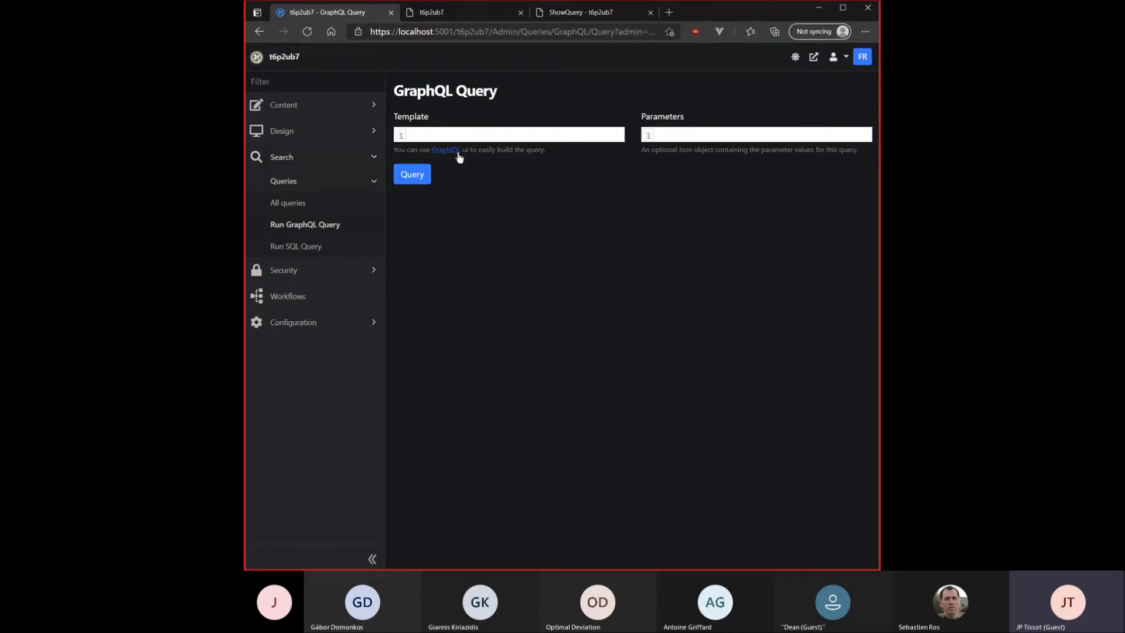
{"action": "mouse_move", "coordinate": [445, 152]}
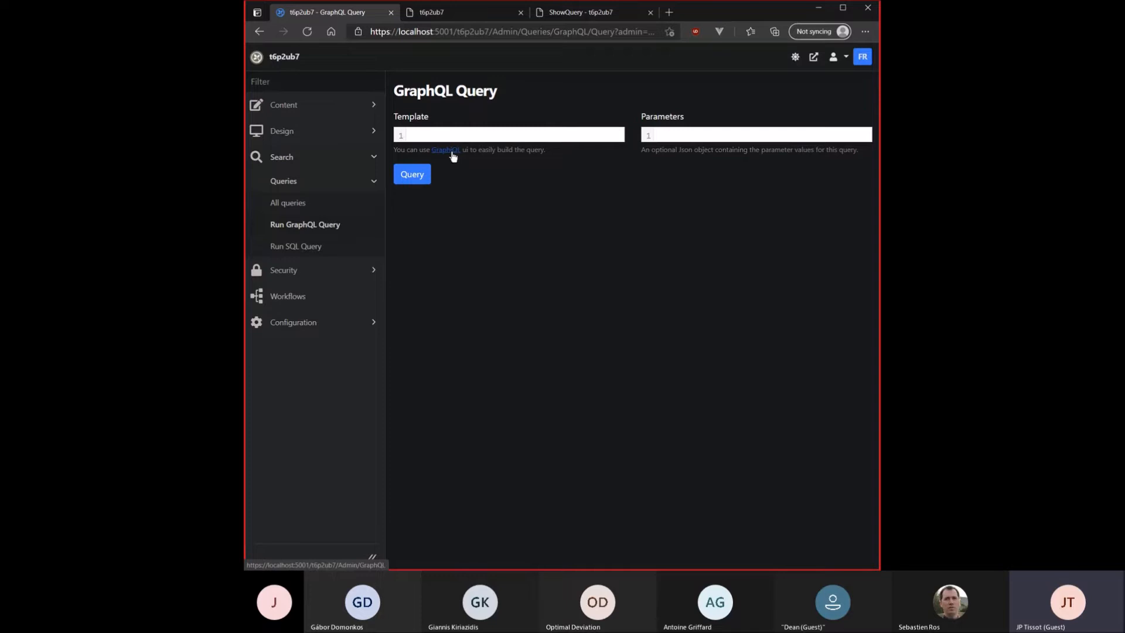
{"action": "left_click", "coordinate": [446, 149]}
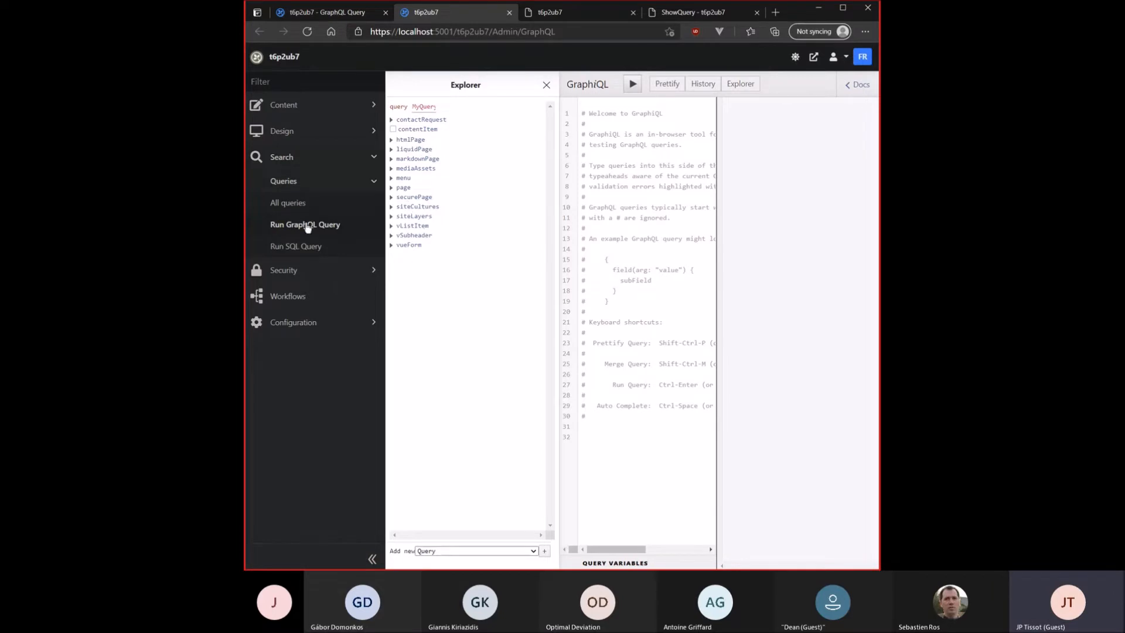
Run the saved AllContactRequests query in GraphiQL to return the contact requests
{"action": "left_click", "coordinate": [288, 203]}
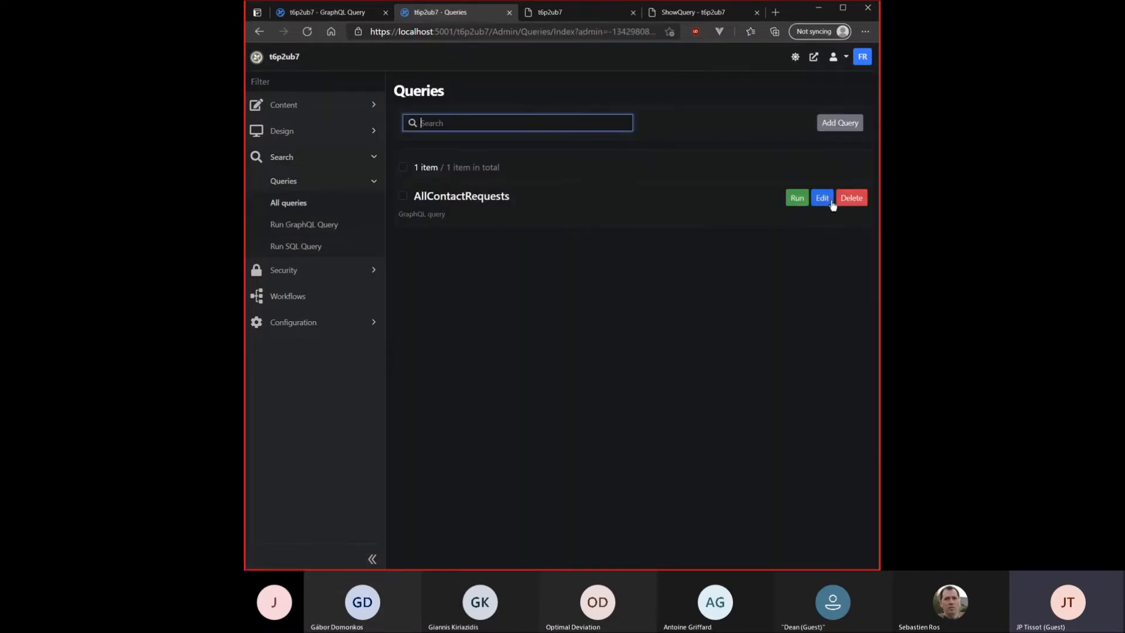
{"action": "left_click", "coordinate": [822, 197]}
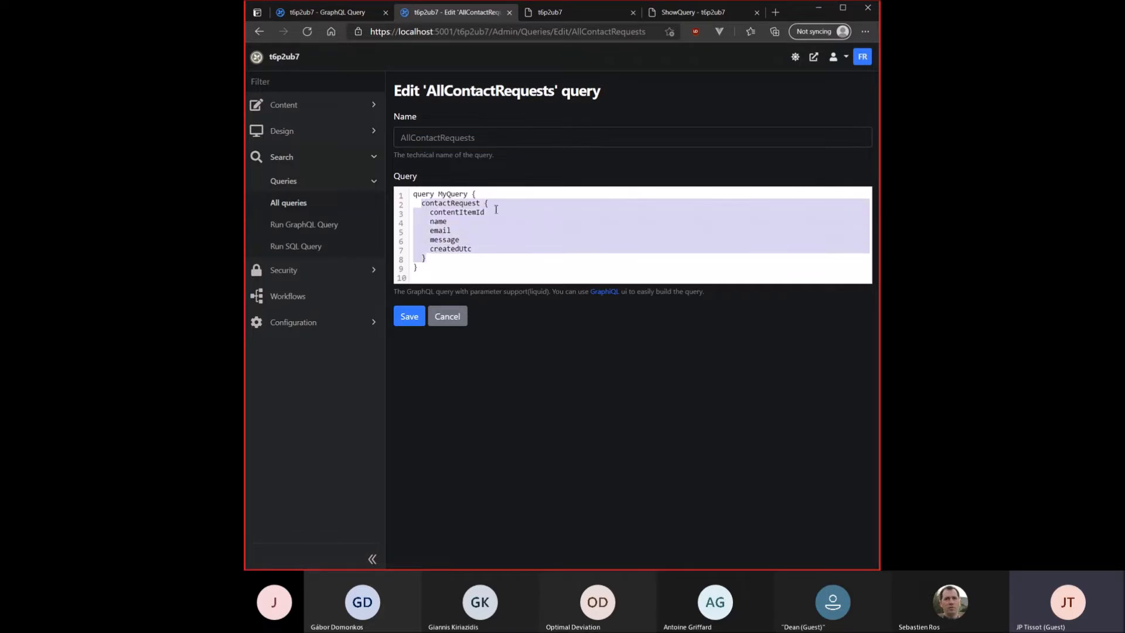
{"action": "left_click", "coordinate": [449, 225]}
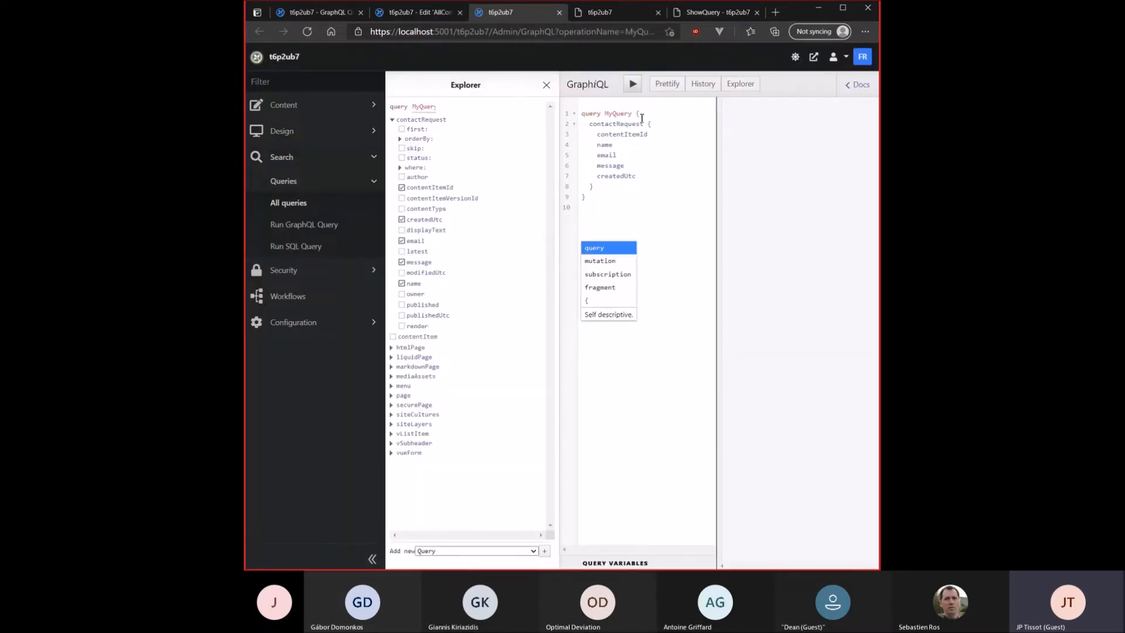
{"action": "left_click", "coordinate": [632, 83]}
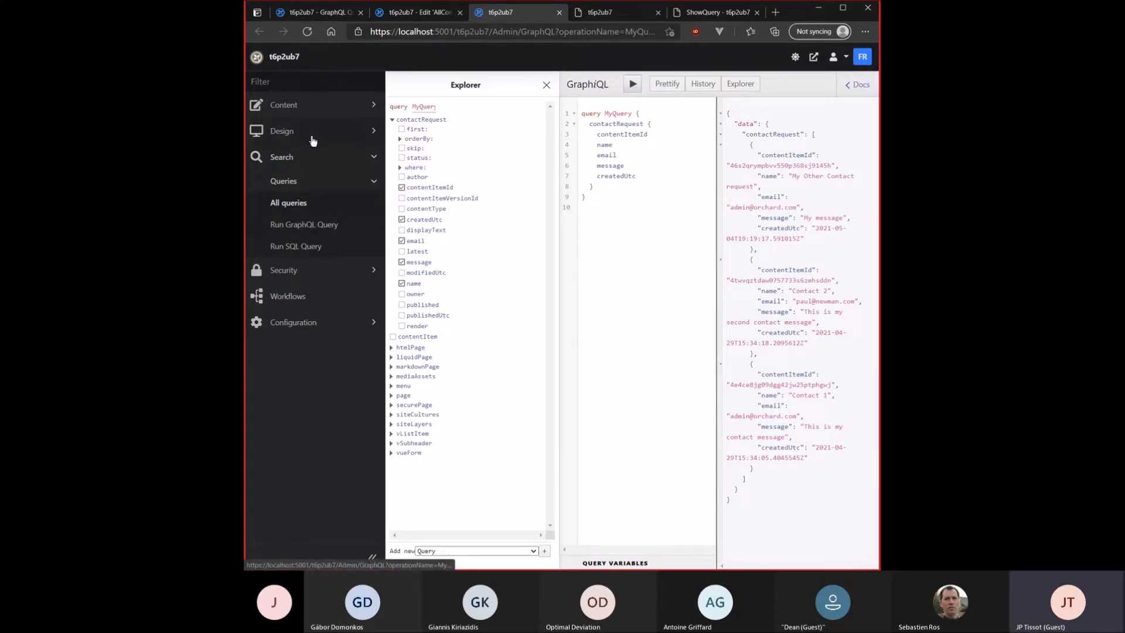
Switch to the ShowQuery Liquid page editor that uses the query
{"action": "left_click", "coordinate": [284, 105]}
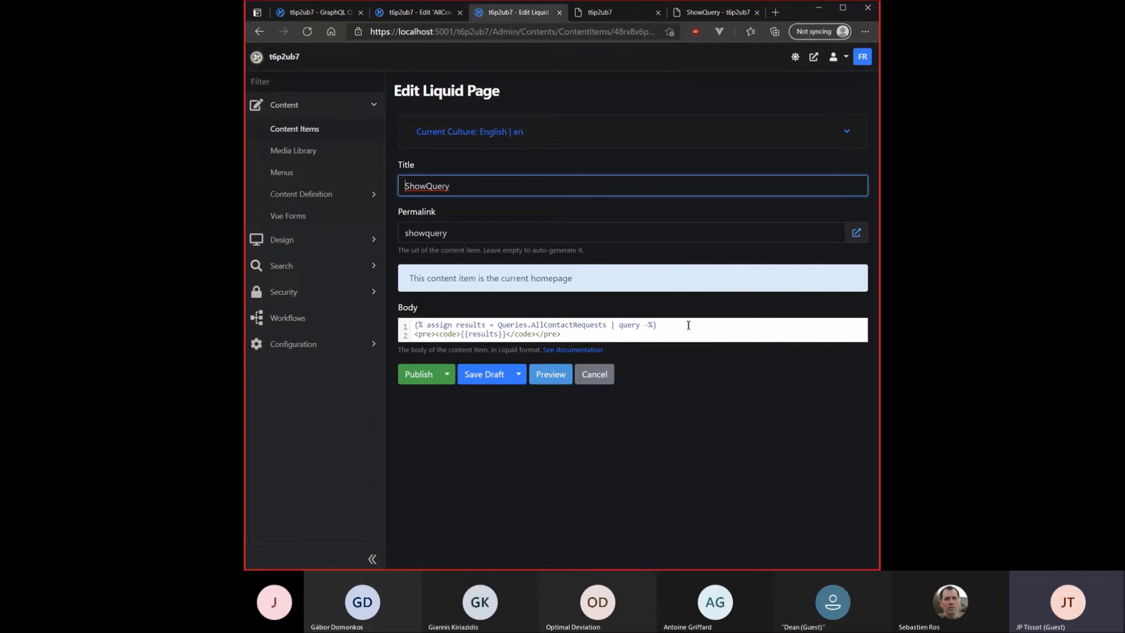
Review the ShowQuery body's query assignment line, then go to the empty Run GraphQL Query page
{"action": "left_click", "coordinate": [440, 335]}
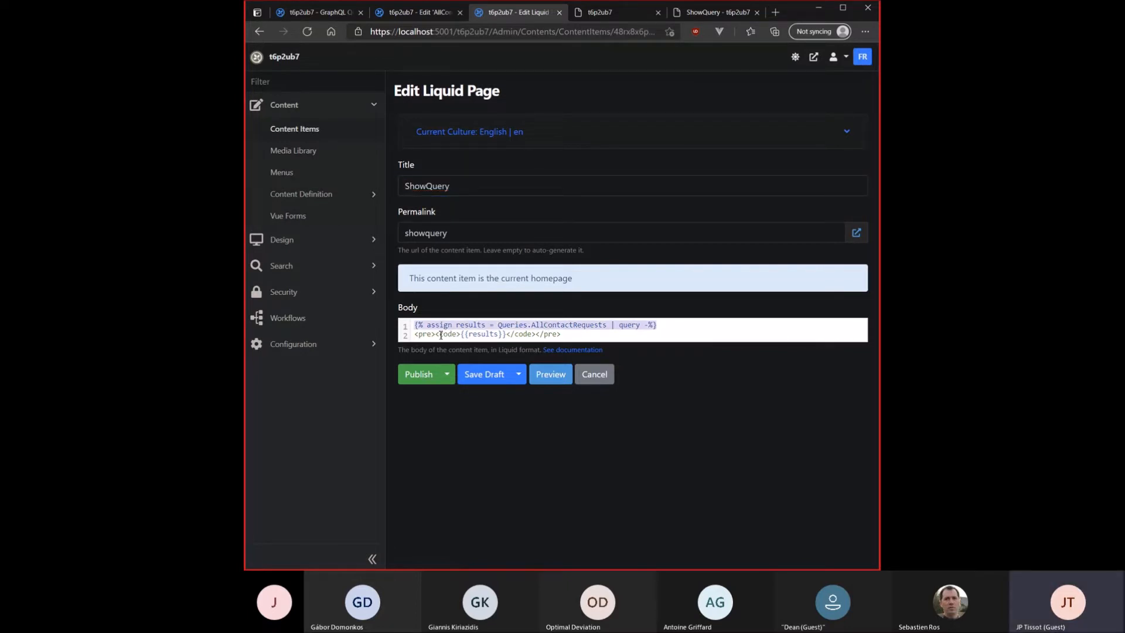
{"action": "mouse_move", "coordinate": [310, 212]}
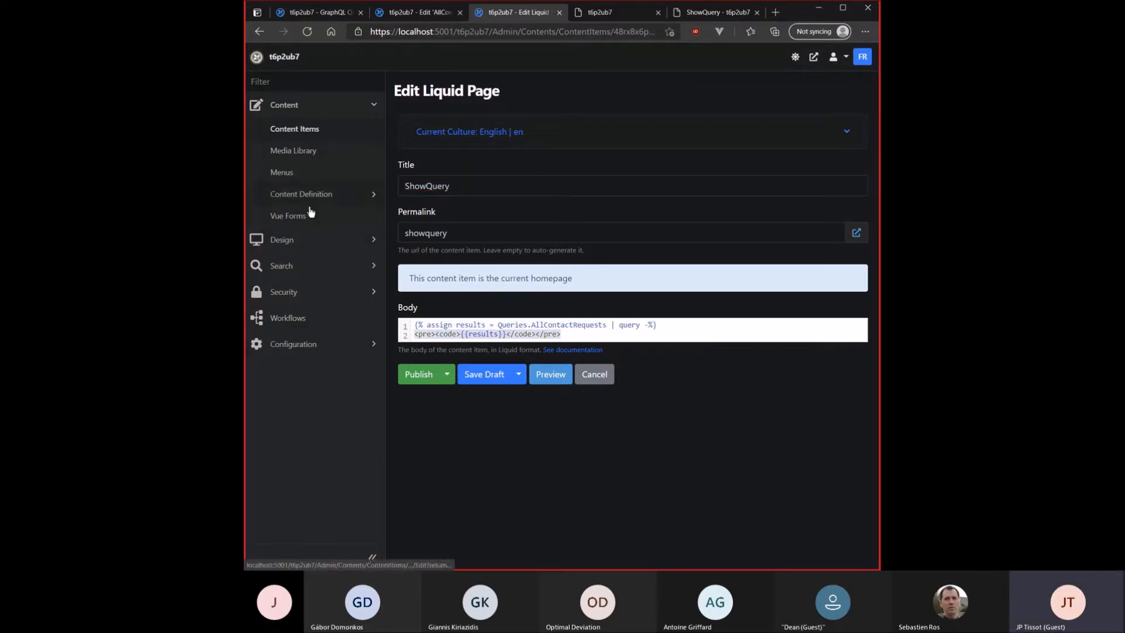
{"action": "left_click", "coordinate": [282, 292]}
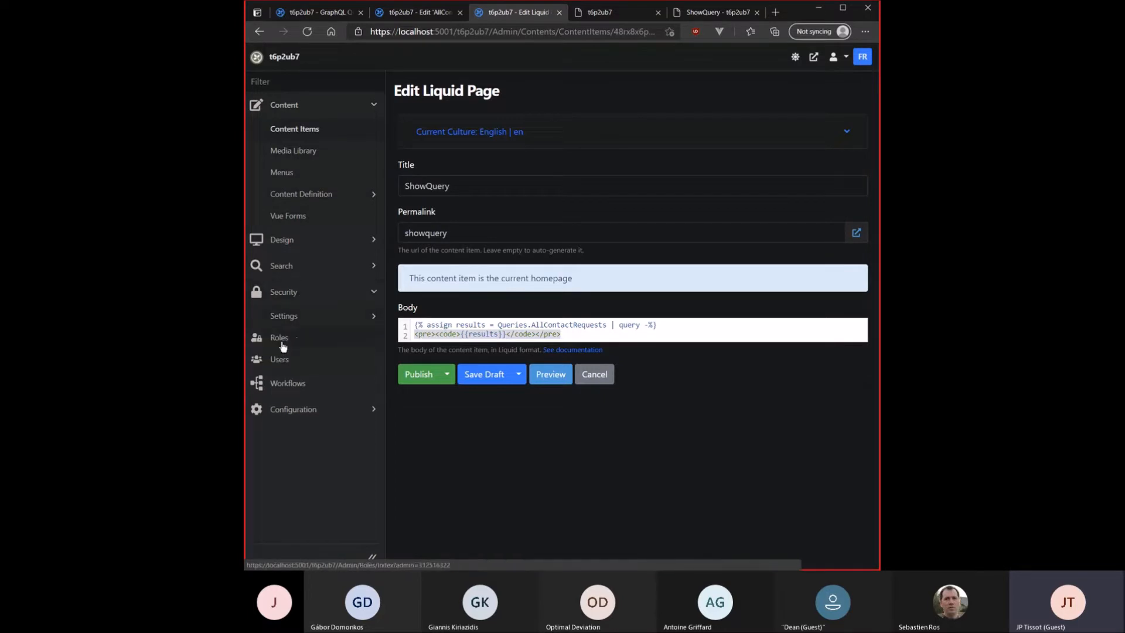
{"action": "left_click", "coordinate": [281, 266]}
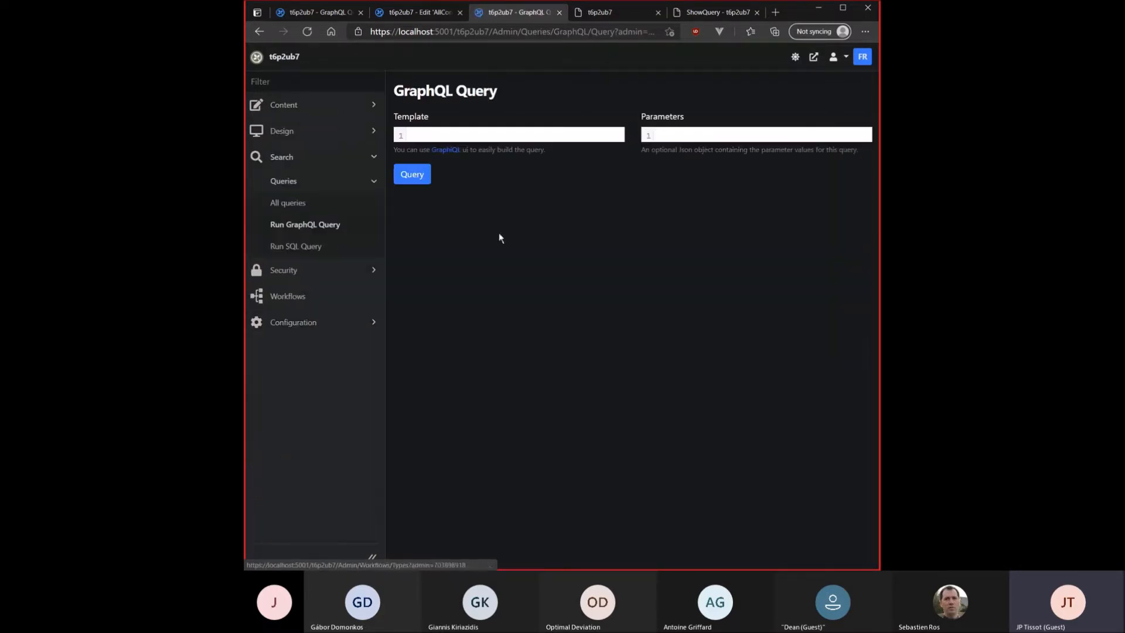
Replace contentItemId with {{MyParam}} in the template and set Parameters to {"MyParam":"contentItemId"}, then query
{"action": "left_click", "coordinate": [412, 174]}
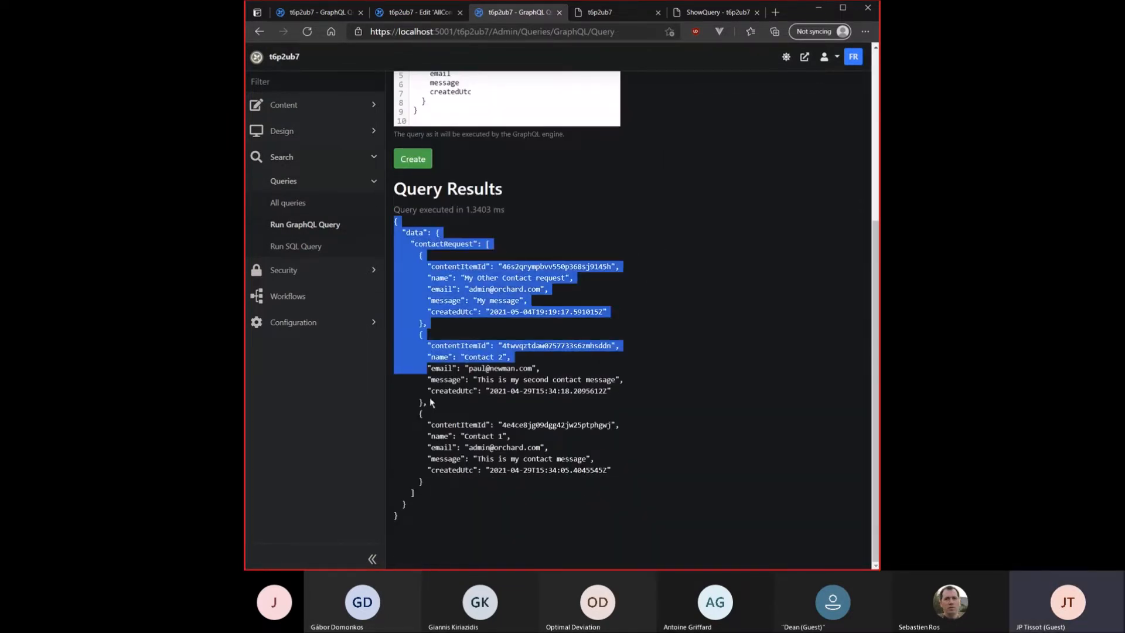
{"action": "scroll", "scroll_direction": "up", "scroll_amount": 3}
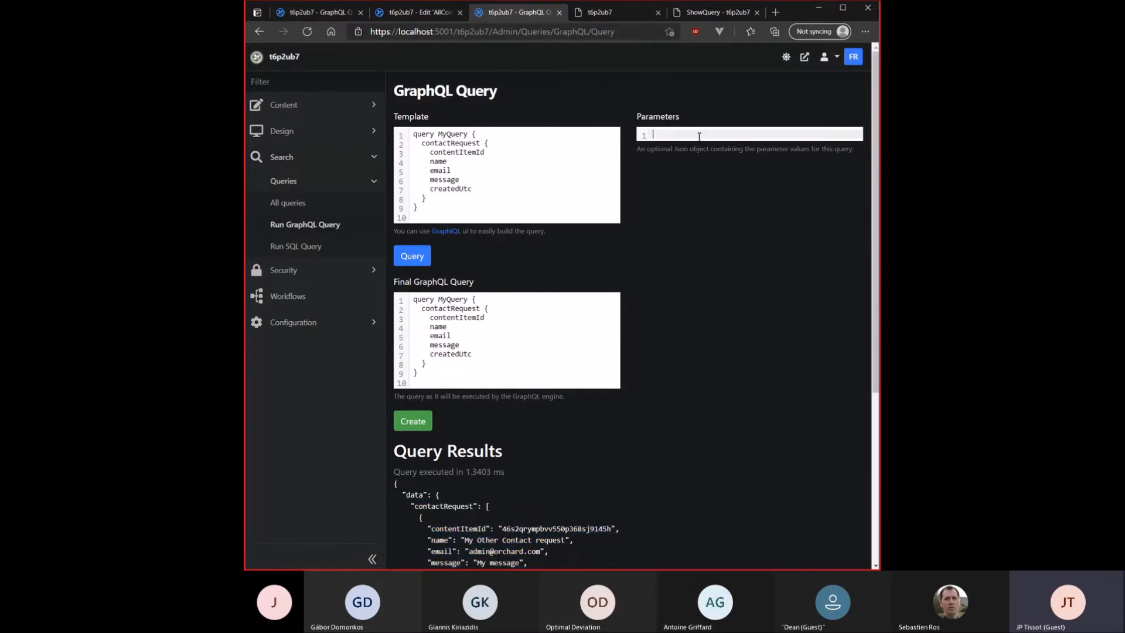
{"action": "type", "text": "{"}
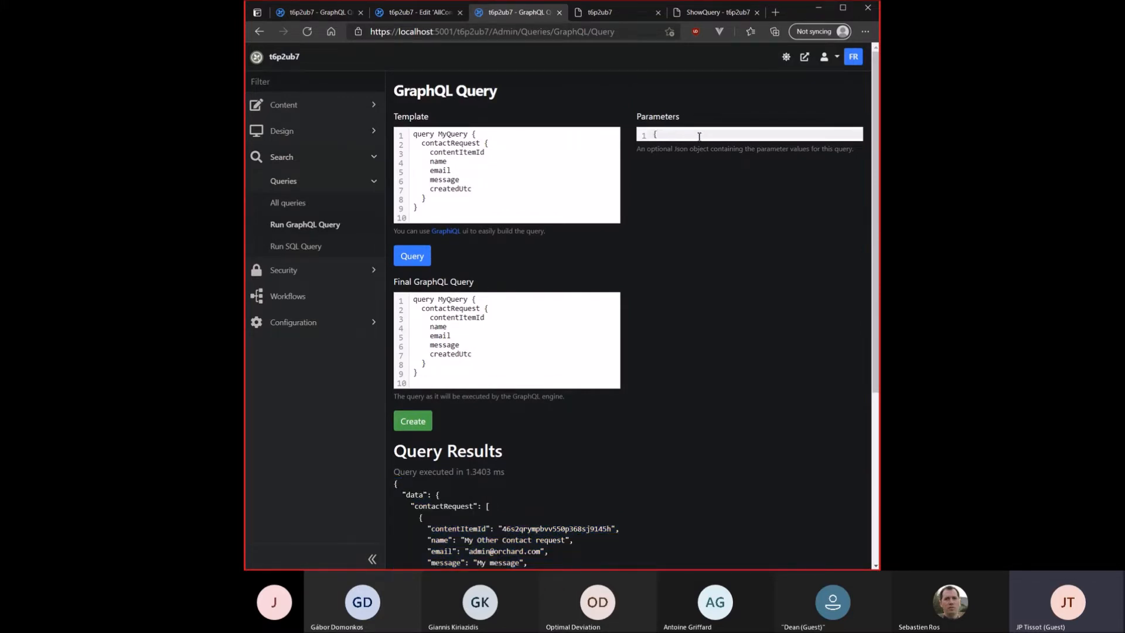
{"action": "type", "text": "{}"}
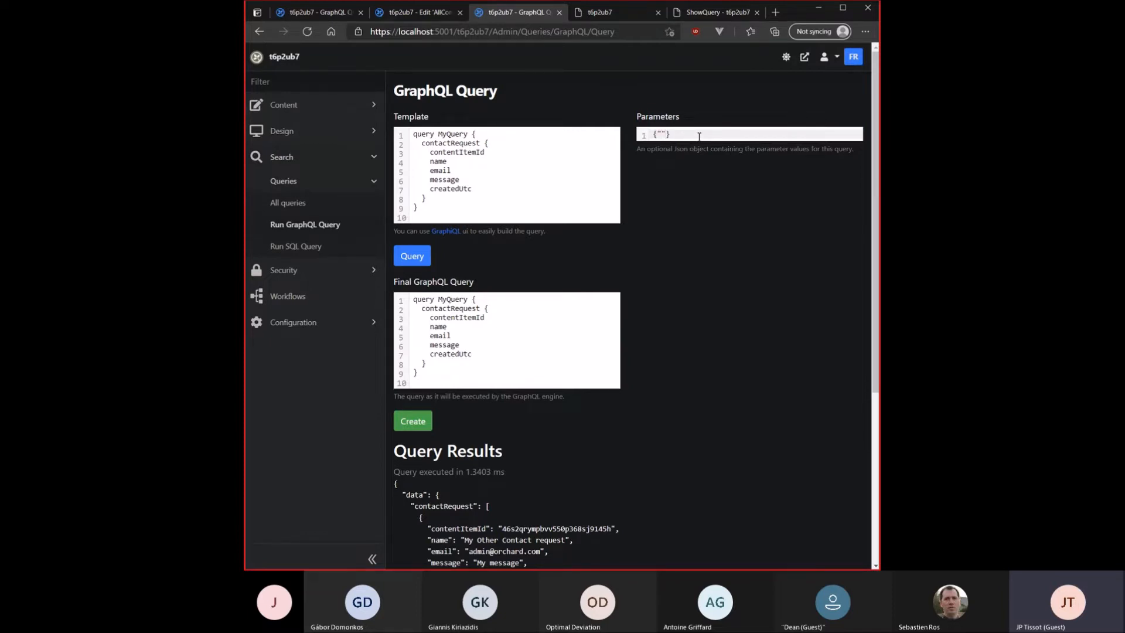
{"action": "mouse_move", "coordinate": [472, 134]}
{"action": "type", "text": "{{"}
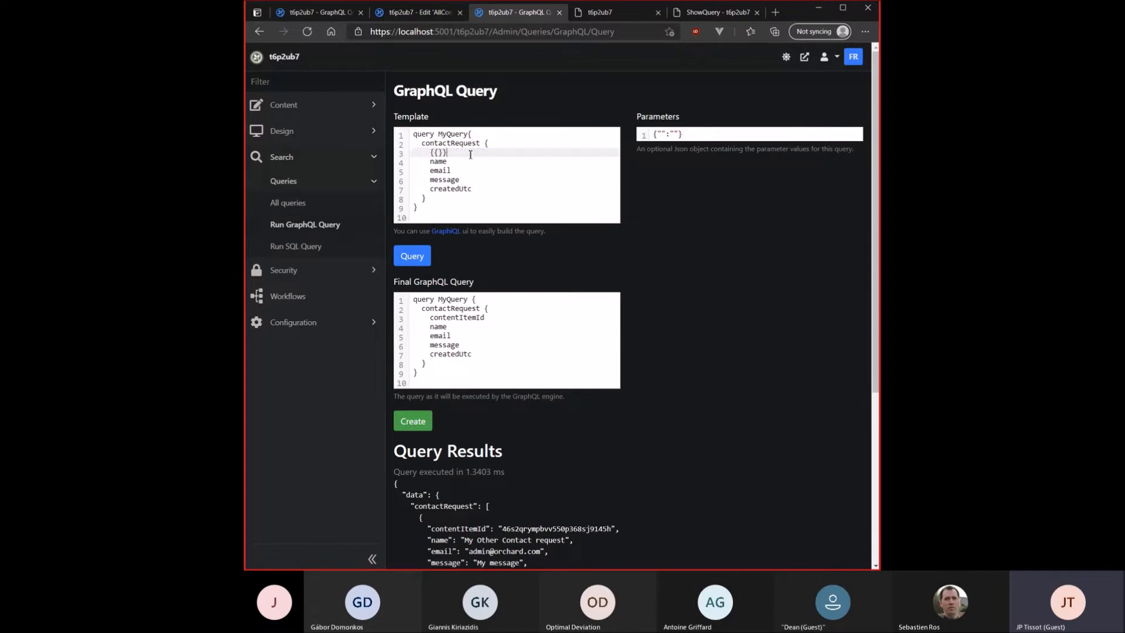
{"action": "type", "text": "MyParam"}
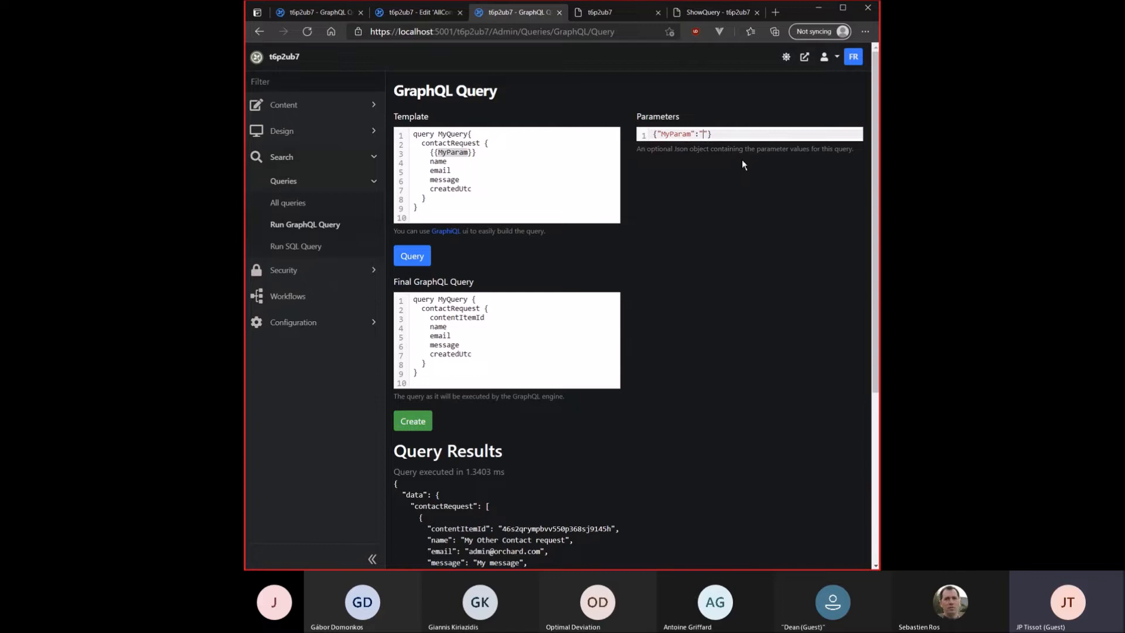
{"action": "type", "text": "ContentItemId"}
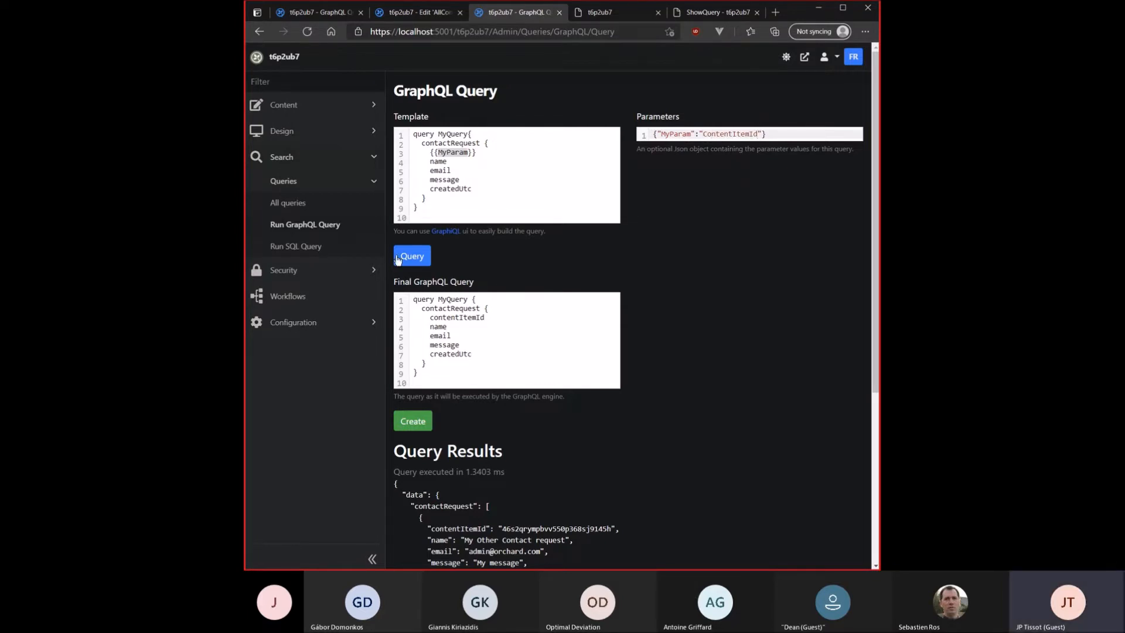
{"action": "left_click", "coordinate": [412, 257]}
{"action": "type", "text": "c"}
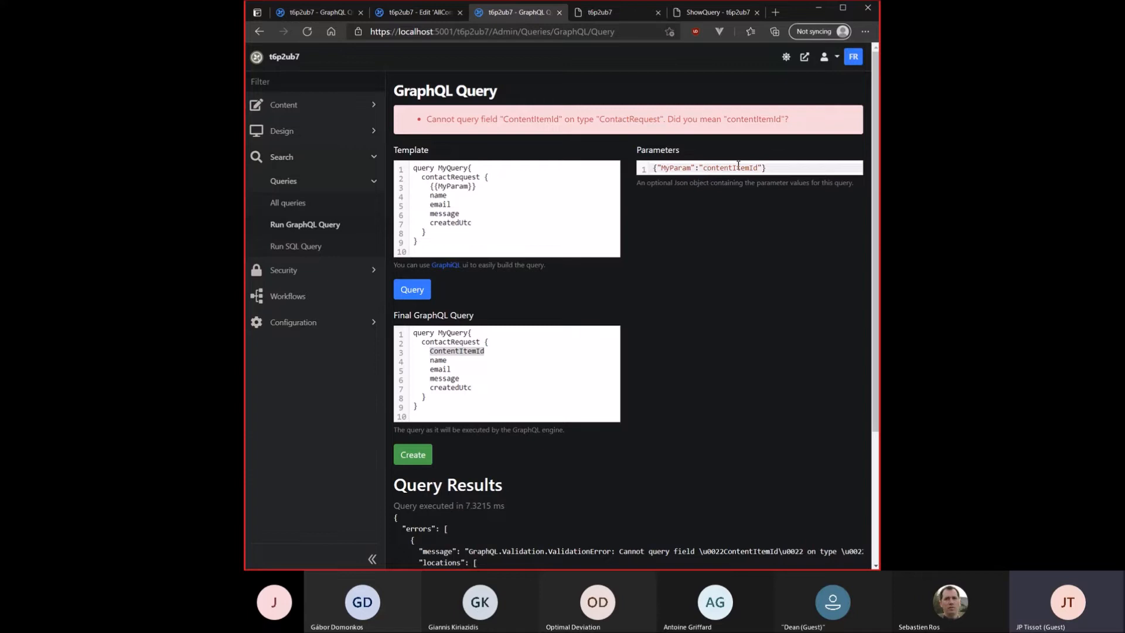
Rerun the query with the corrected parameter casing to get contact request results
{"action": "left_click", "coordinate": [411, 289]}
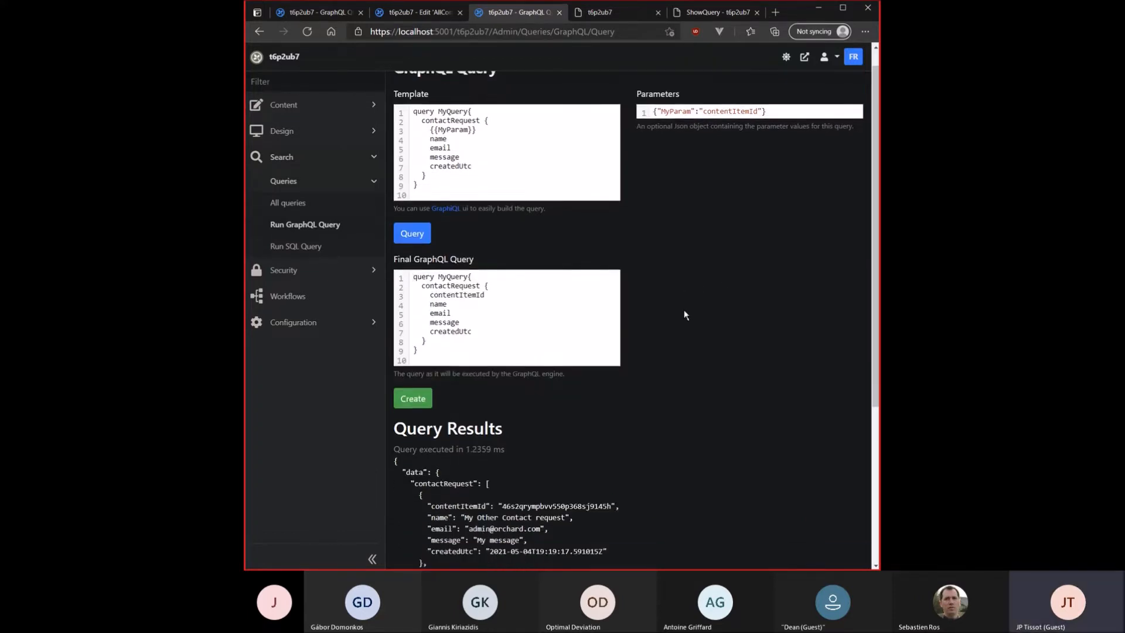
{"action": "scroll", "scroll_direction": "up", "scroll_amount": 3}
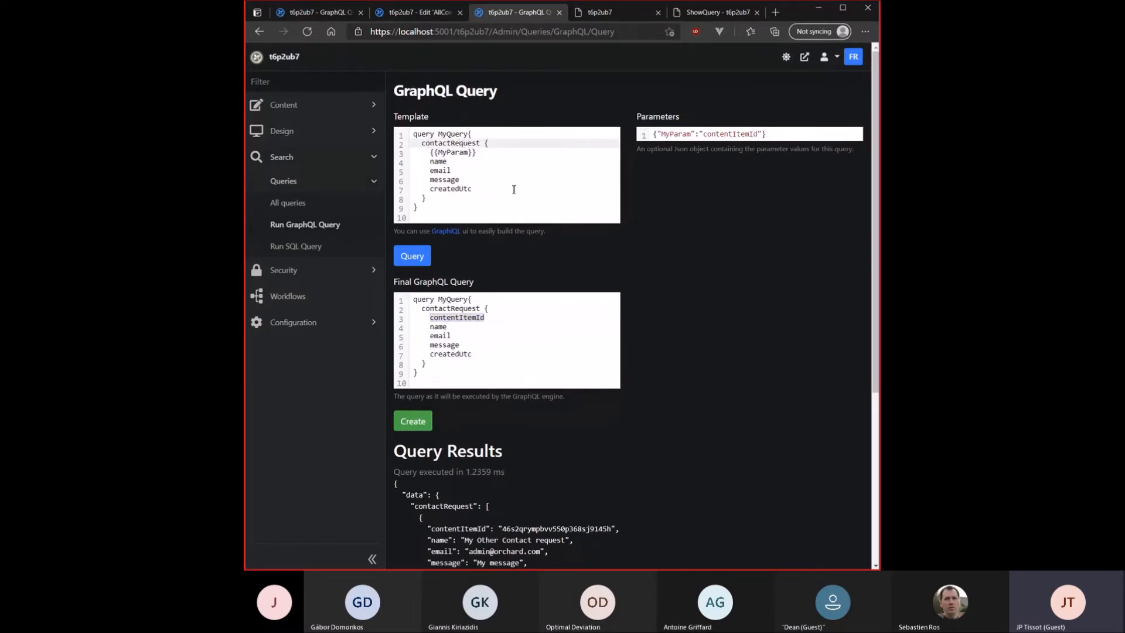
{"action": "mouse_move", "coordinate": [634, 152]}
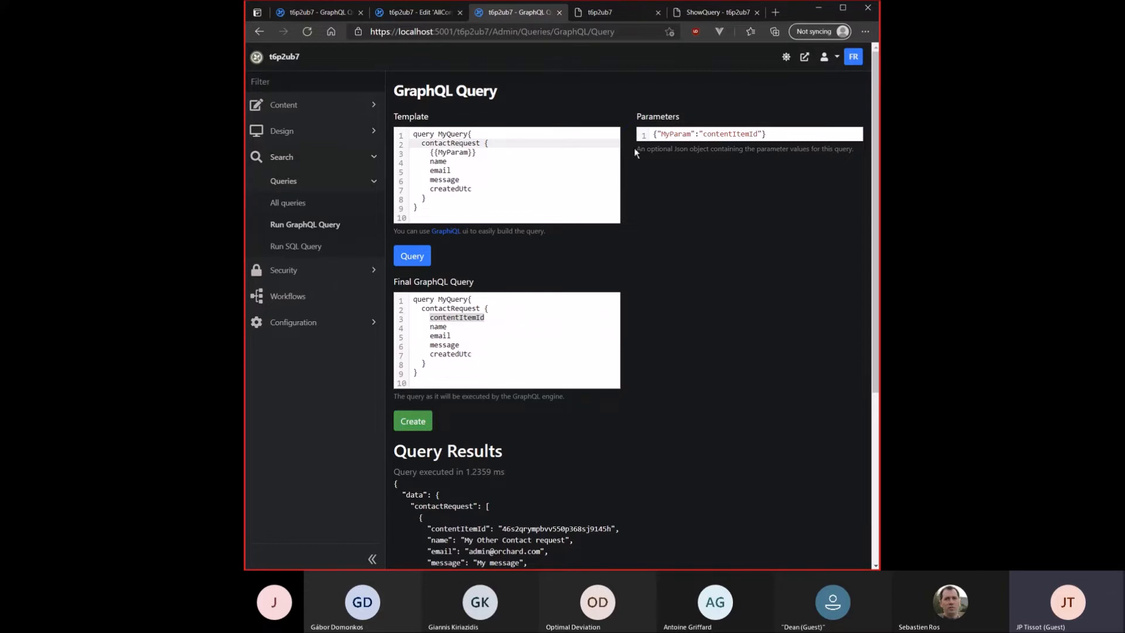
{"action": "mouse_move", "coordinate": [593, 114]}
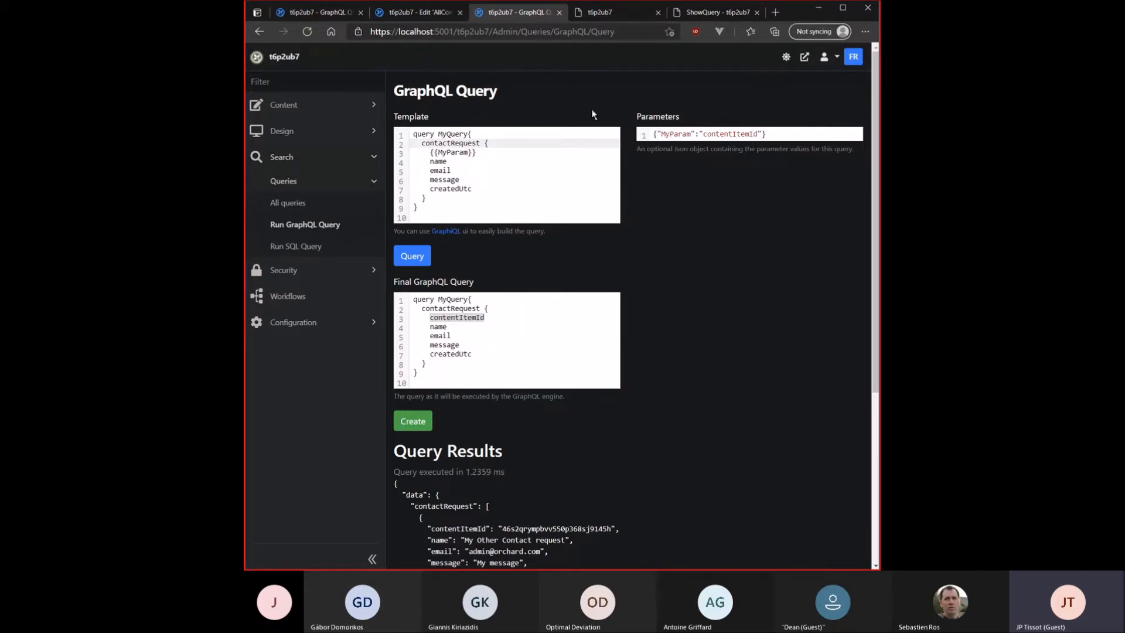
Reload the ShowQuery JSON page so 'My Other Contact request 2' appears at the top
{"action": "left_click", "coordinate": [288, 203]}
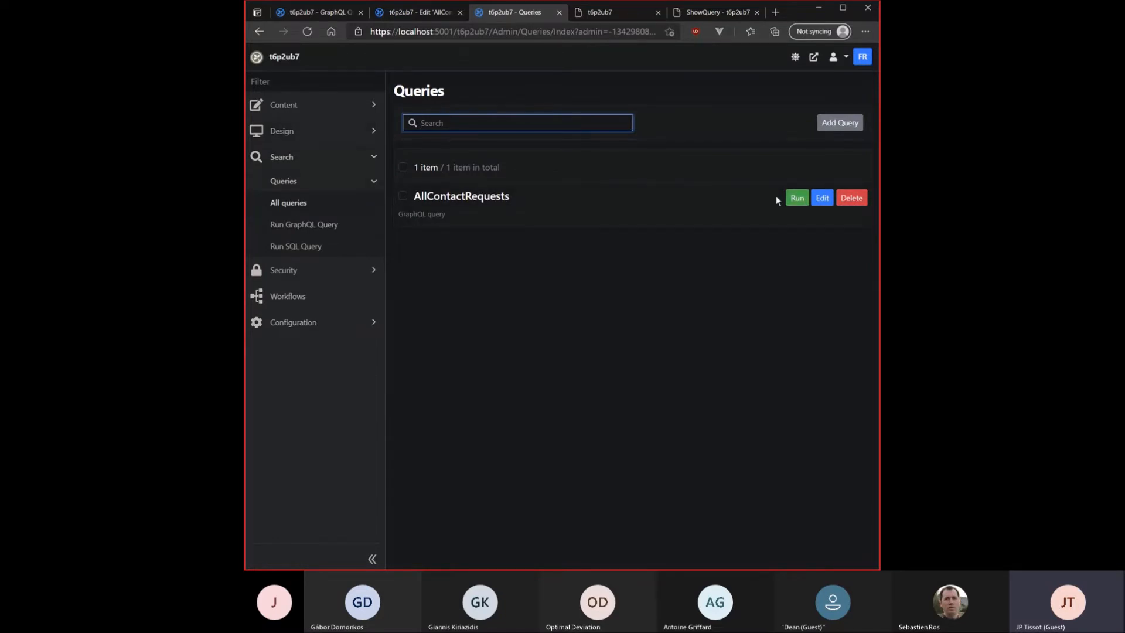
{"action": "left_click", "coordinate": [613, 12]}
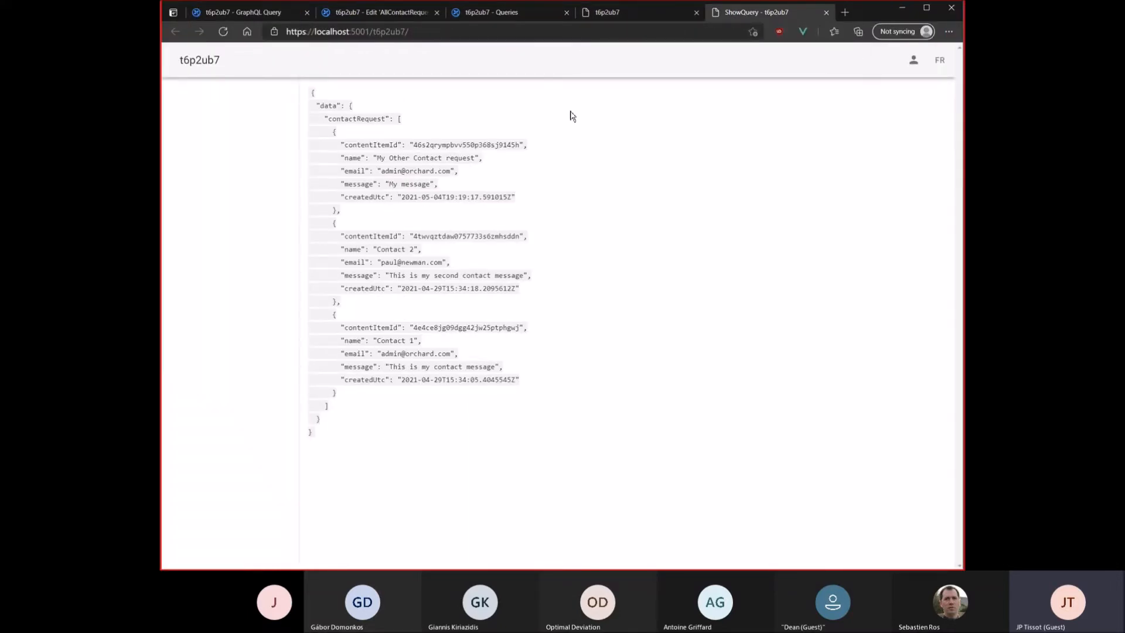
{"action": "left_click", "coordinate": [638, 12]}
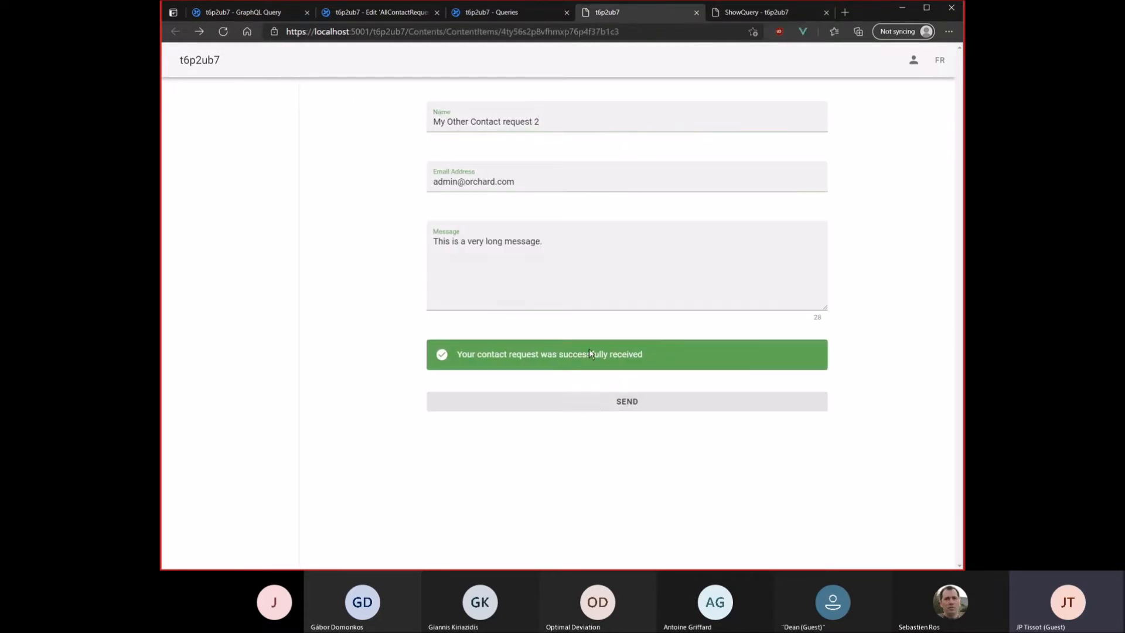
{"action": "left_click", "coordinate": [753, 12]}
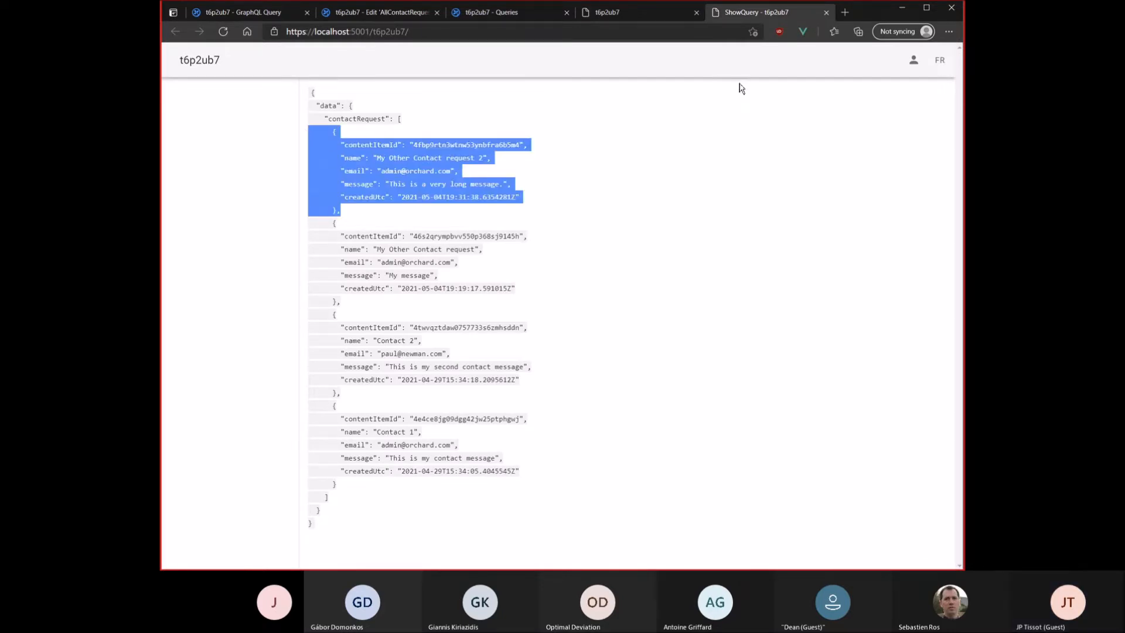
{"action": "mouse_move", "coordinate": [642, 218]}
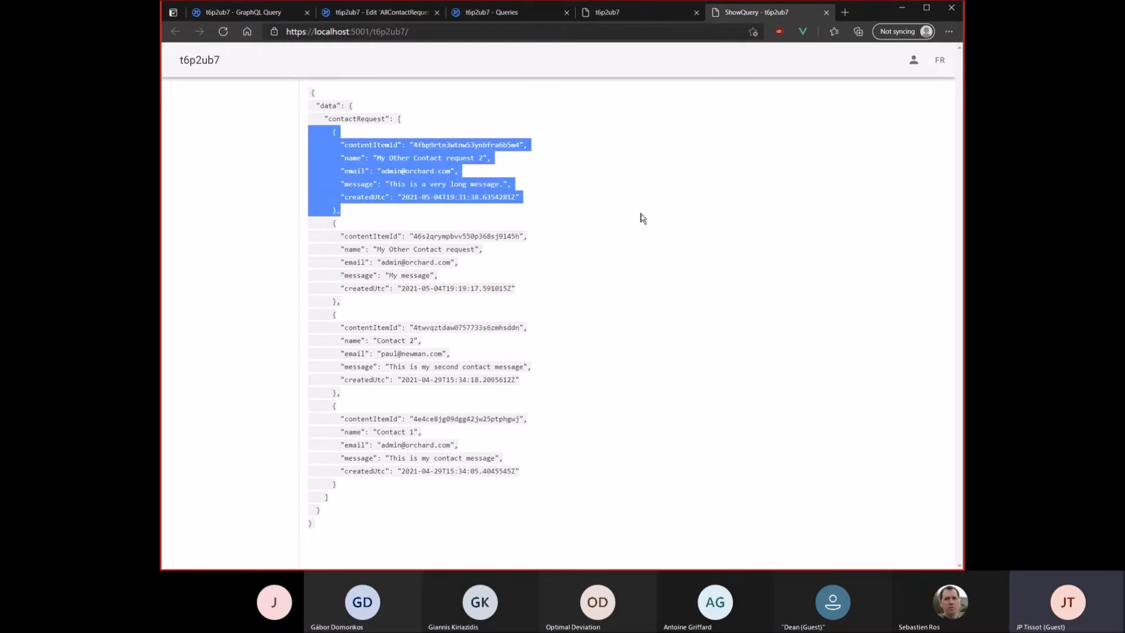
{"action": "mouse_move", "coordinate": [597, 236]}
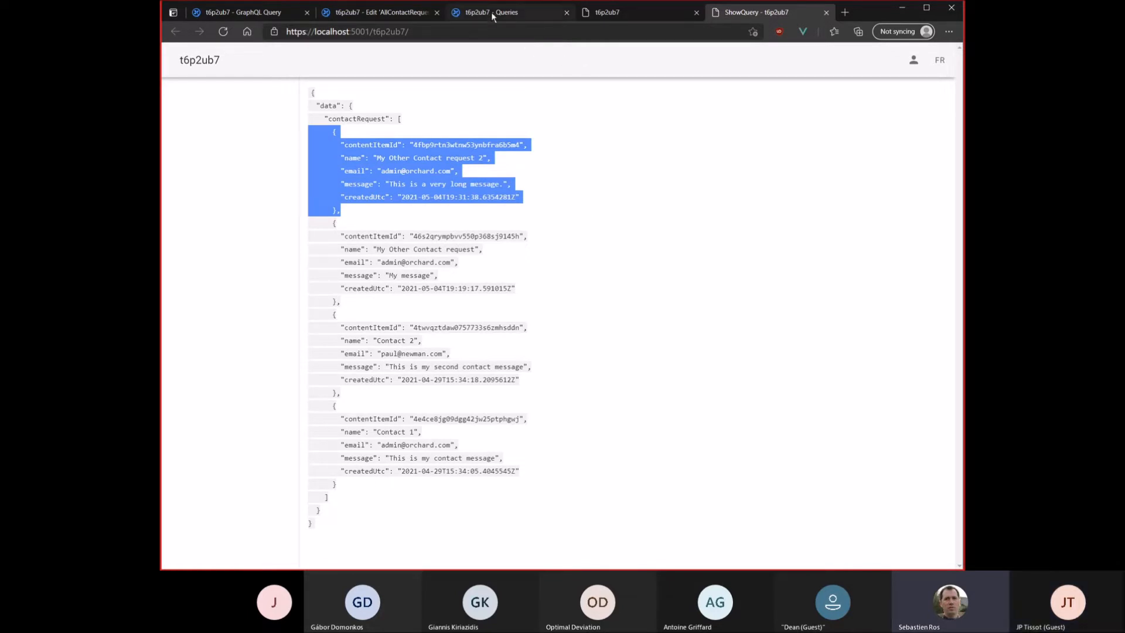
Edit the Editor role, filter permissions by 'que' and highlight Execute Api - AllContactRequests
{"action": "left_click", "coordinate": [508, 12]}
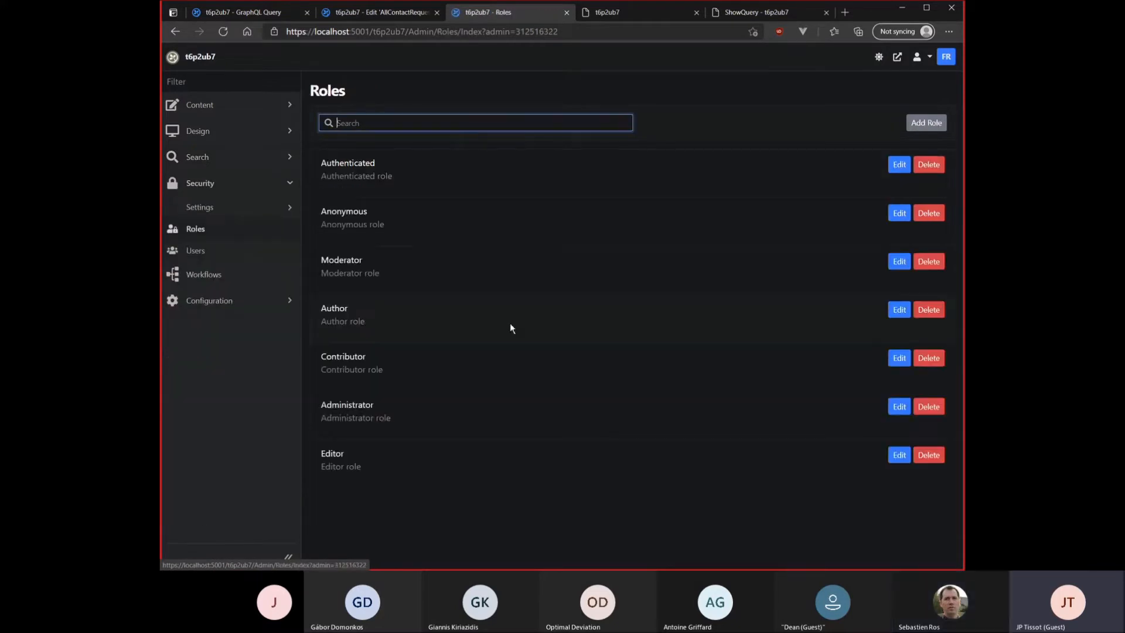
{"action": "left_click", "coordinate": [899, 454]}
{"action": "type", "text": "quer"}
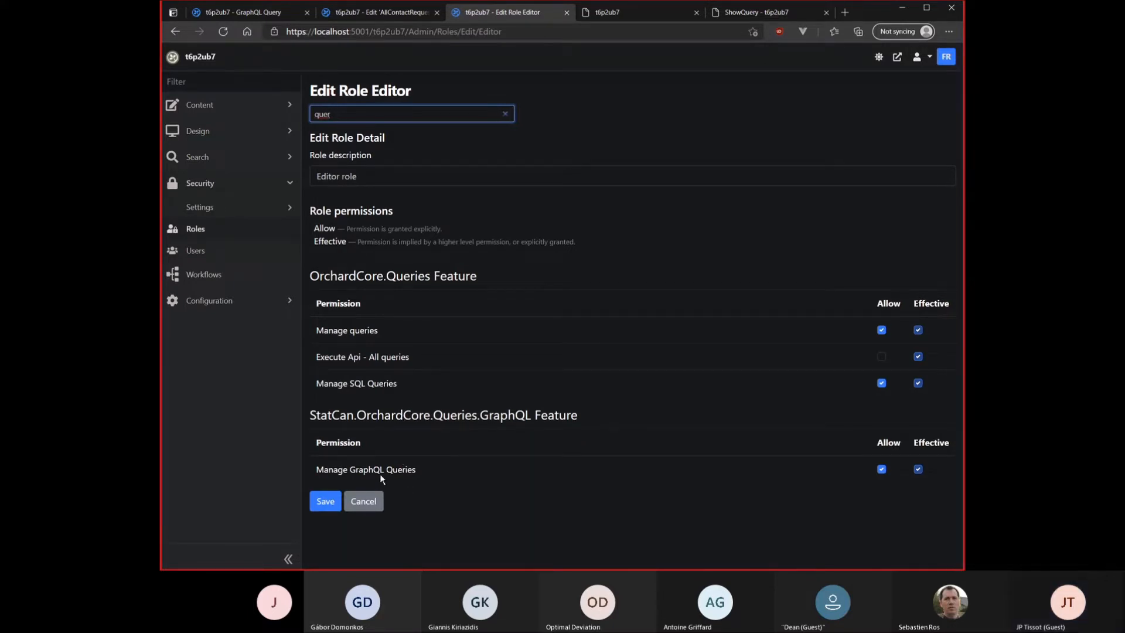
{"action": "key", "text": "Backspace"}
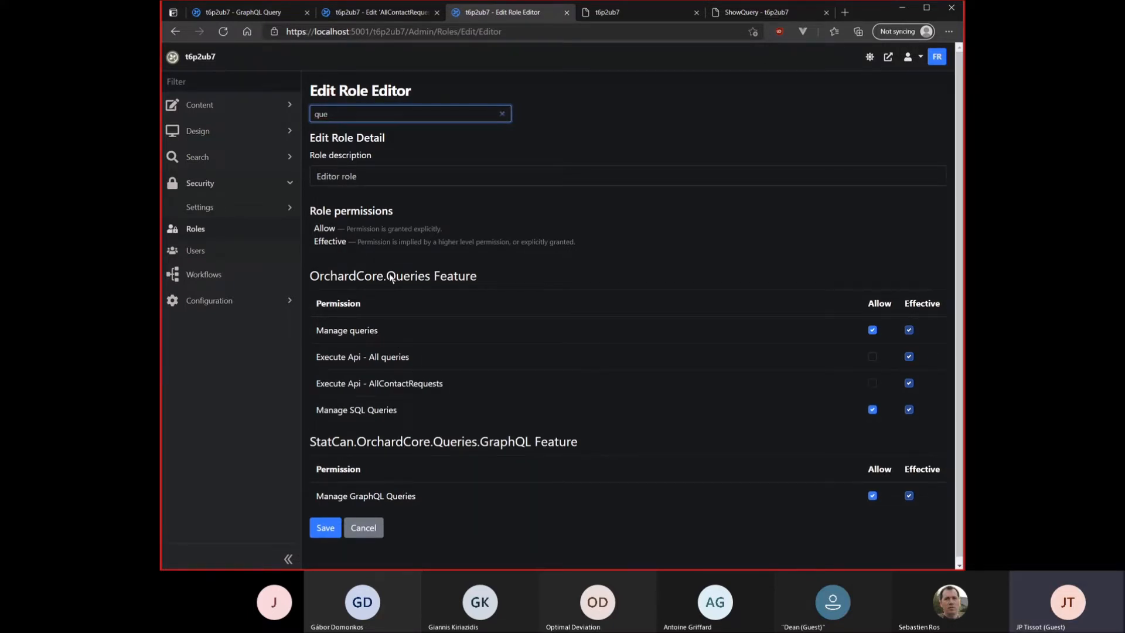
{"action": "mouse_move", "coordinate": [420, 395]}
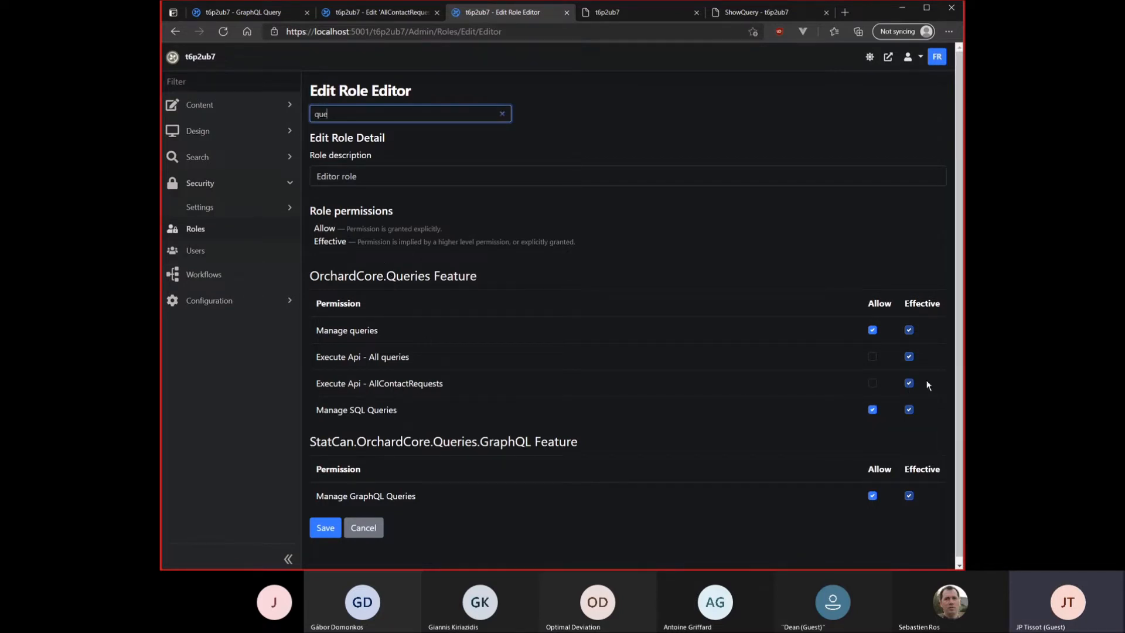
{"action": "double_click", "coordinate": [406, 383]}
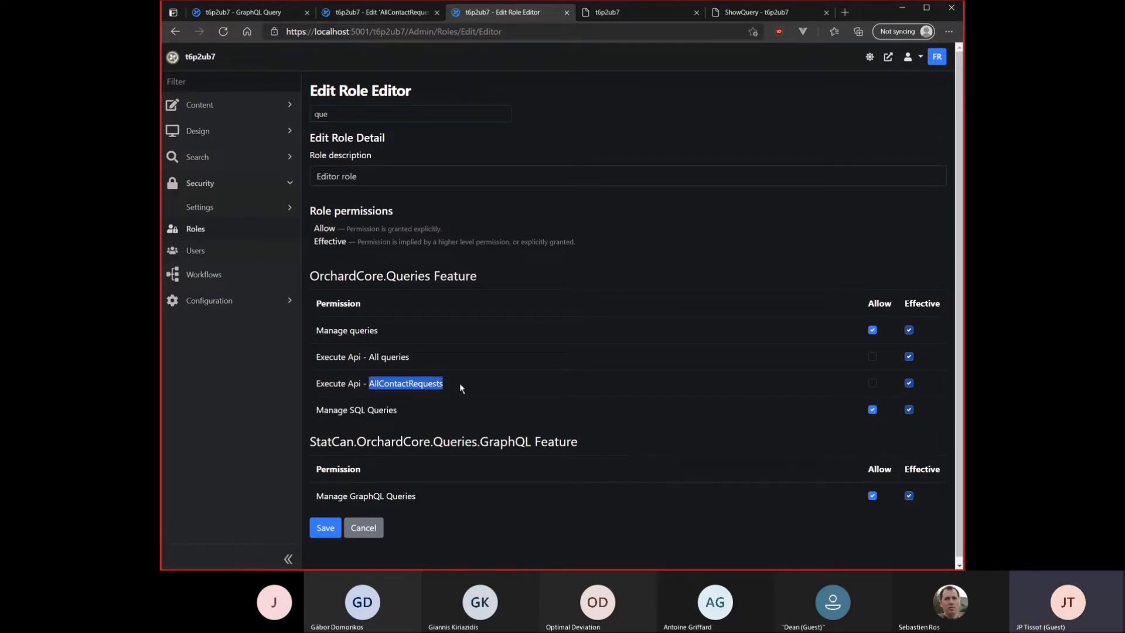
{"action": "mouse_move", "coordinate": [427, 395]}
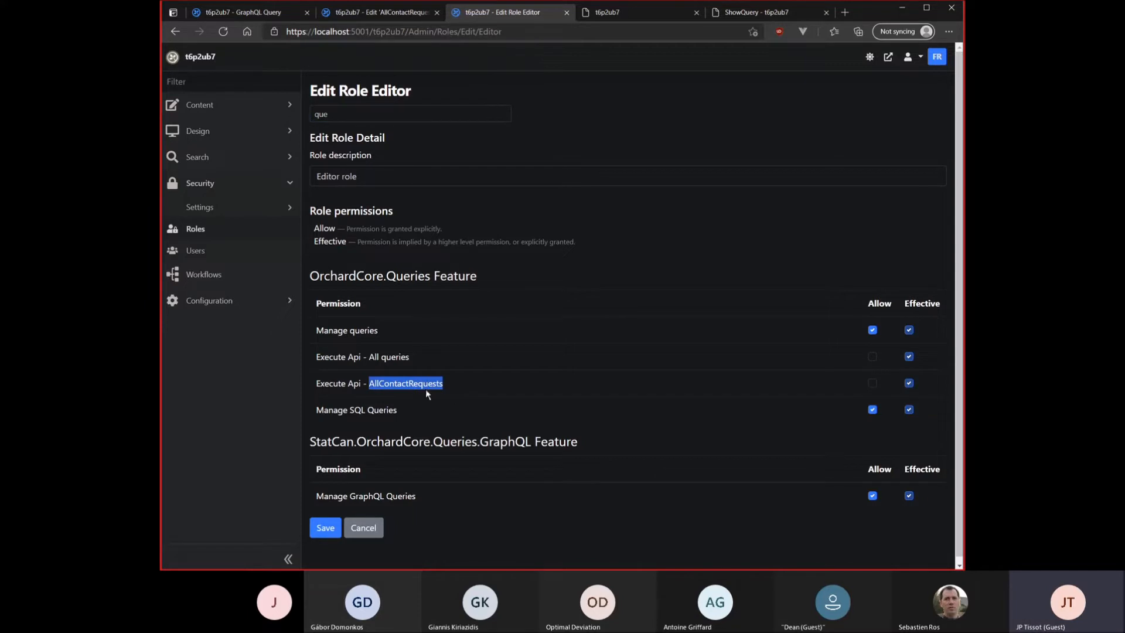
{"action": "mouse_move", "coordinate": [204, 275]}
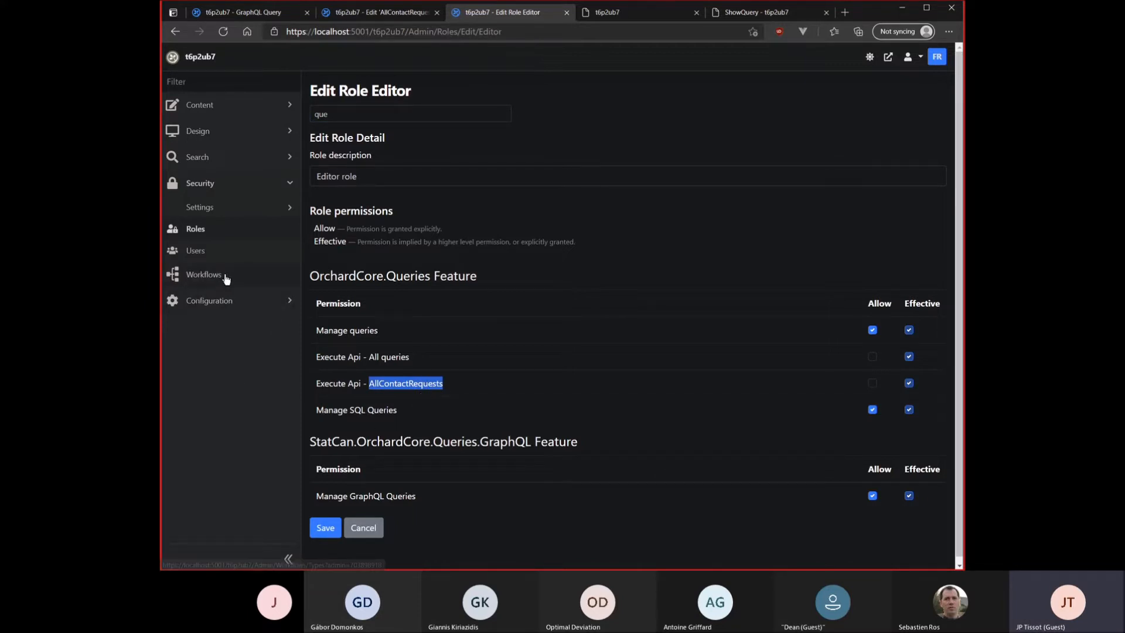
{"action": "mouse_move", "coordinate": [204, 274]}
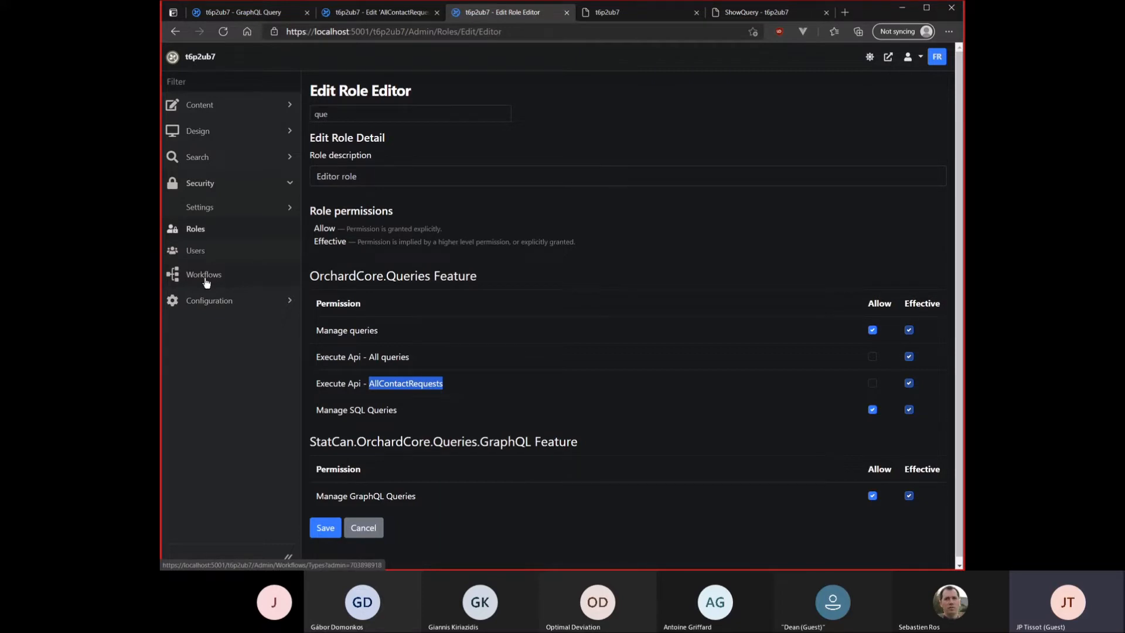
{"action": "mouse_move", "coordinate": [200, 282]}
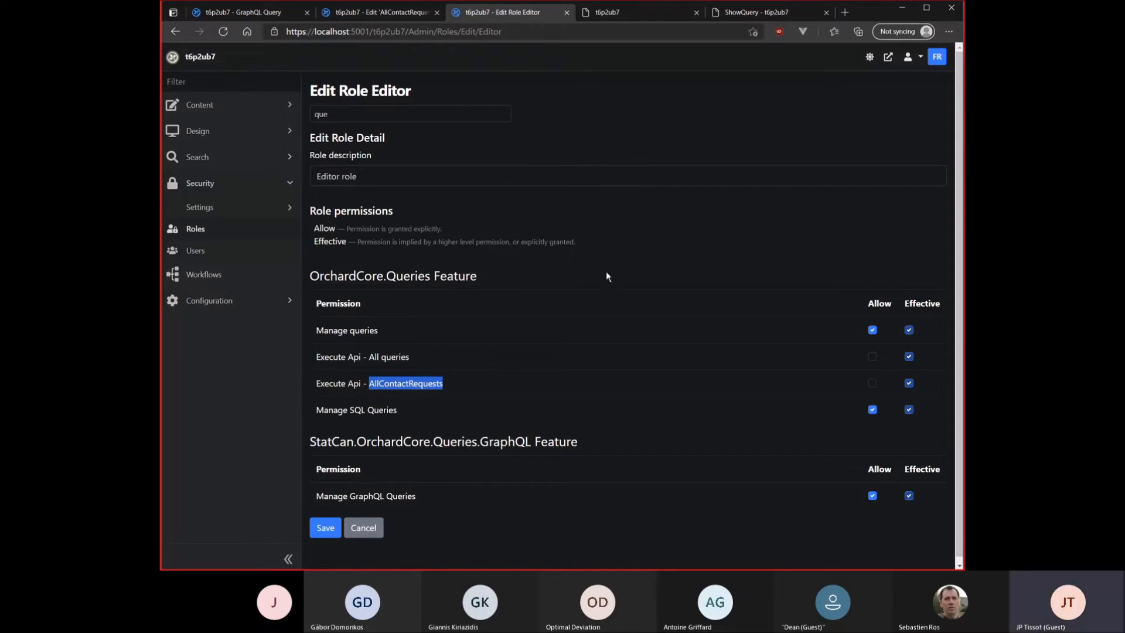
{"action": "mouse_move", "coordinate": [606, 291]}
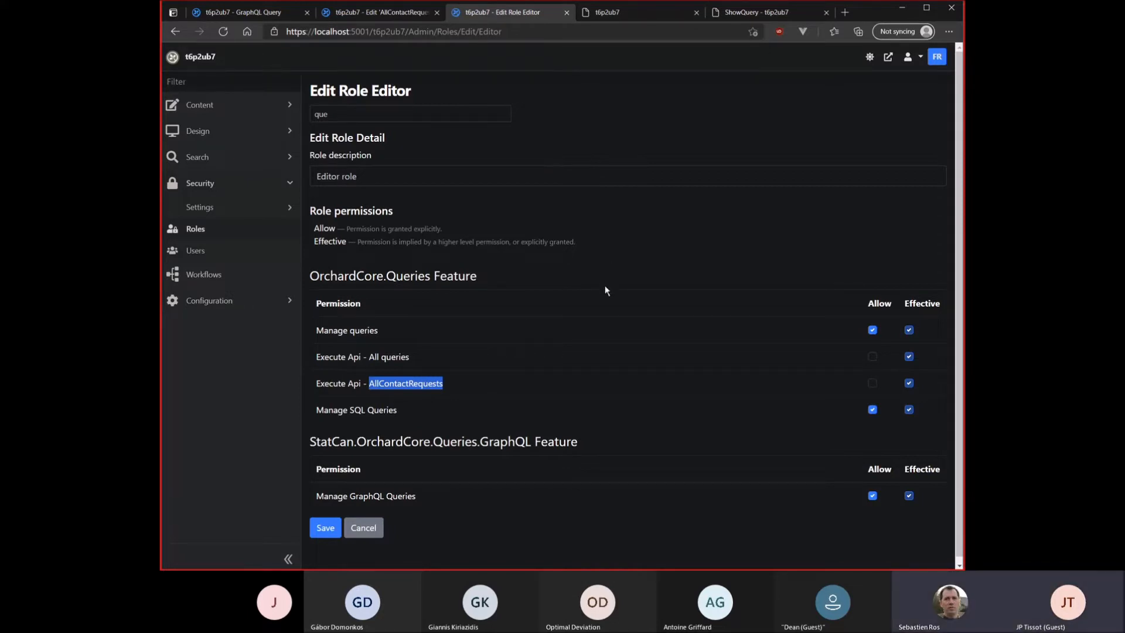
{"action": "mouse_move", "coordinate": [686, 410]}
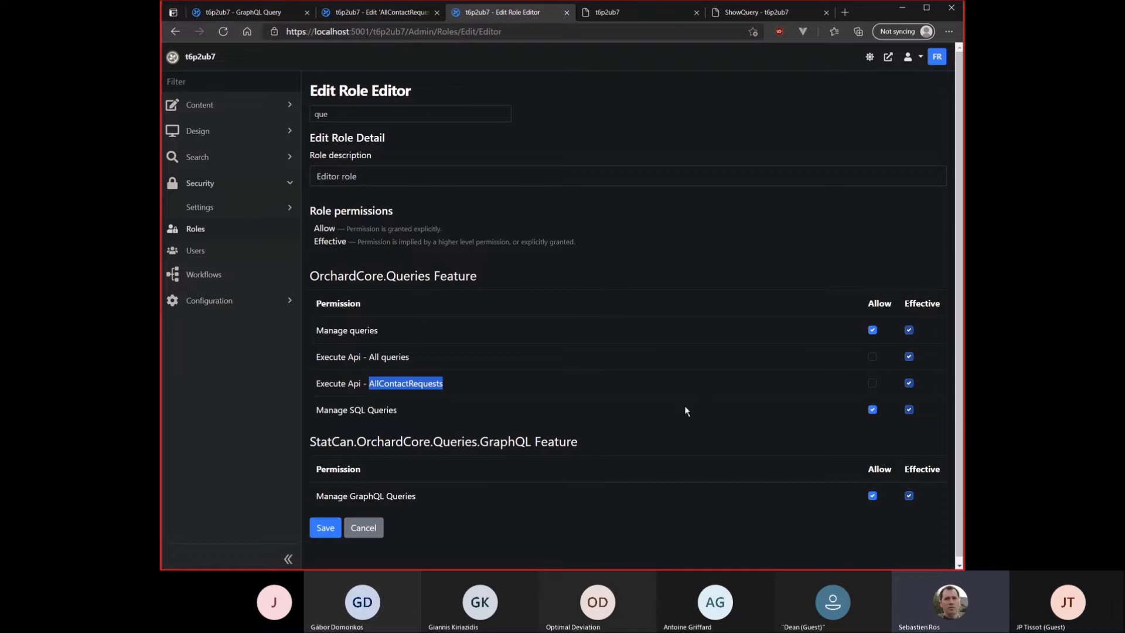
{"action": "left_click", "coordinate": [209, 300]}
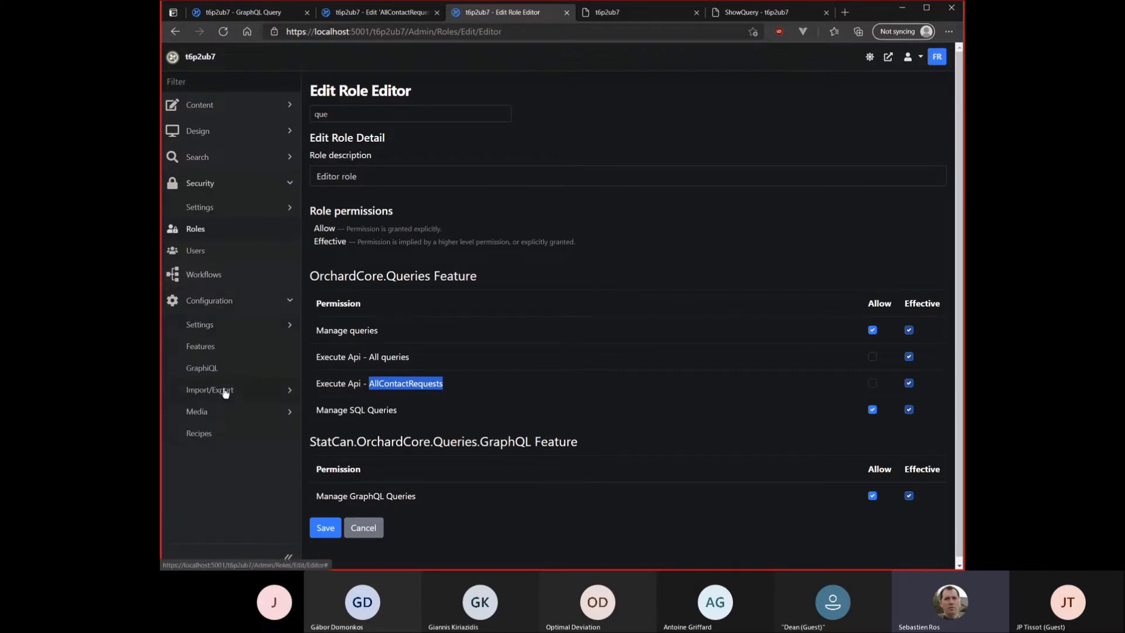
Return to GraphiQL with the contactRequest query and expand Search > Queries in the sidebar
{"action": "left_click", "coordinate": [201, 367]}
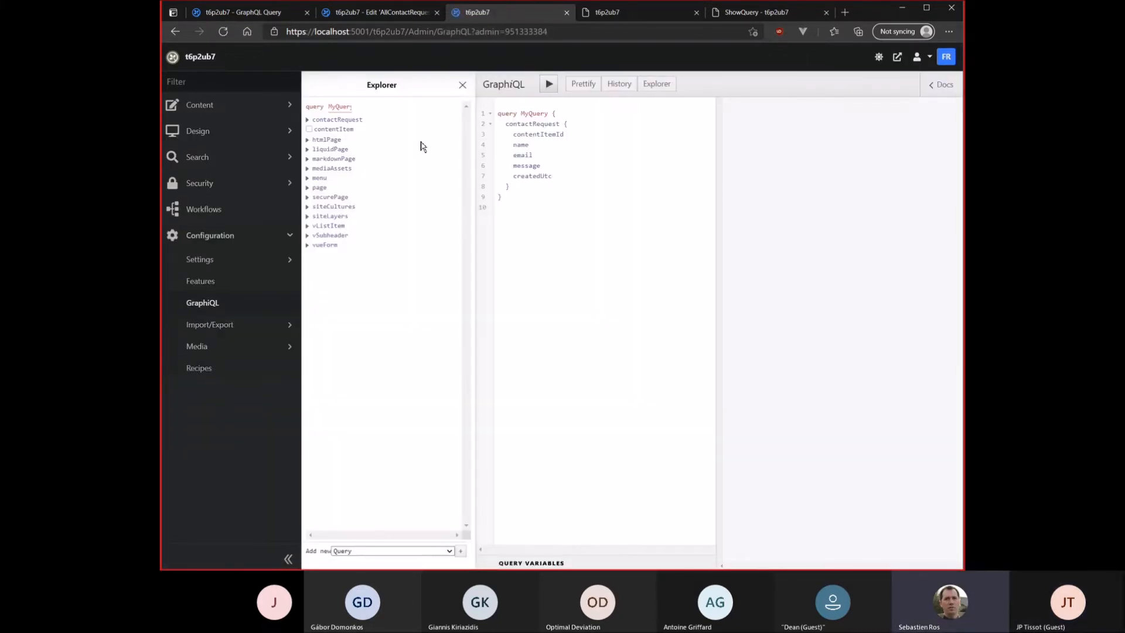
{"action": "left_click", "coordinate": [289, 559]}
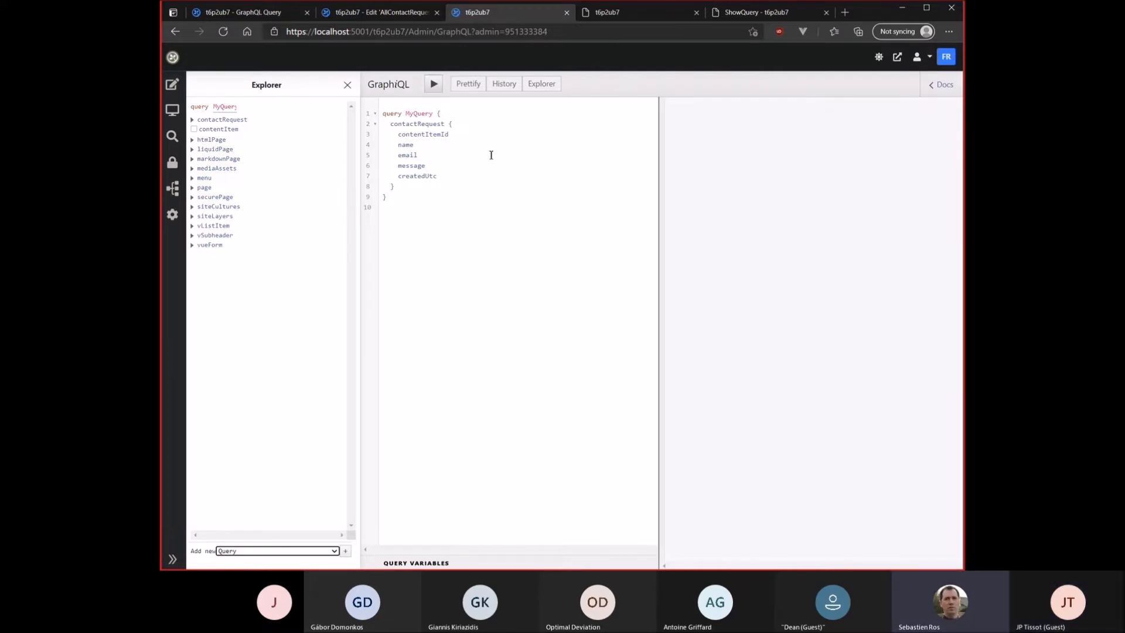
{"action": "mouse_move", "coordinate": [433, 149]}
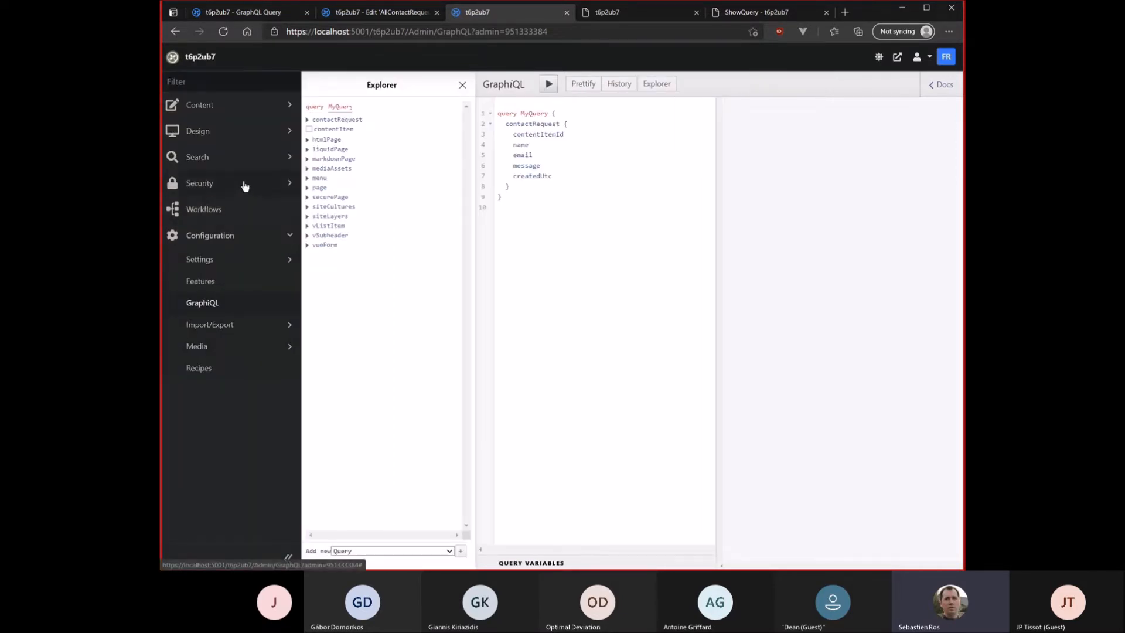
{"action": "mouse_move", "coordinate": [351, 537]}
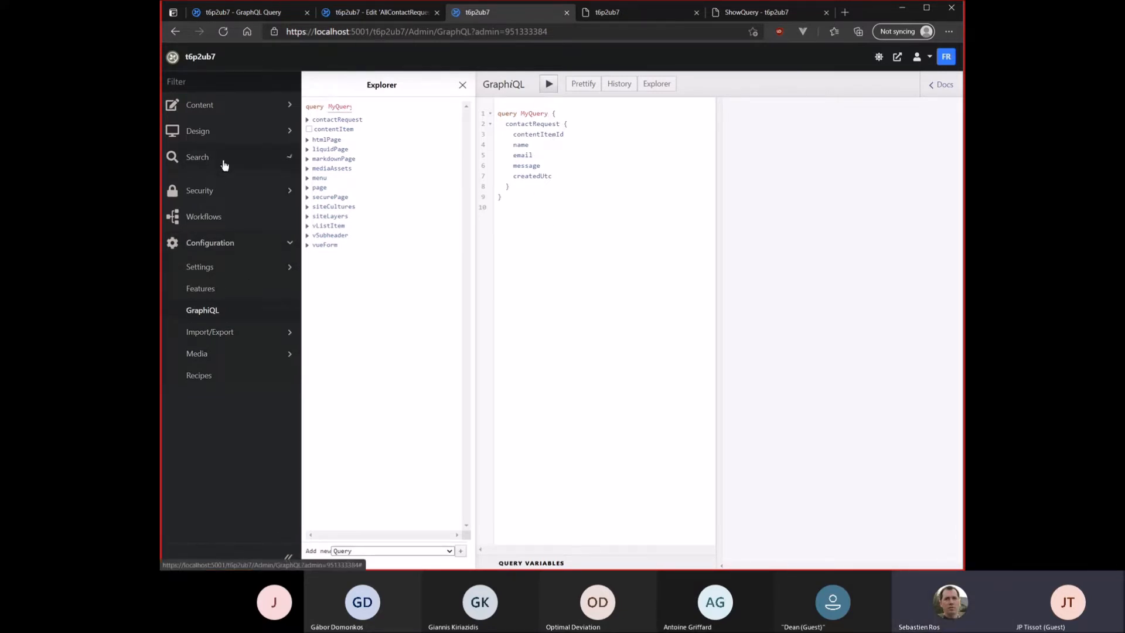
{"action": "left_click", "coordinate": [197, 156]}
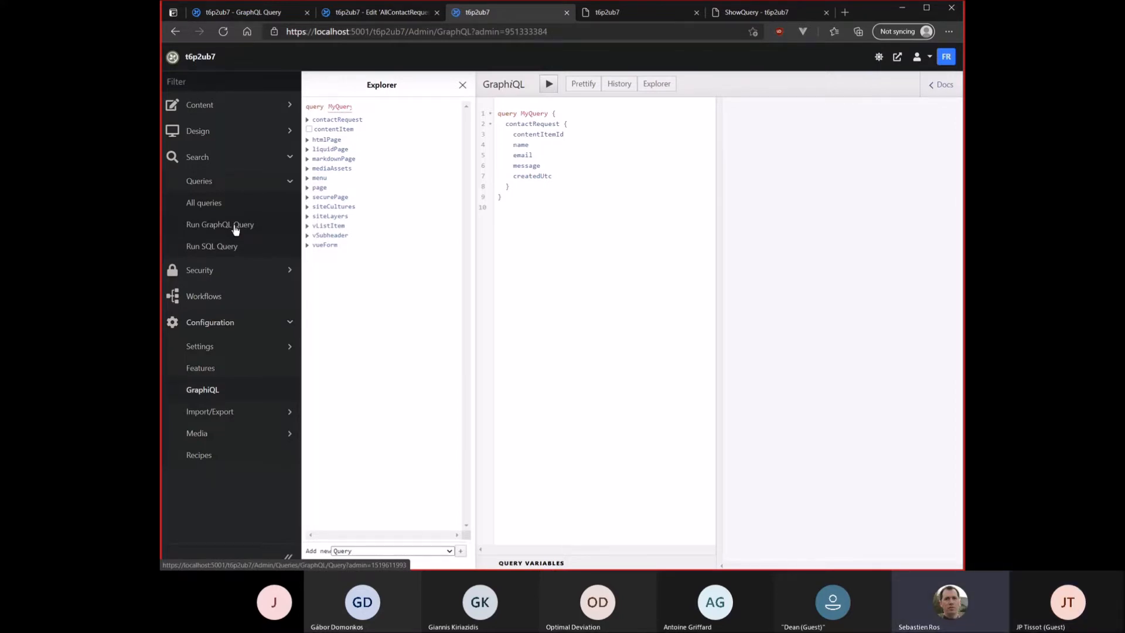
{"action": "mouse_move", "coordinate": [274, 229]}
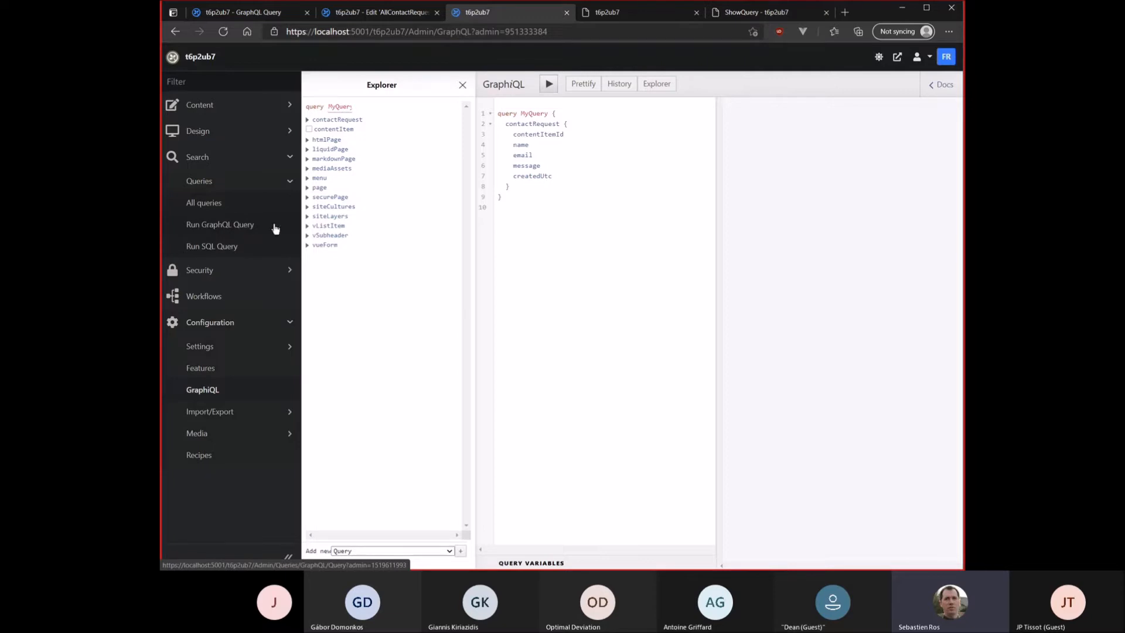
{"action": "mouse_move", "coordinate": [523, 221]}
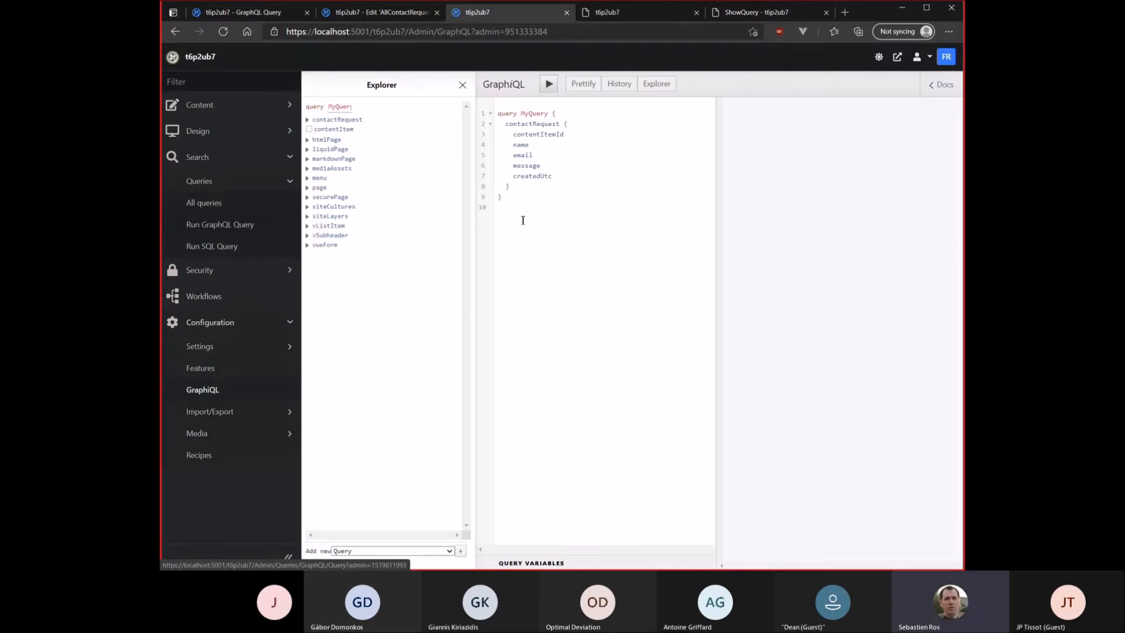
{"action": "double_click", "coordinate": [520, 144]}
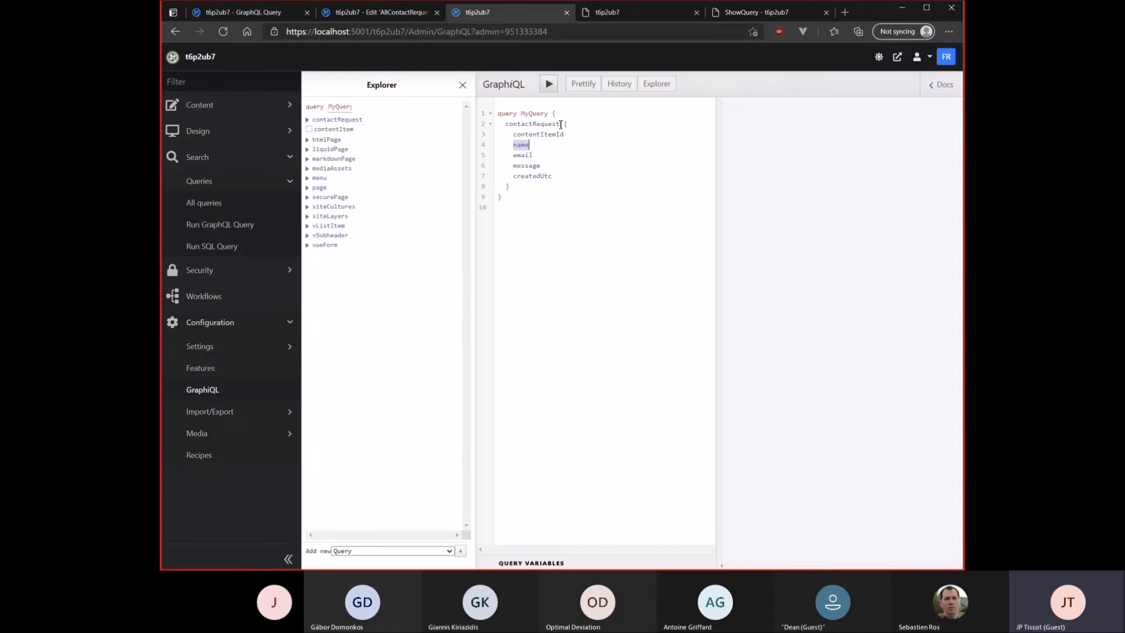
{"action": "mouse_move", "coordinate": [556, 249]}
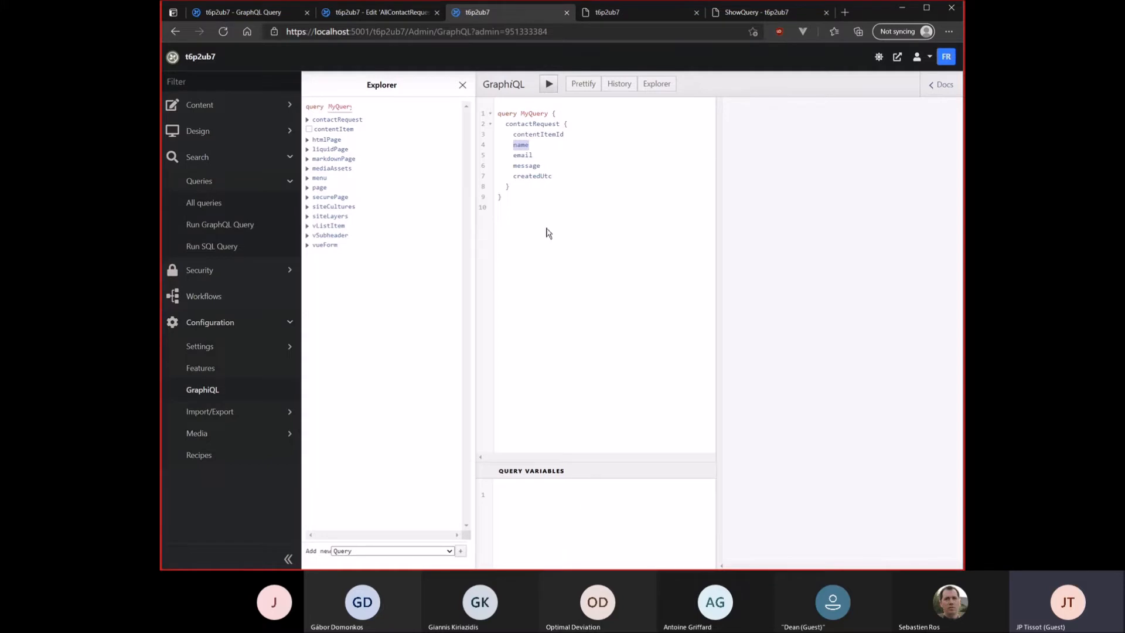
{"action": "mouse_move", "coordinate": [218, 262]}
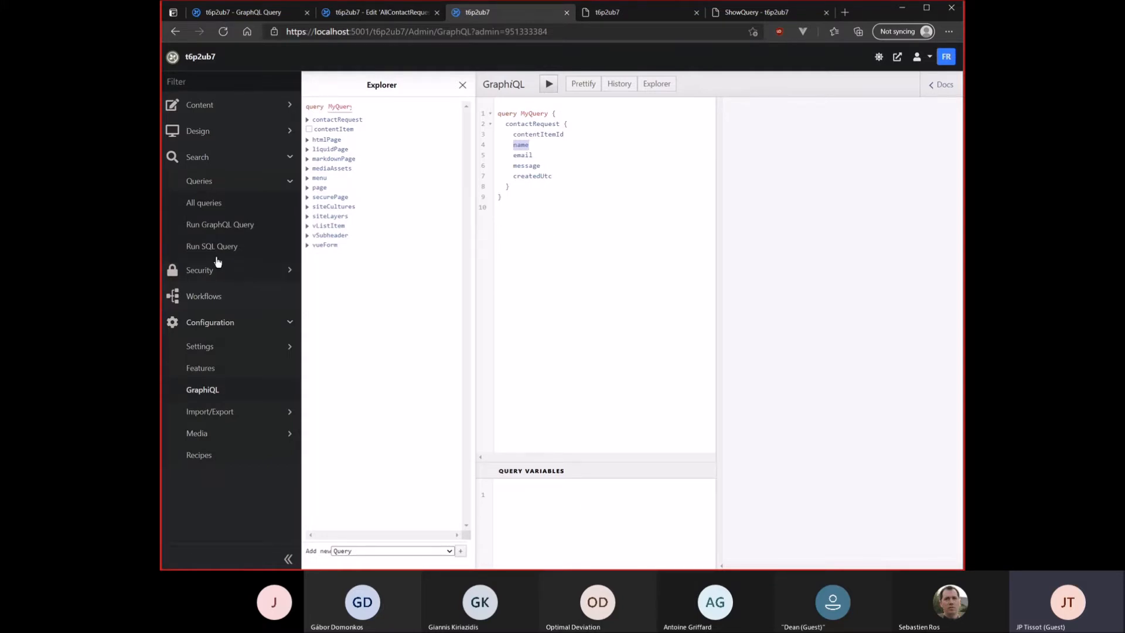
{"action": "mouse_move", "coordinate": [212, 246]}
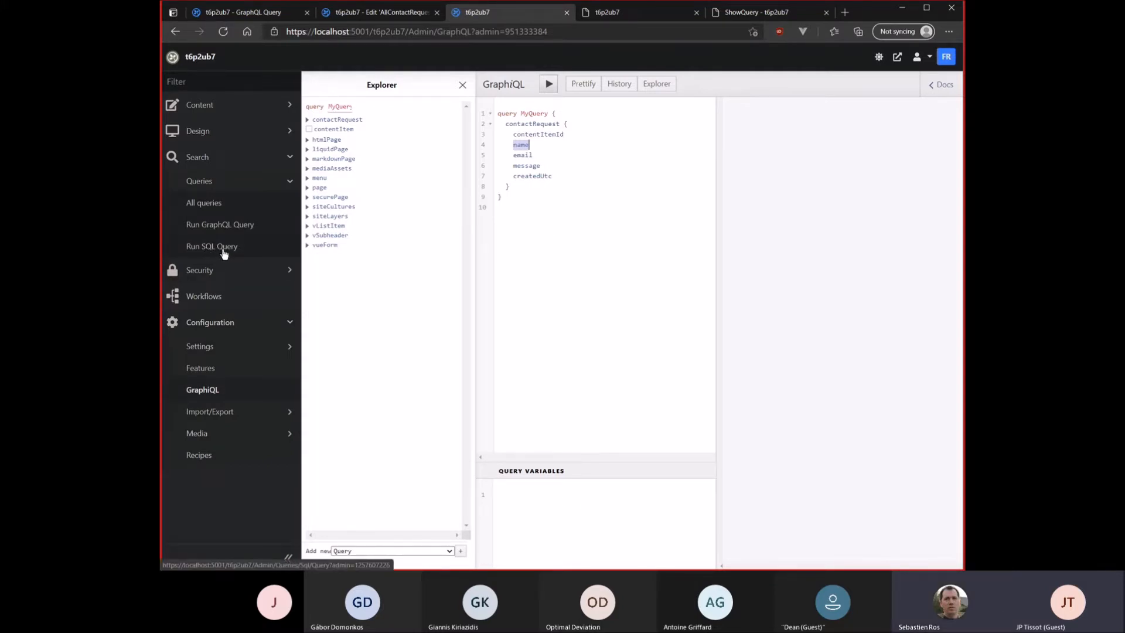
View the Run SQL Query form, then list all saved queries showing AllContactRequests
{"action": "left_click", "coordinate": [212, 246]}
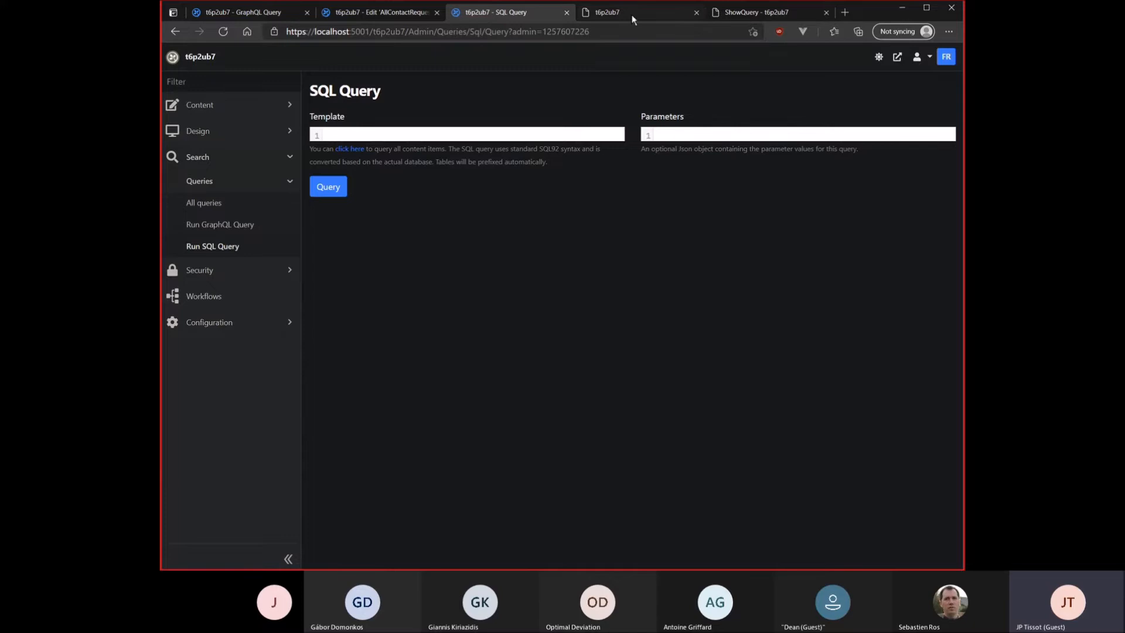
{"action": "left_click", "coordinate": [754, 11]}
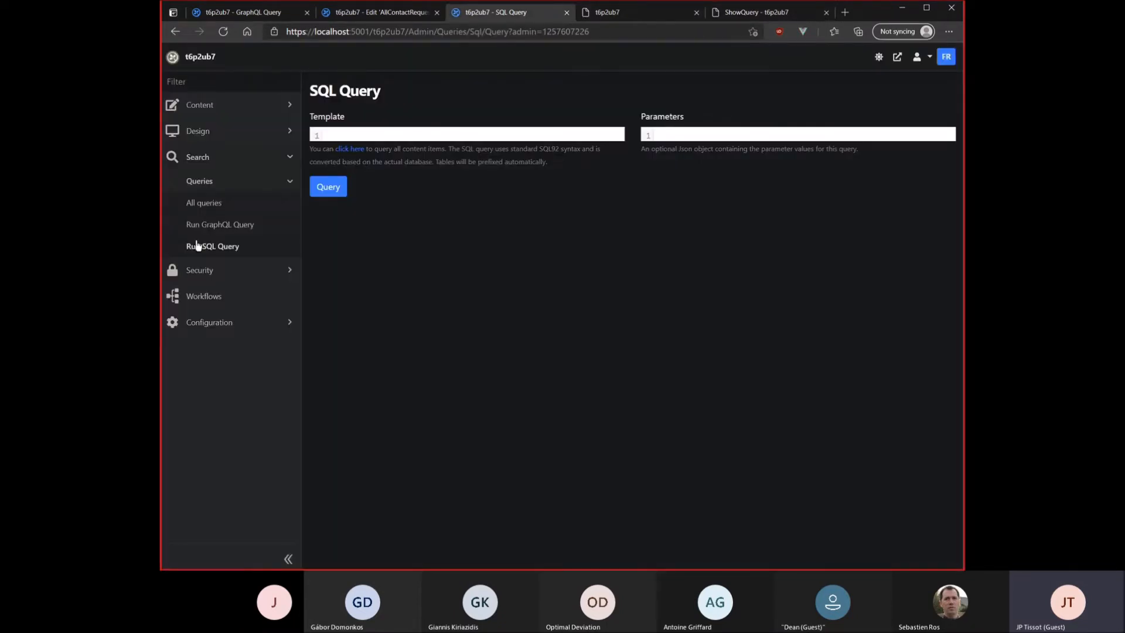
{"action": "left_click", "coordinate": [204, 203]}
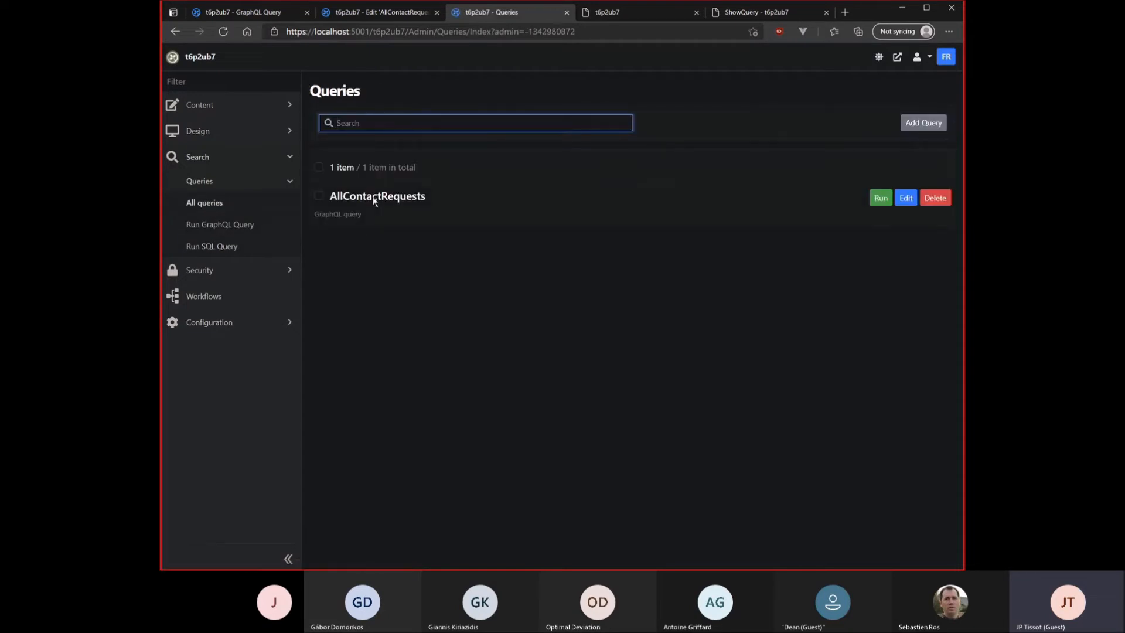
Create a new saved GraphQL query named MySecondQuery from AllContactRequests and save it
{"action": "left_click", "coordinate": [880, 197]}
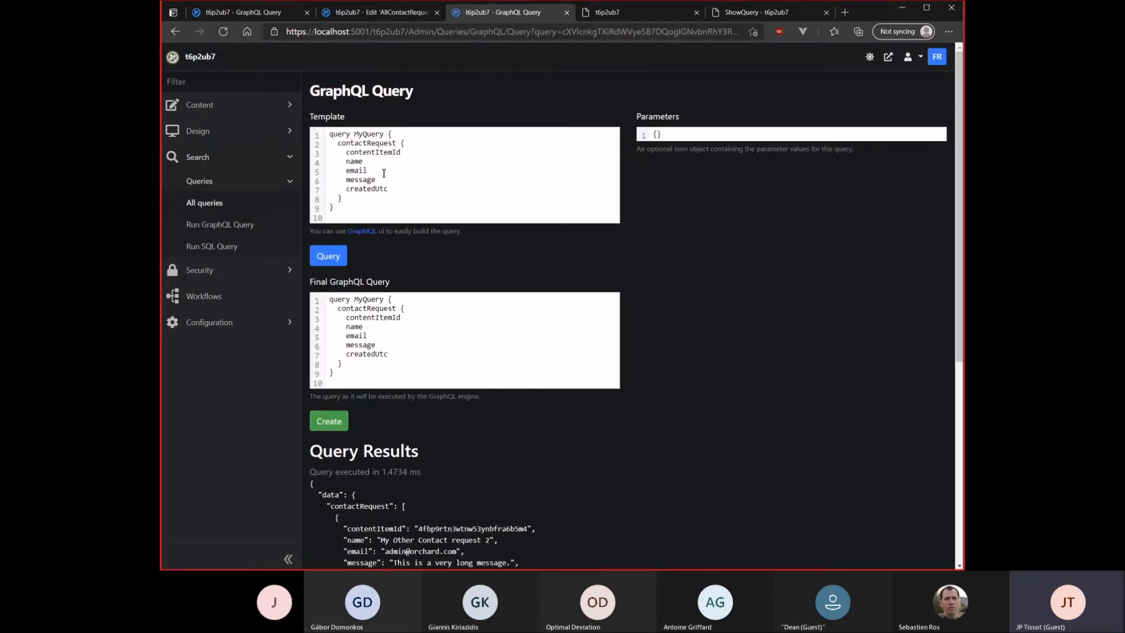
{"action": "left_click", "coordinate": [328, 289]}
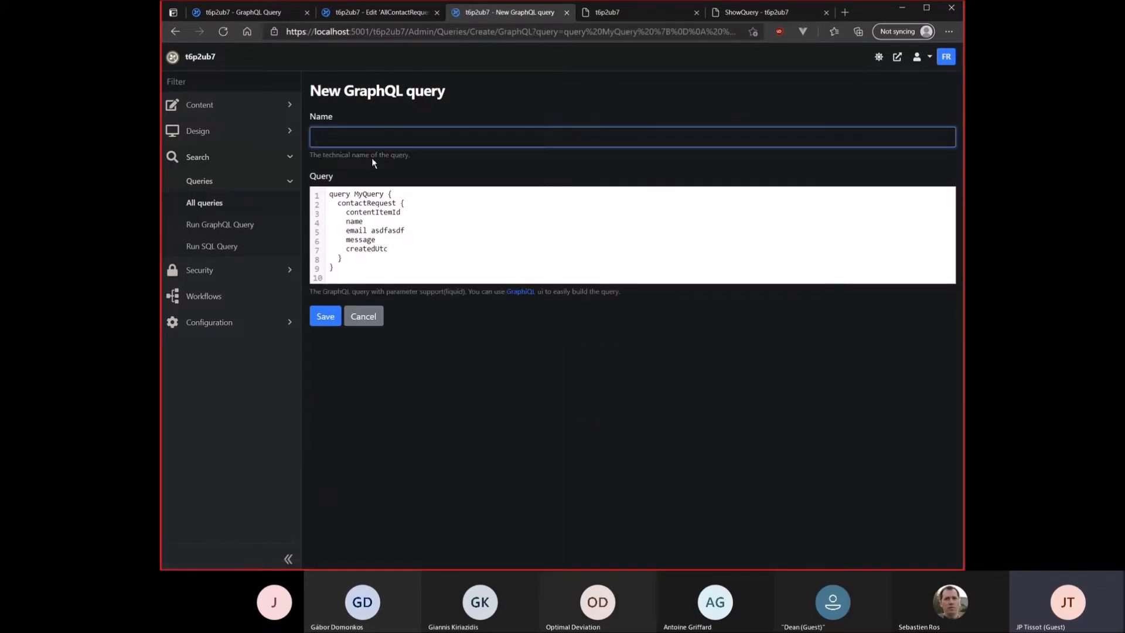
{"action": "type", "text": "MySecond"}
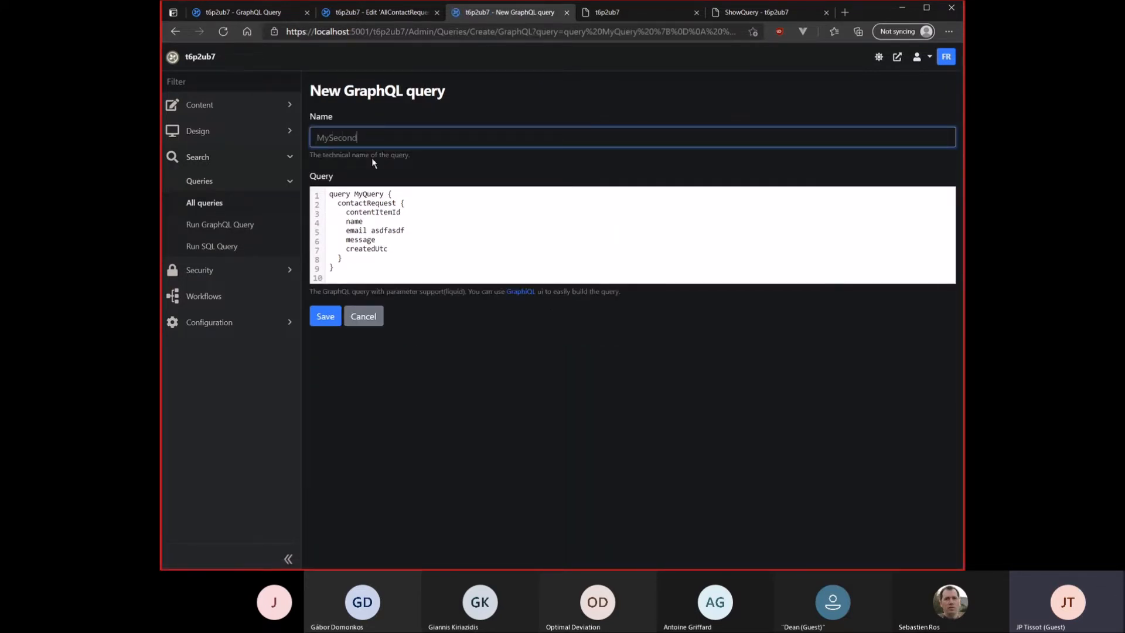
{"action": "type", "text": "Query"}
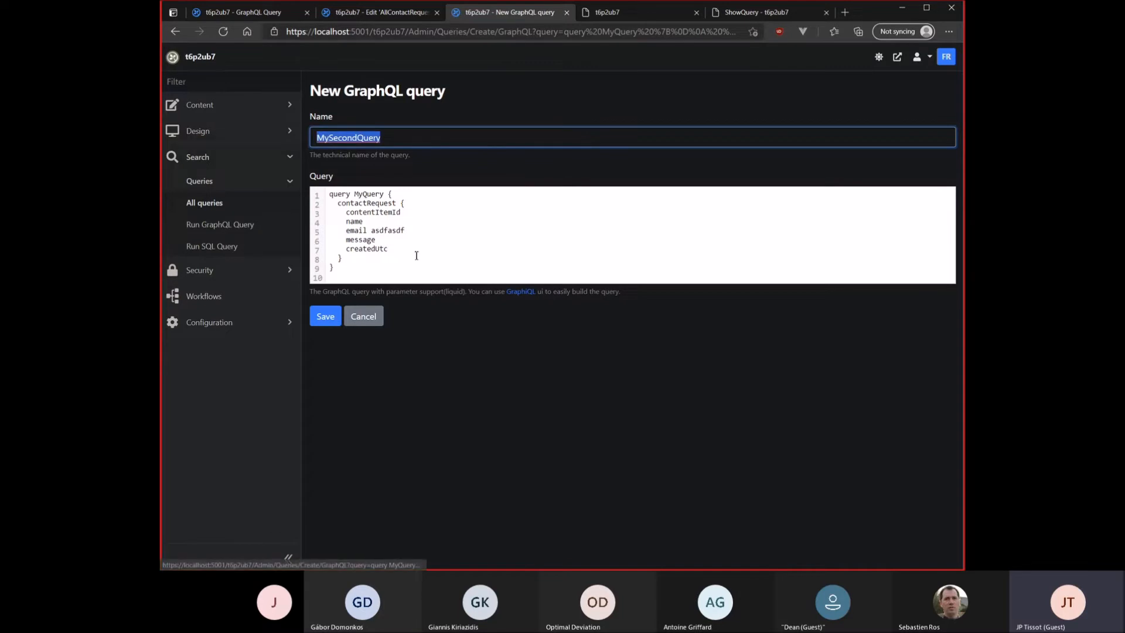
{"action": "left_click", "coordinate": [324, 315]}
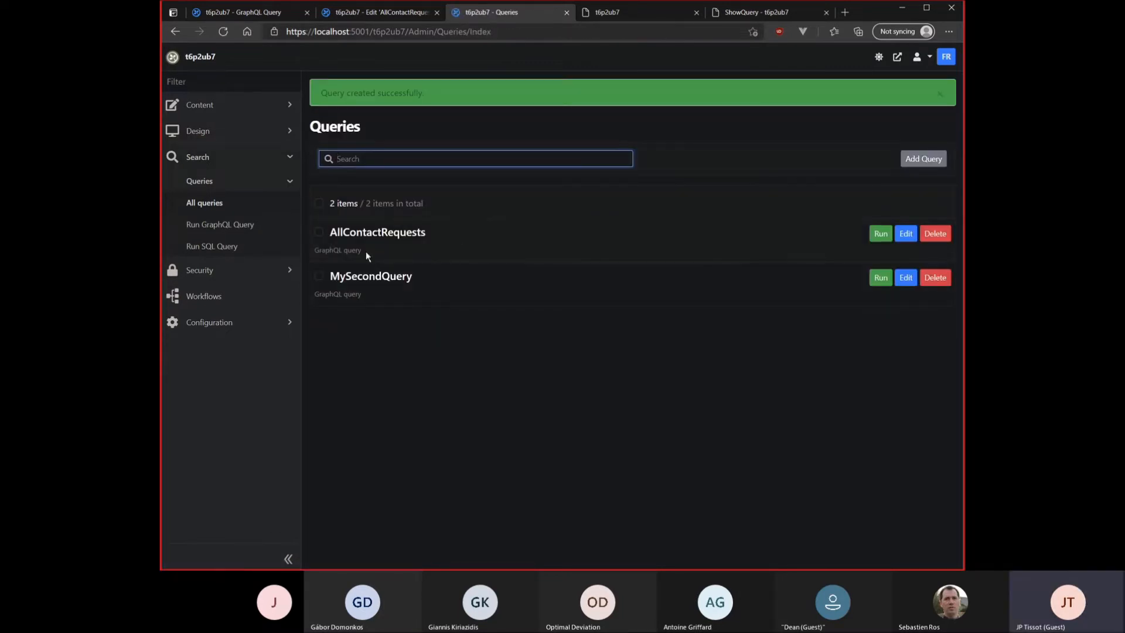
Point the ShowQuery page body at Queries.MySecondQuery | query and view the rendered output
{"action": "left_click", "coordinate": [199, 104]}
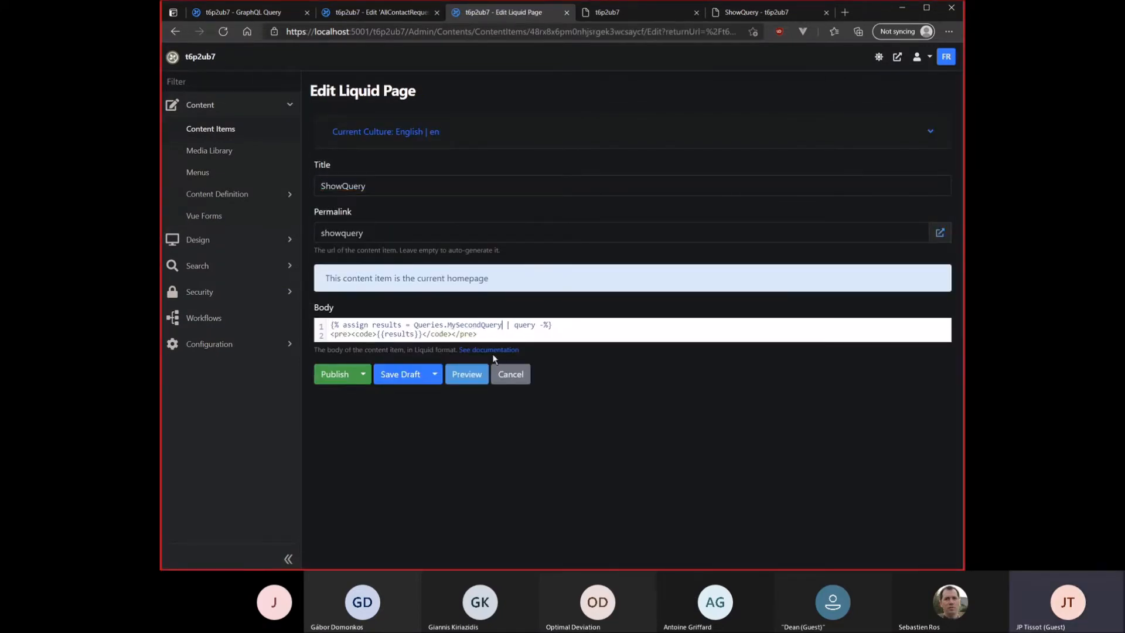
{"action": "left_click", "coordinate": [334, 374]}
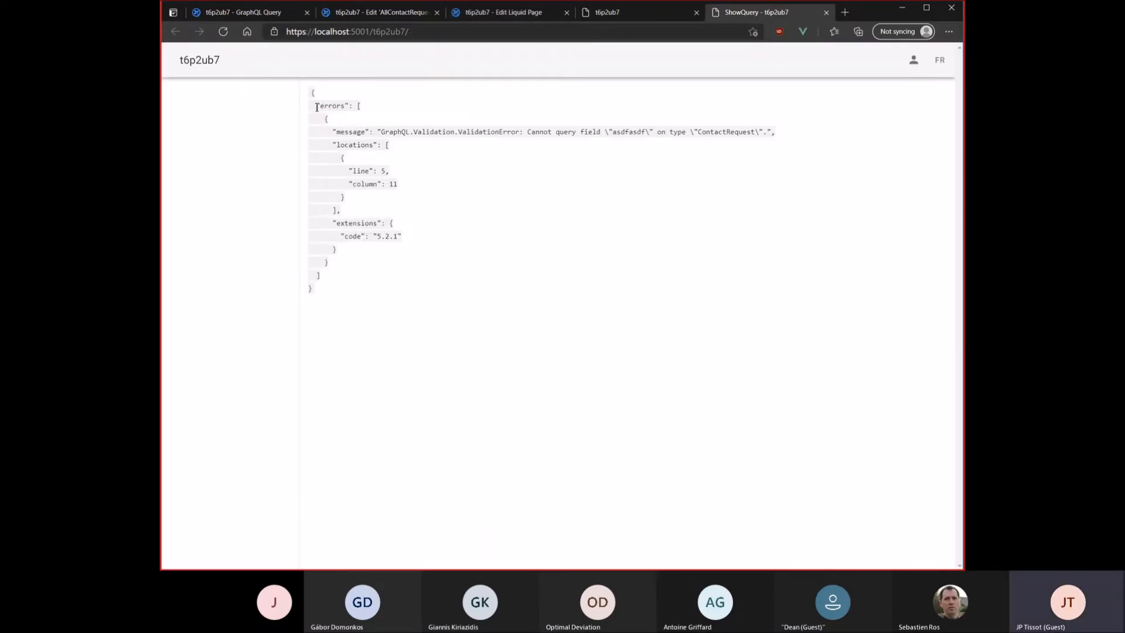
Compare the ShowQuery page's JSON error output with the submitted contact request tab
{"action": "left_click_drag", "start_coordinate": [315, 105], "coordinate": [344, 261]}
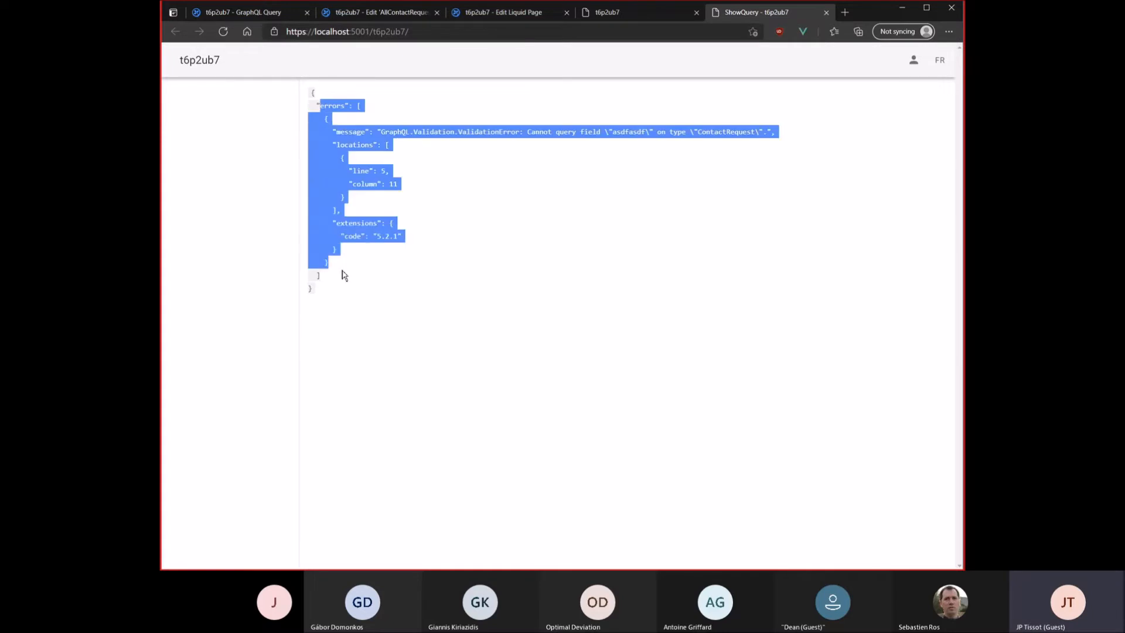
{"action": "left_click", "coordinate": [337, 274]}
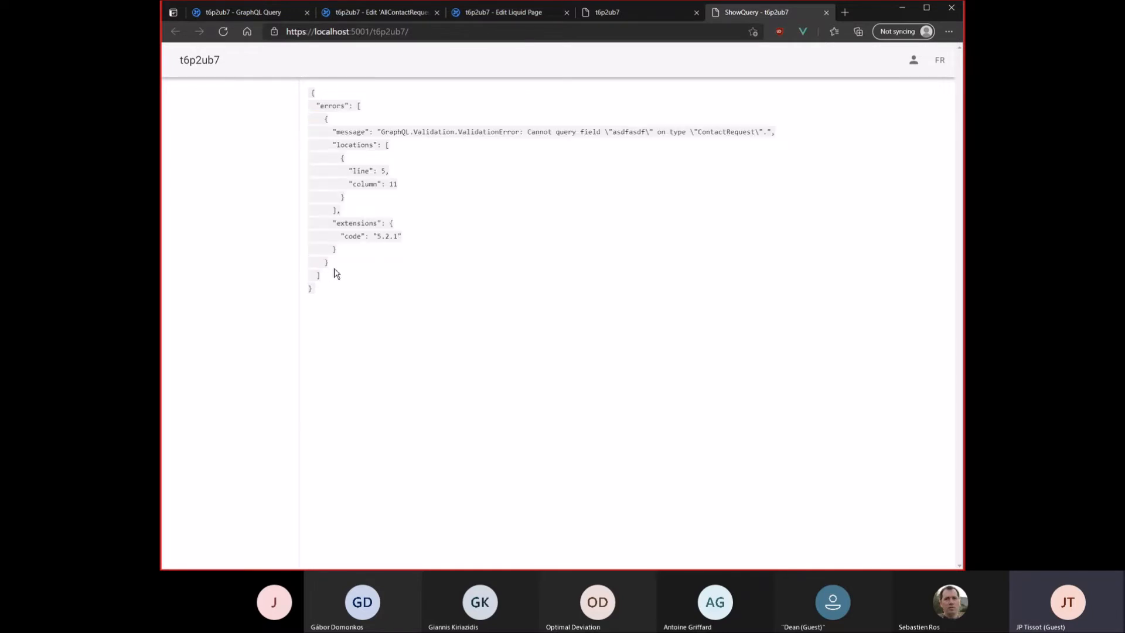
{"action": "mouse_move", "coordinate": [648, 166]}
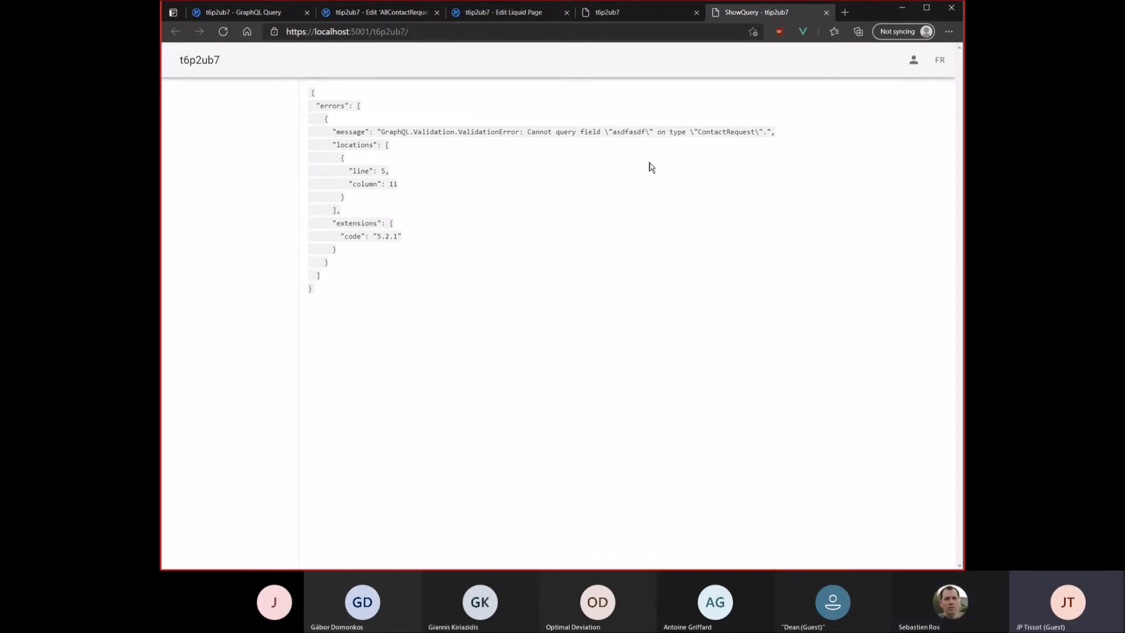
{"action": "mouse_move", "coordinate": [626, 213]}
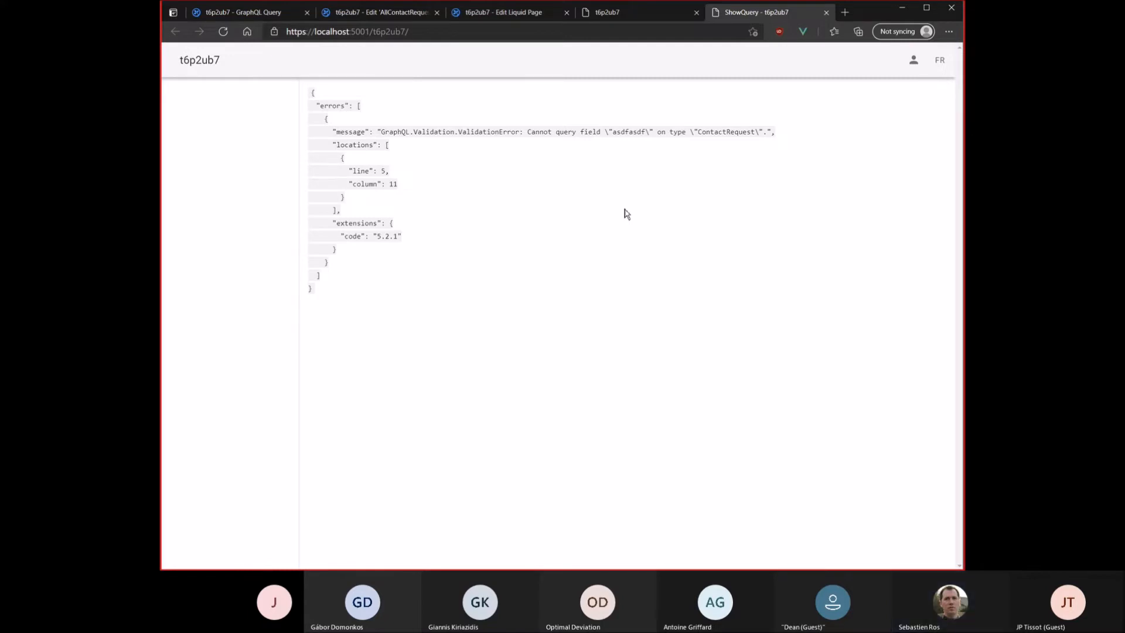
{"action": "mouse_move", "coordinate": [317, 148]}
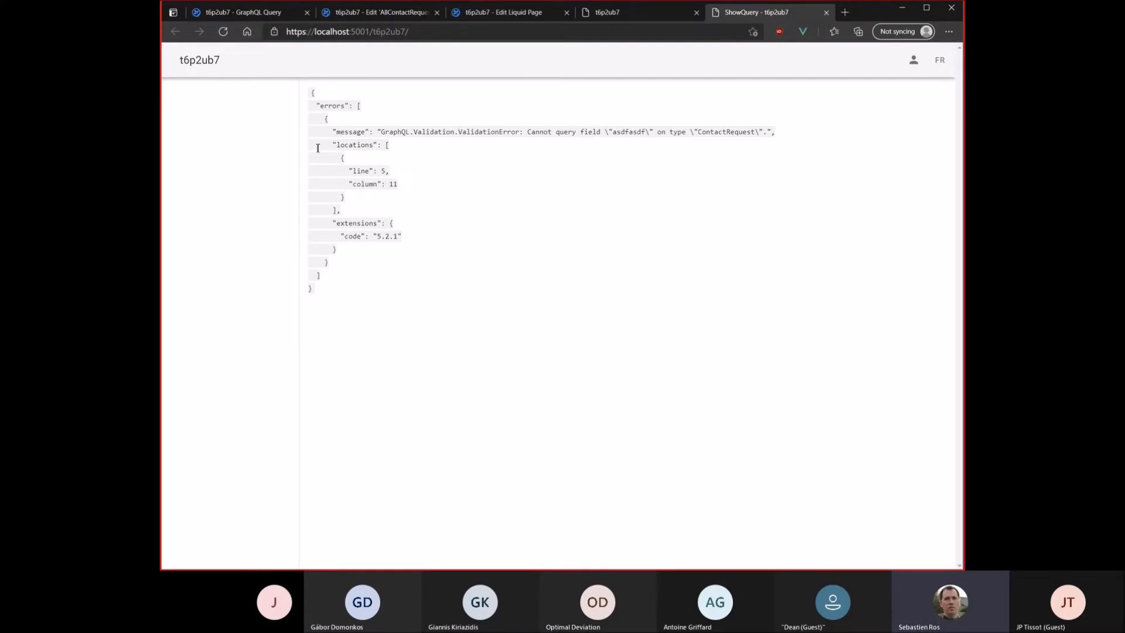
{"action": "mouse_move", "coordinate": [539, 157]}
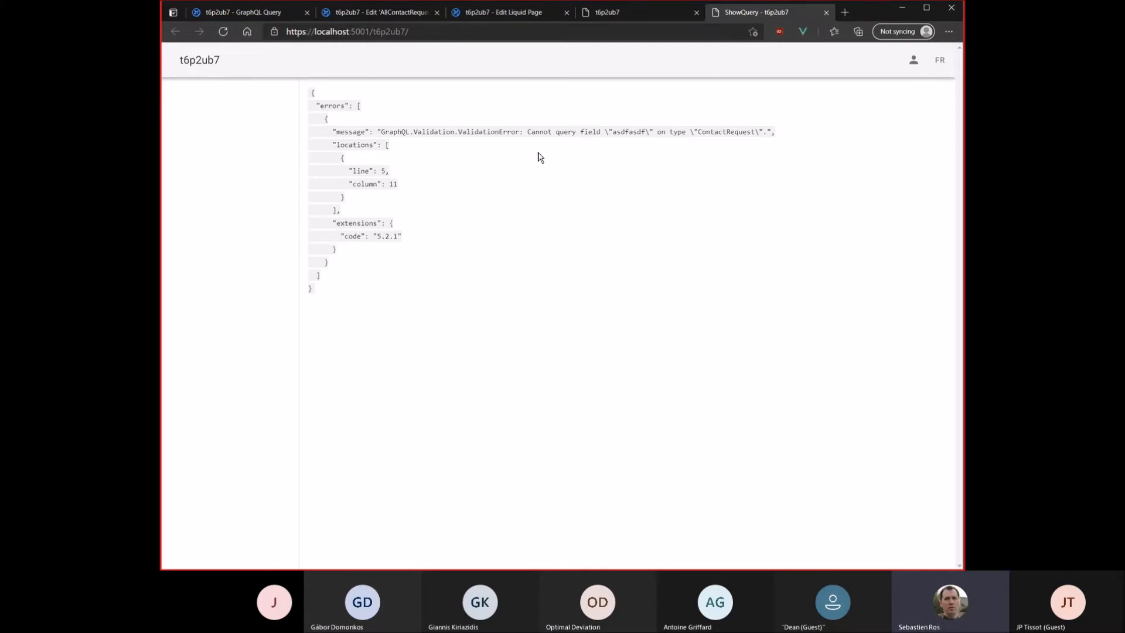
{"action": "mouse_move", "coordinate": [523, 153]}
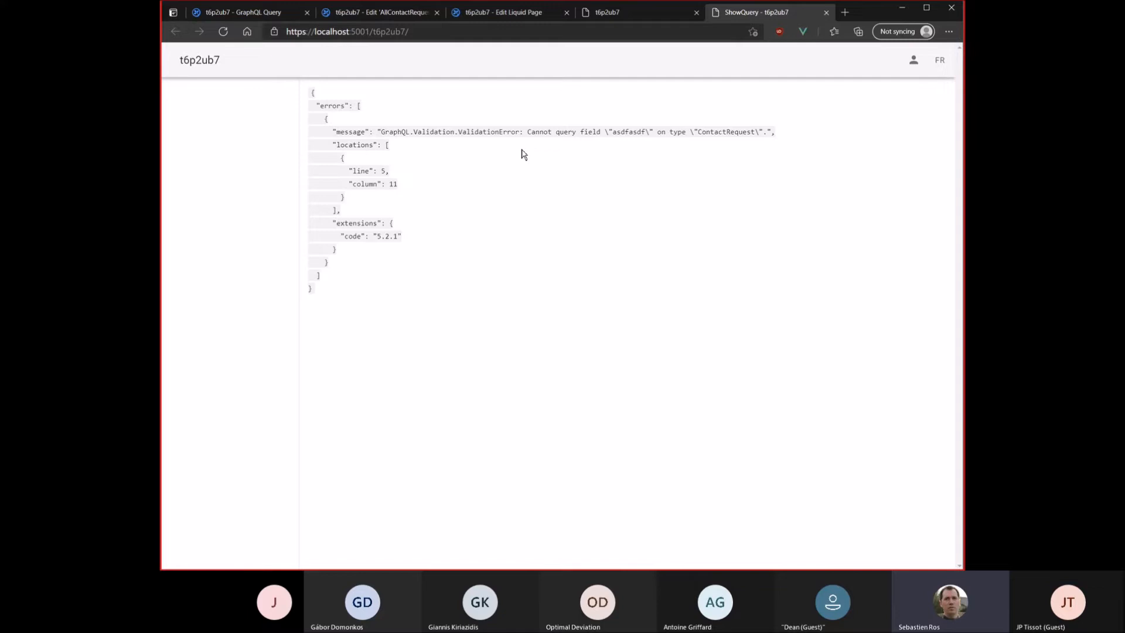
{"action": "mouse_move", "coordinate": [687, 50]}
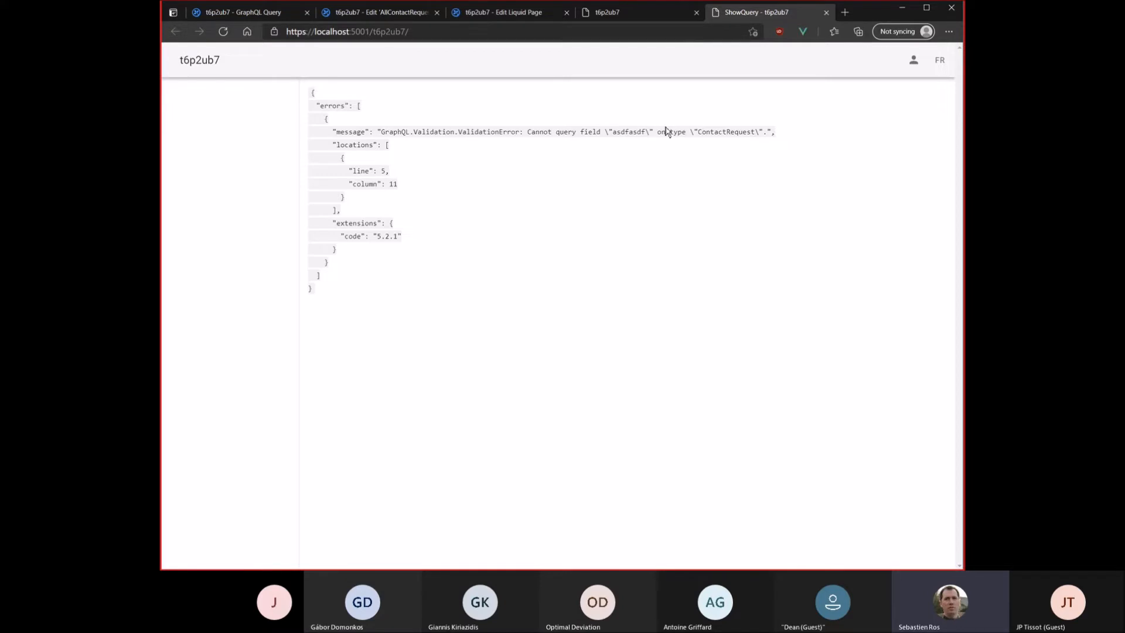
{"action": "mouse_move", "coordinate": [662, 142]}
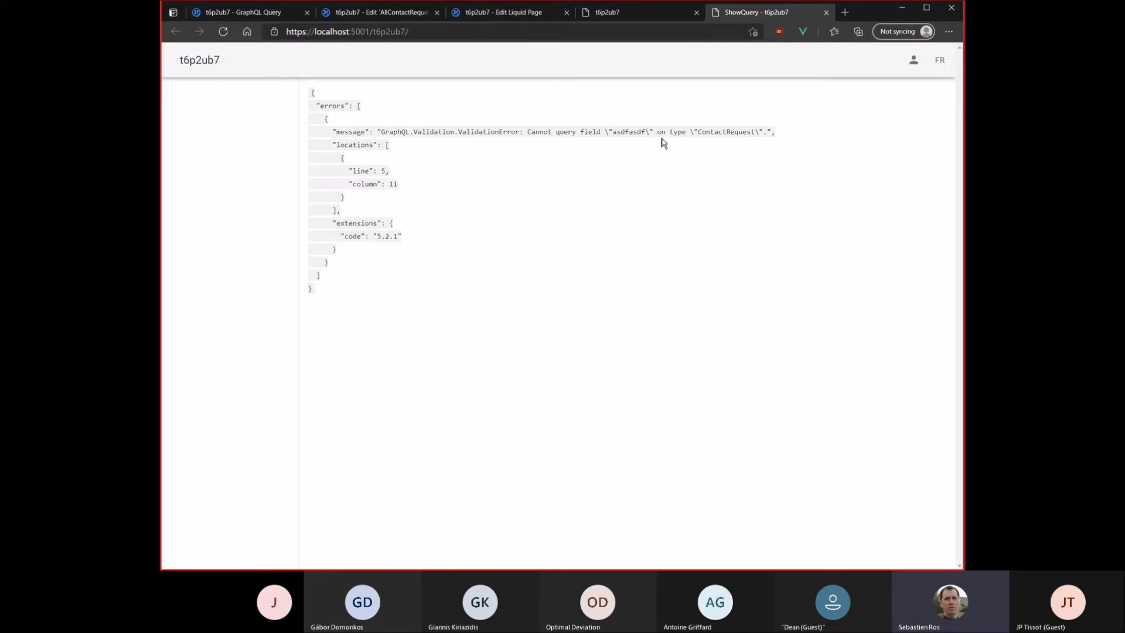
{"action": "left_click", "coordinate": [503, 12]}
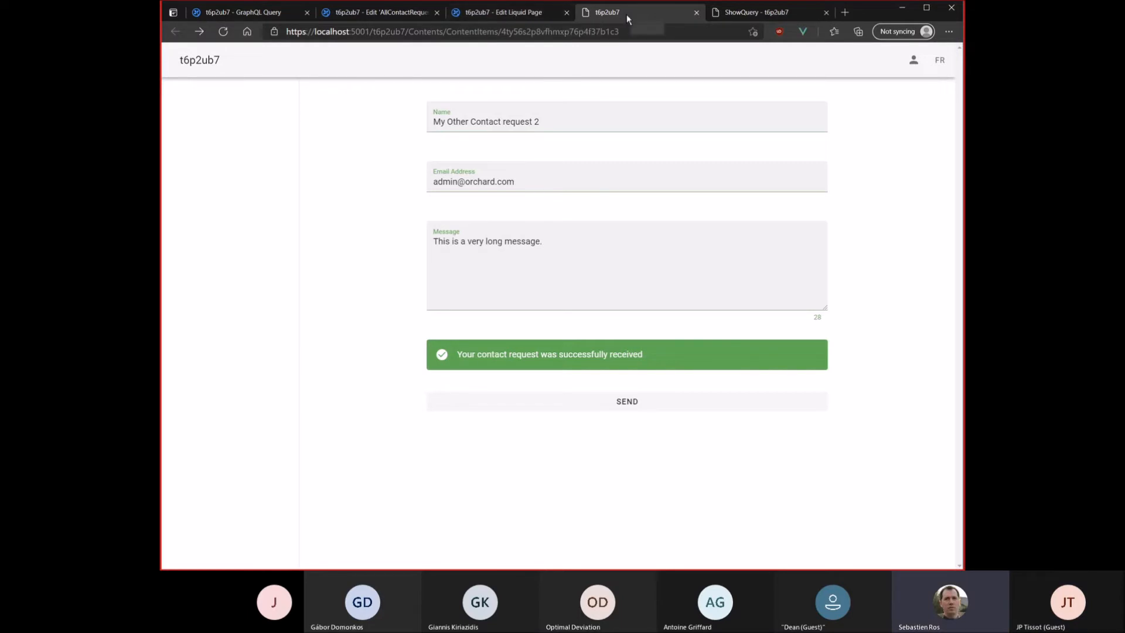
{"action": "mouse_move", "coordinate": [683, 20]}
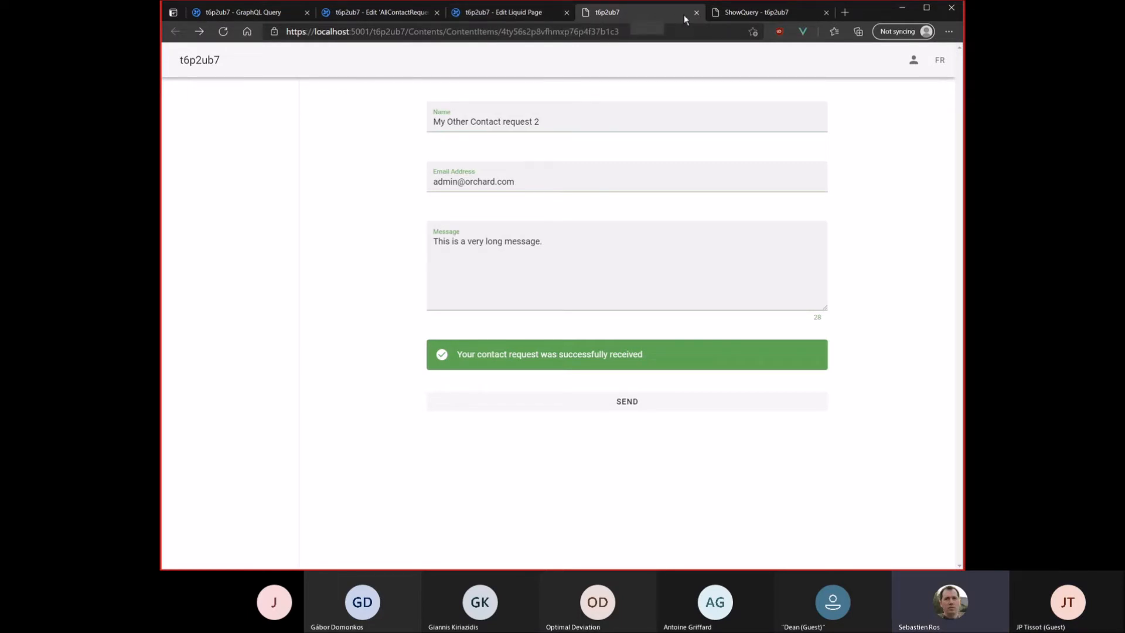
{"action": "left_click", "coordinate": [754, 12]}
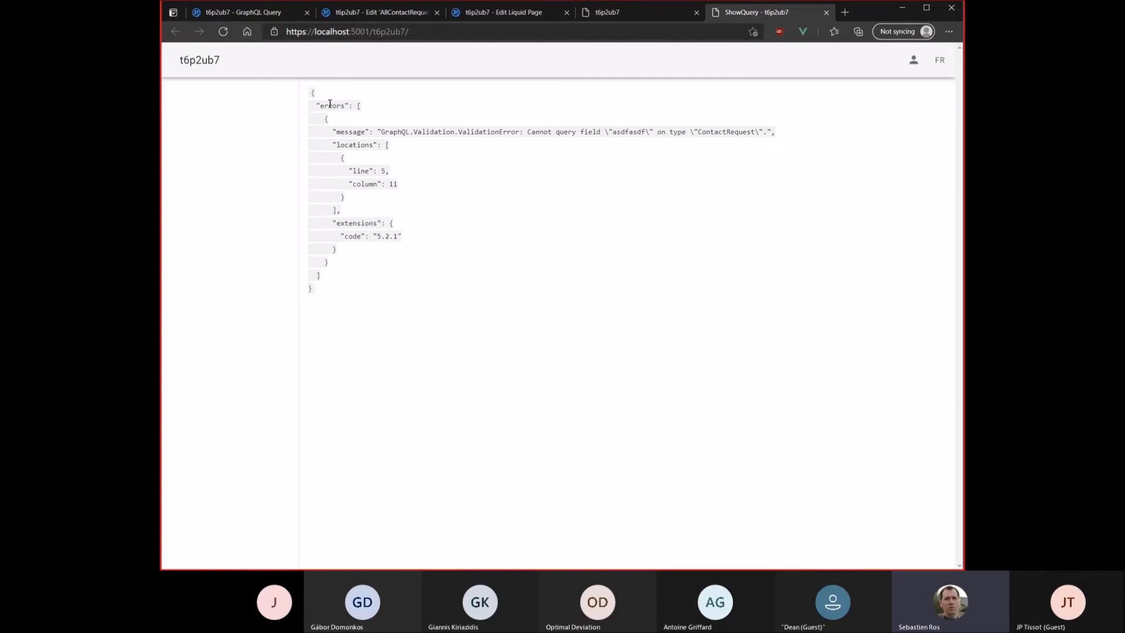
{"action": "mouse_move", "coordinate": [341, 123]}
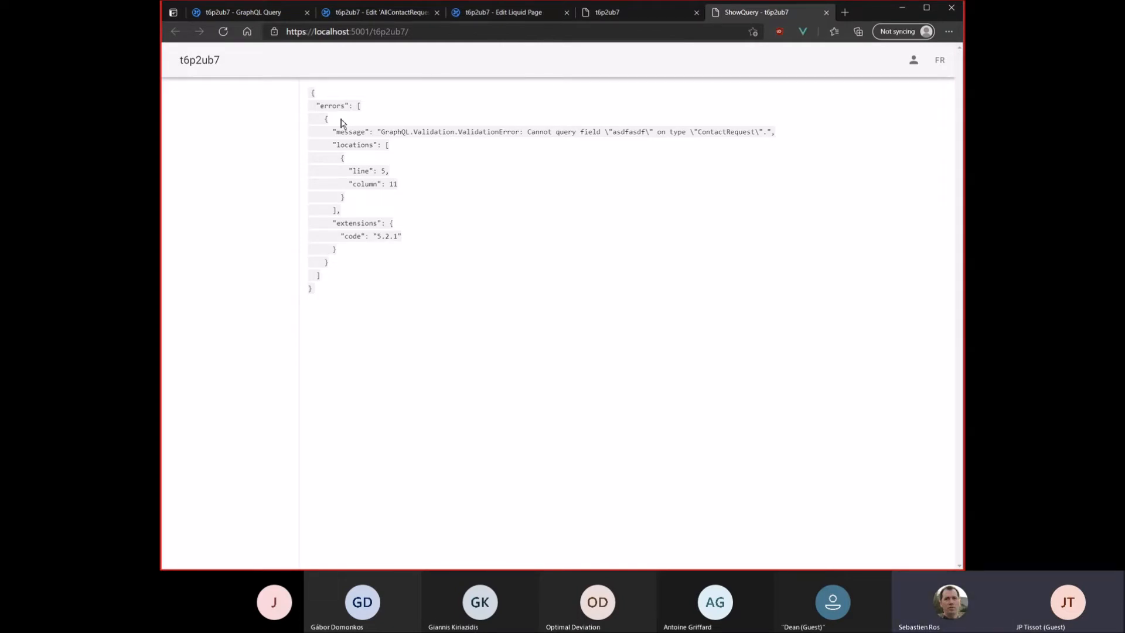
{"action": "mouse_move", "coordinate": [429, 94]}
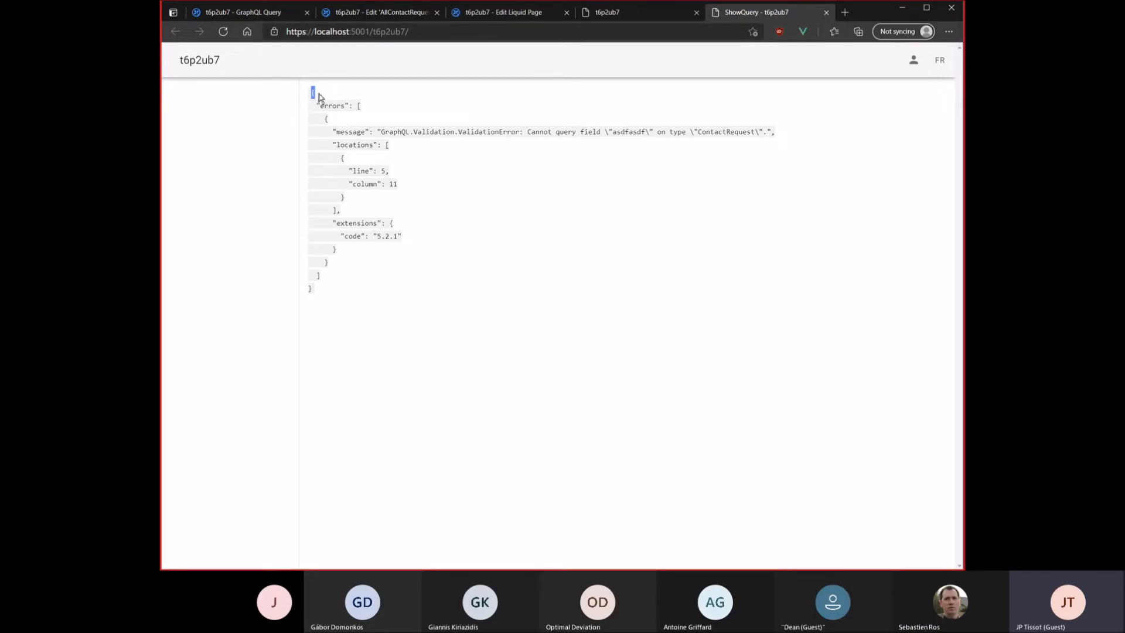
{"action": "left_click", "coordinate": [500, 12]}
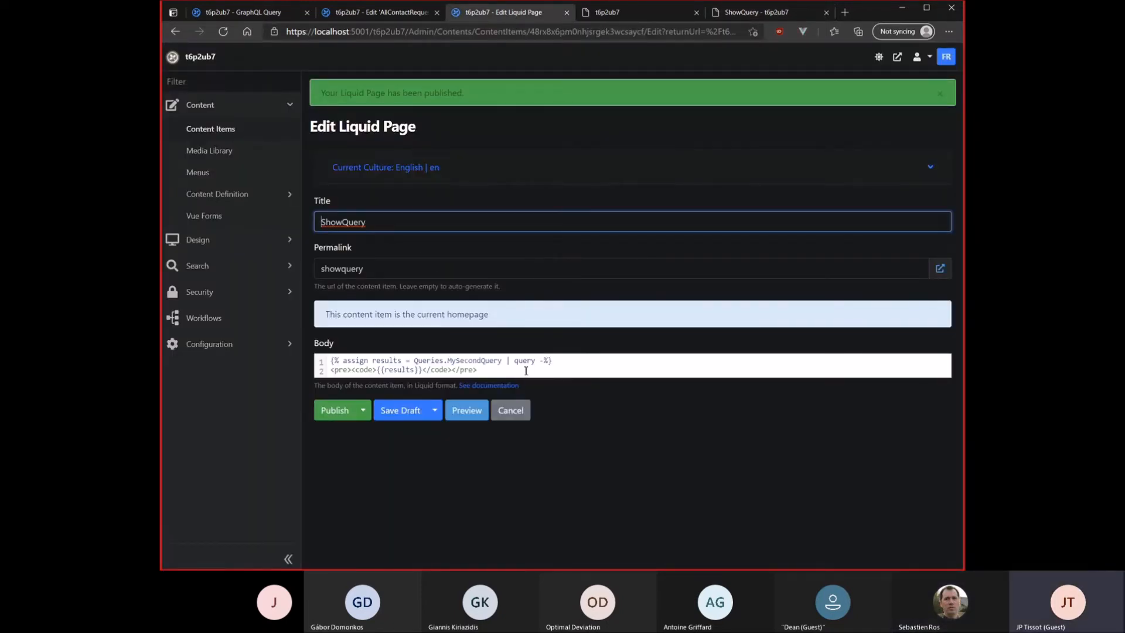
{"action": "mouse_move", "coordinate": [211, 261]}
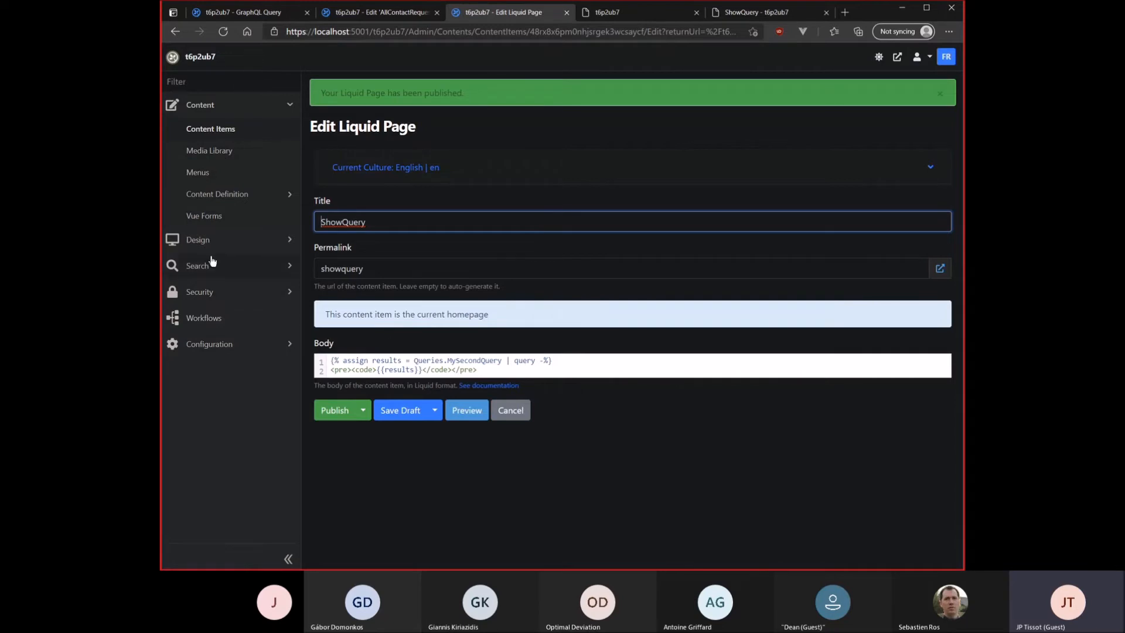
{"action": "mouse_move", "coordinate": [206, 240]}
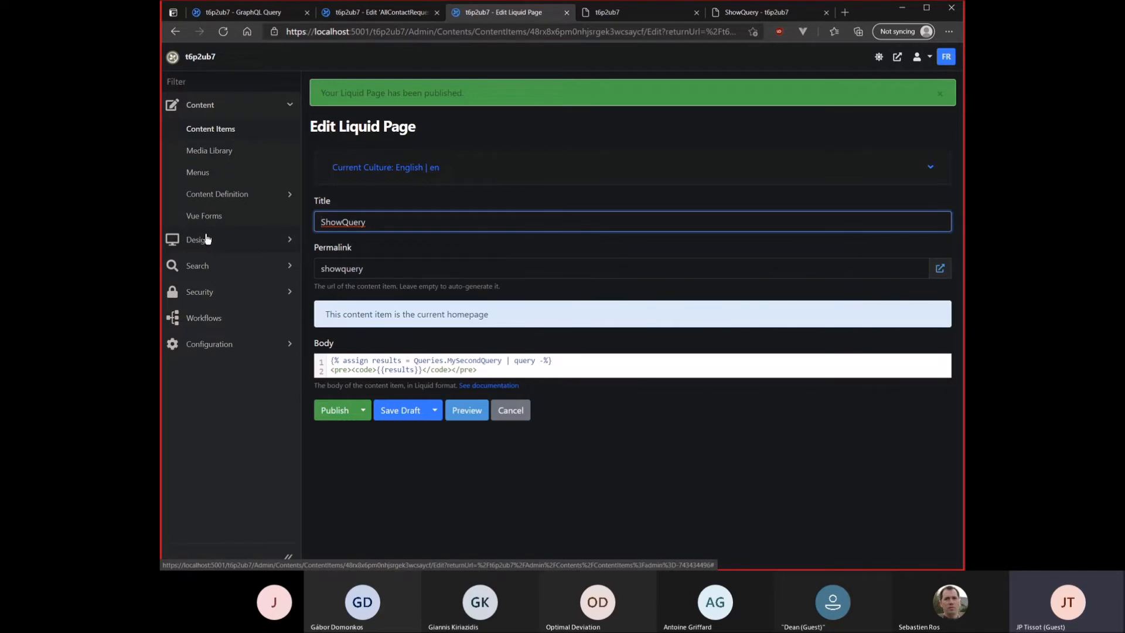
{"action": "mouse_move", "coordinate": [220, 267]}
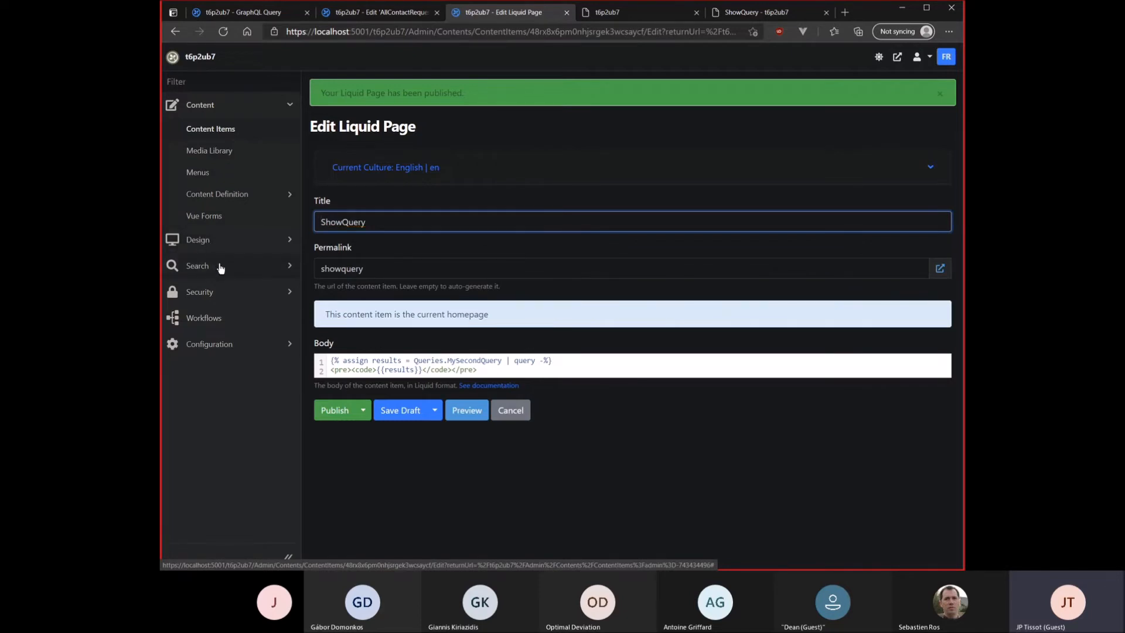
Navigate from the admin Search > Queries menu to the empty Run GraphQL Query page
{"action": "left_click", "coordinate": [197, 266]}
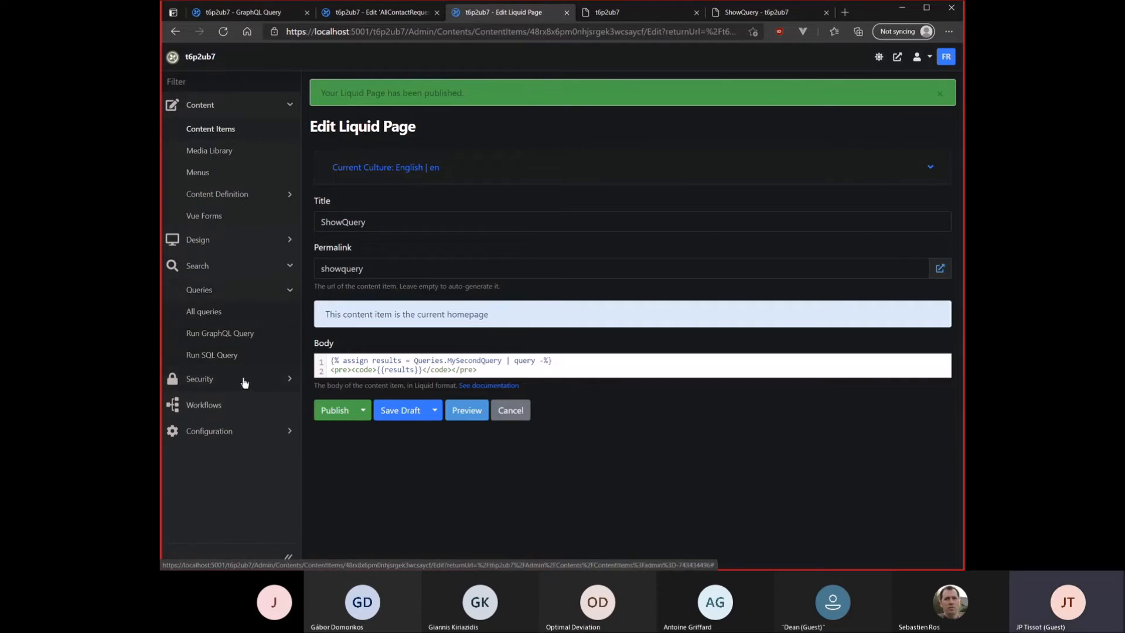
{"action": "mouse_move", "coordinate": [220, 339]}
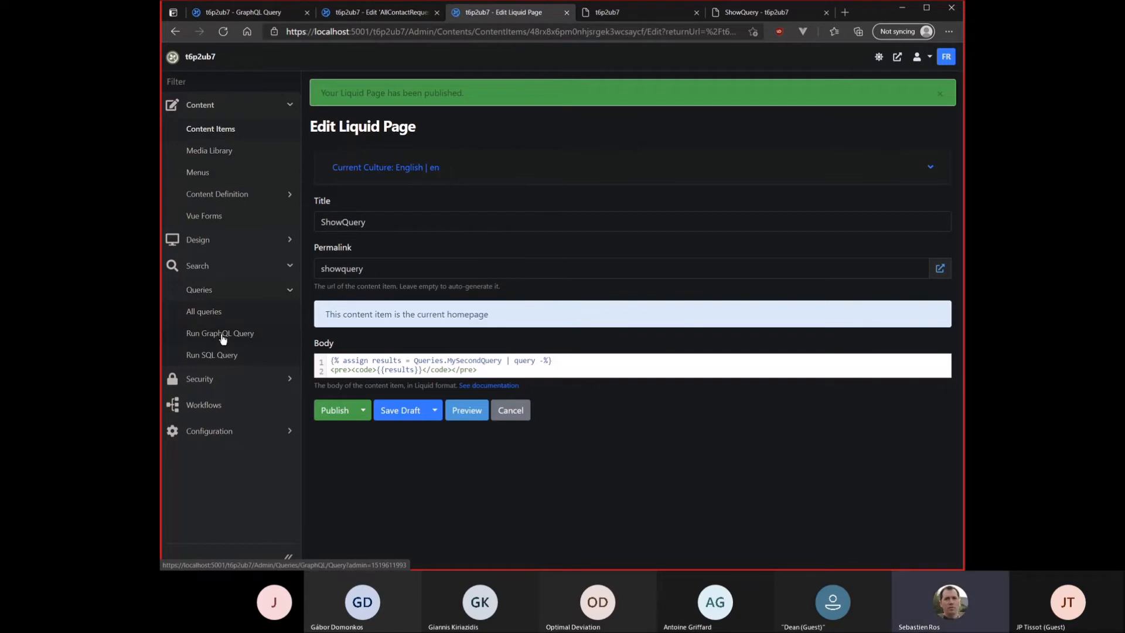
{"action": "mouse_move", "coordinate": [218, 324]}
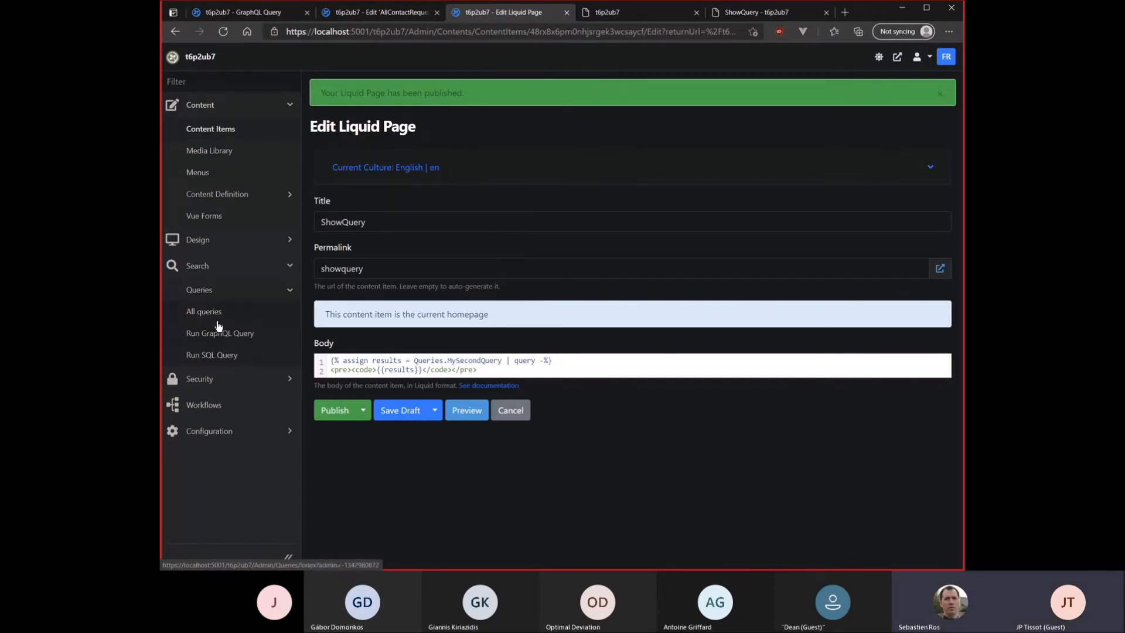
{"action": "left_click", "coordinate": [220, 333]}
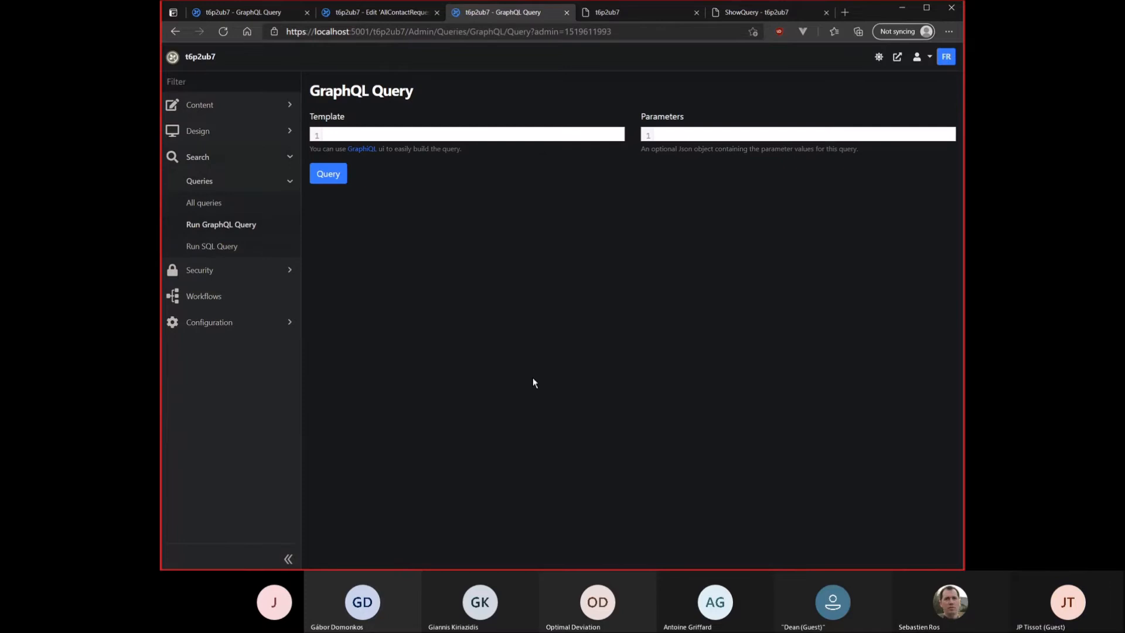
{"action": "mouse_move", "coordinate": [363, 149]}
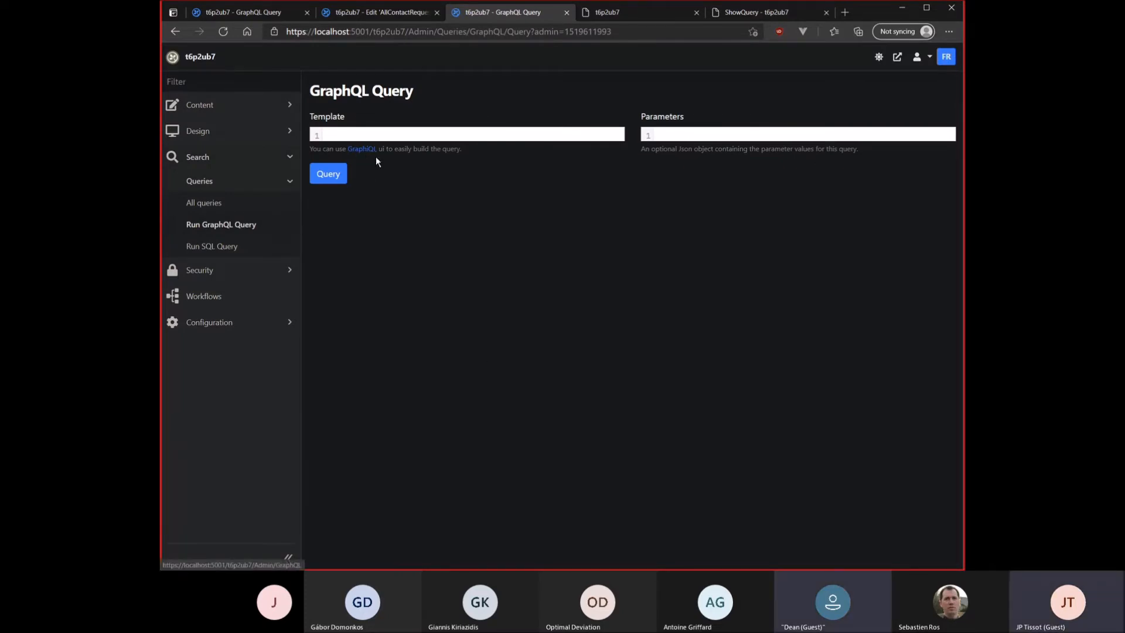
{"action": "mouse_move", "coordinate": [204, 206]}
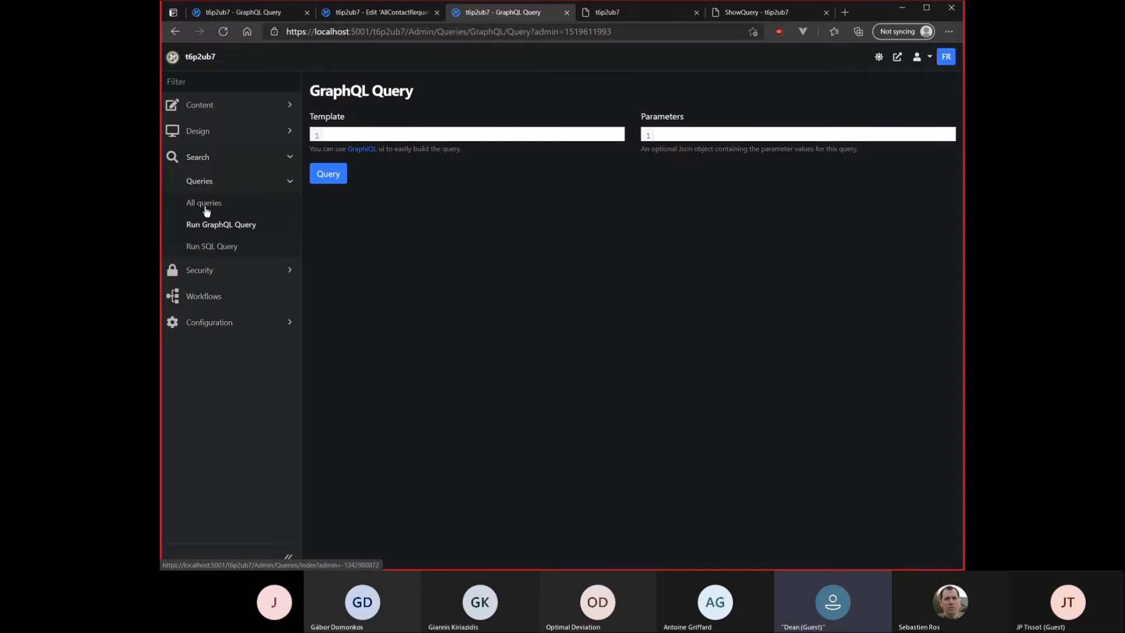
{"action": "mouse_move", "coordinate": [683, 239]}
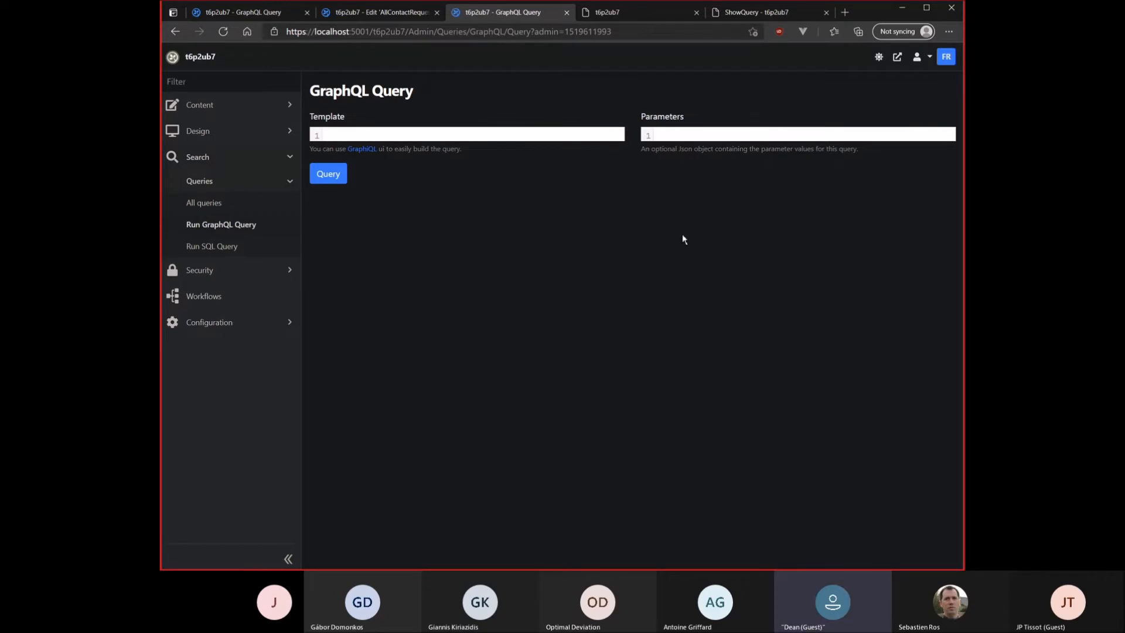
{"action": "mouse_move", "coordinate": [662, 318]}
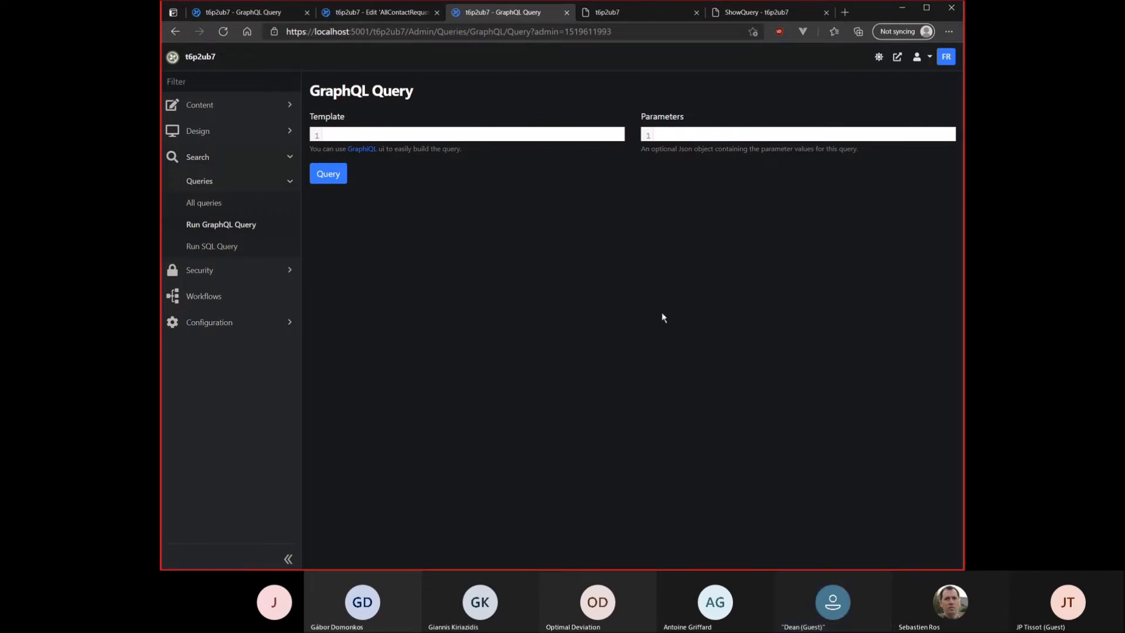
Show the All queries list with AllContactRequests and MySecondQuery
{"action": "left_click", "coordinate": [204, 203]}
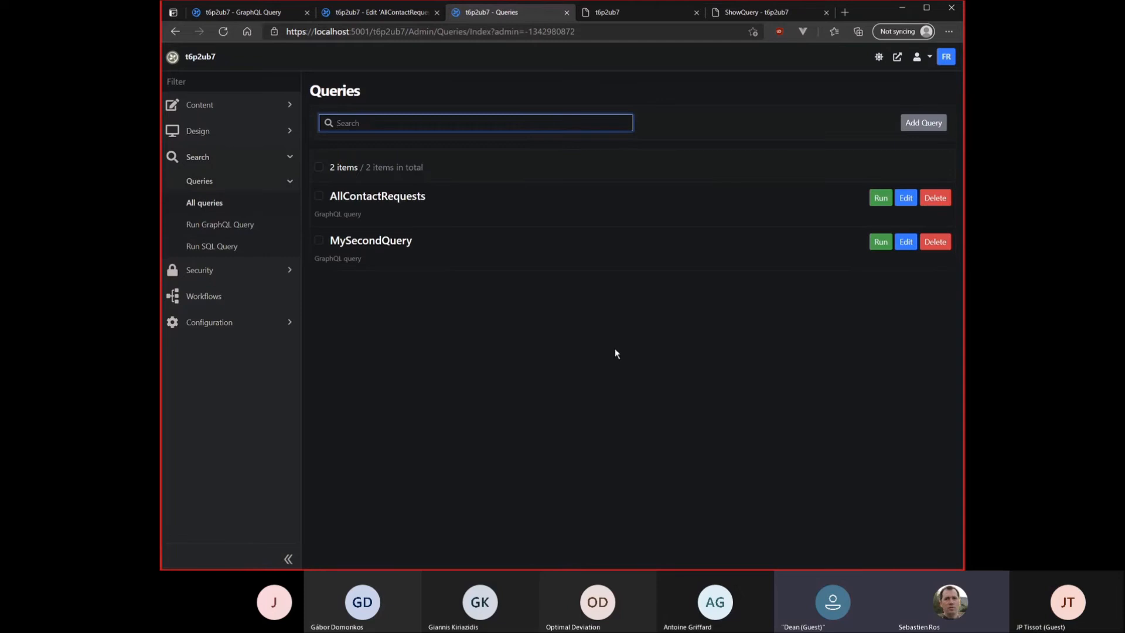
{"action": "mouse_move", "coordinate": [218, 254]}
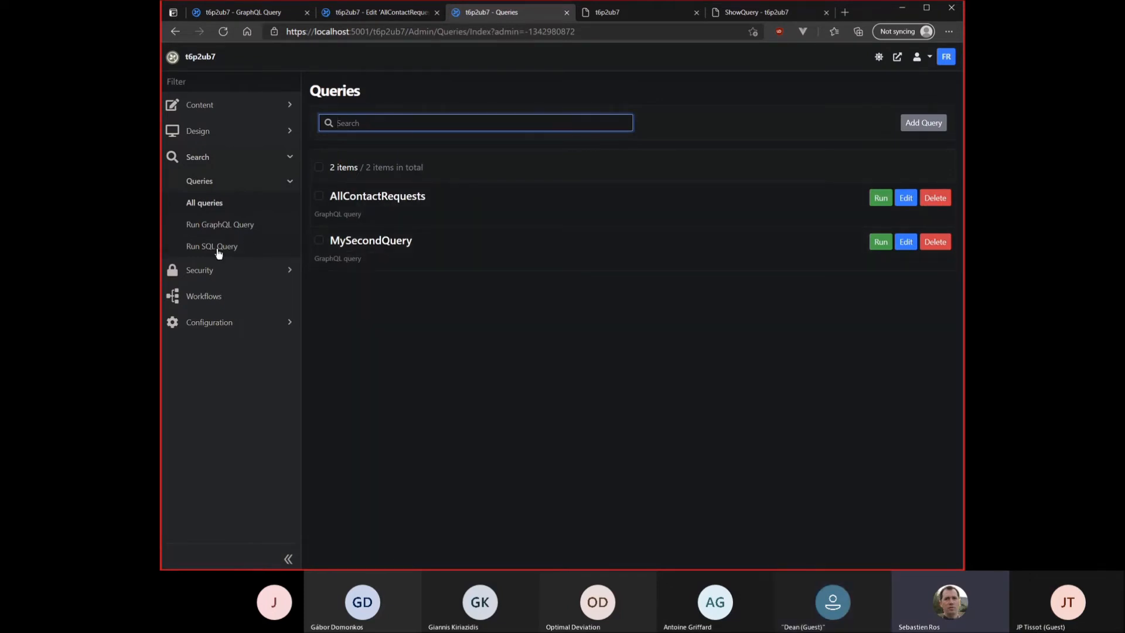
{"action": "mouse_move", "coordinate": [212, 247]}
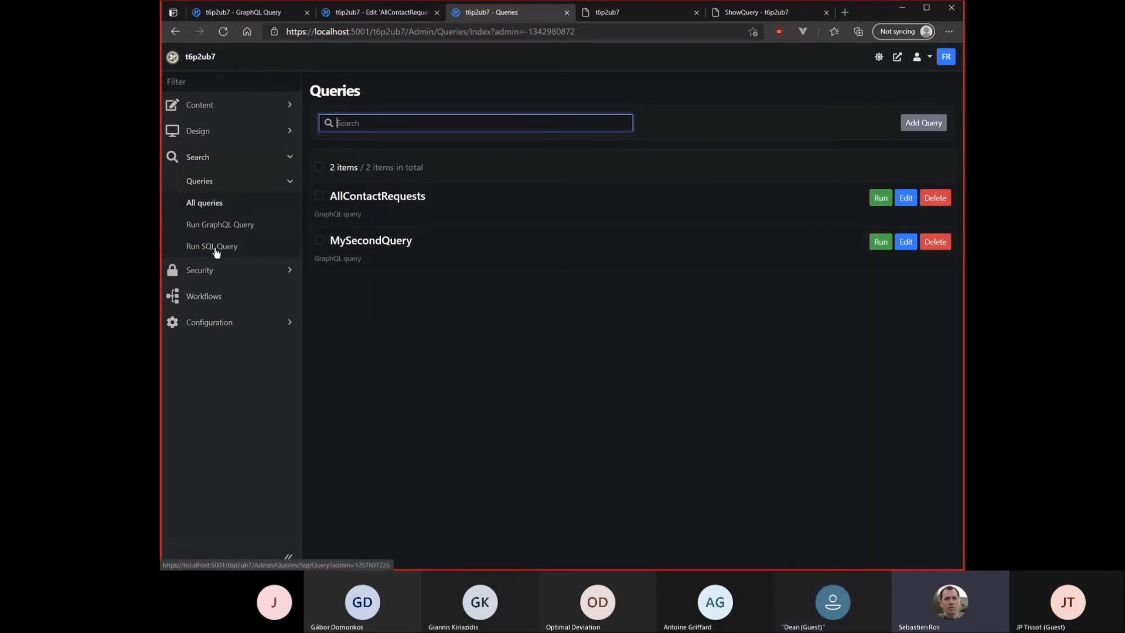
{"action": "mouse_move", "coordinate": [577, 266]}
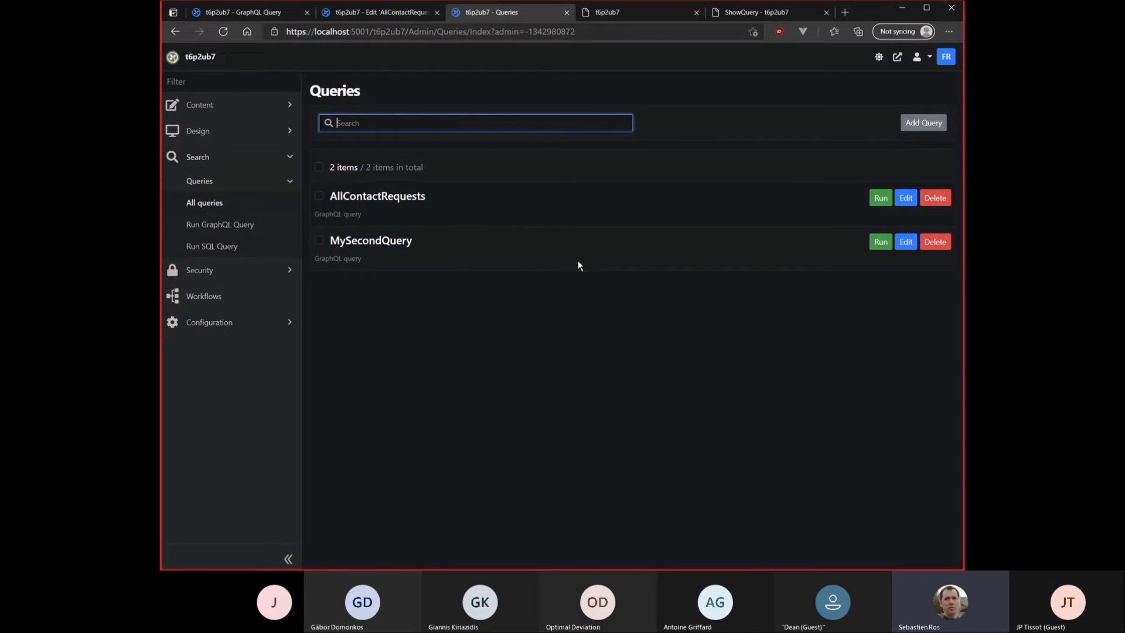
{"action": "mouse_move", "coordinate": [575, 270]}
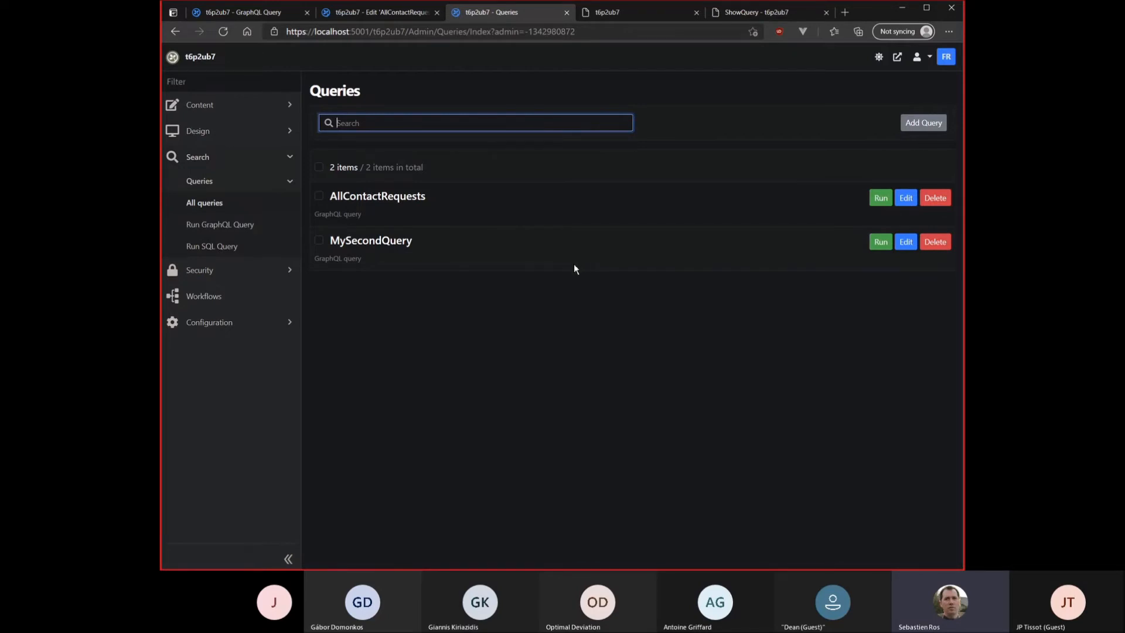
{"action": "mouse_move", "coordinate": [418, 197]}
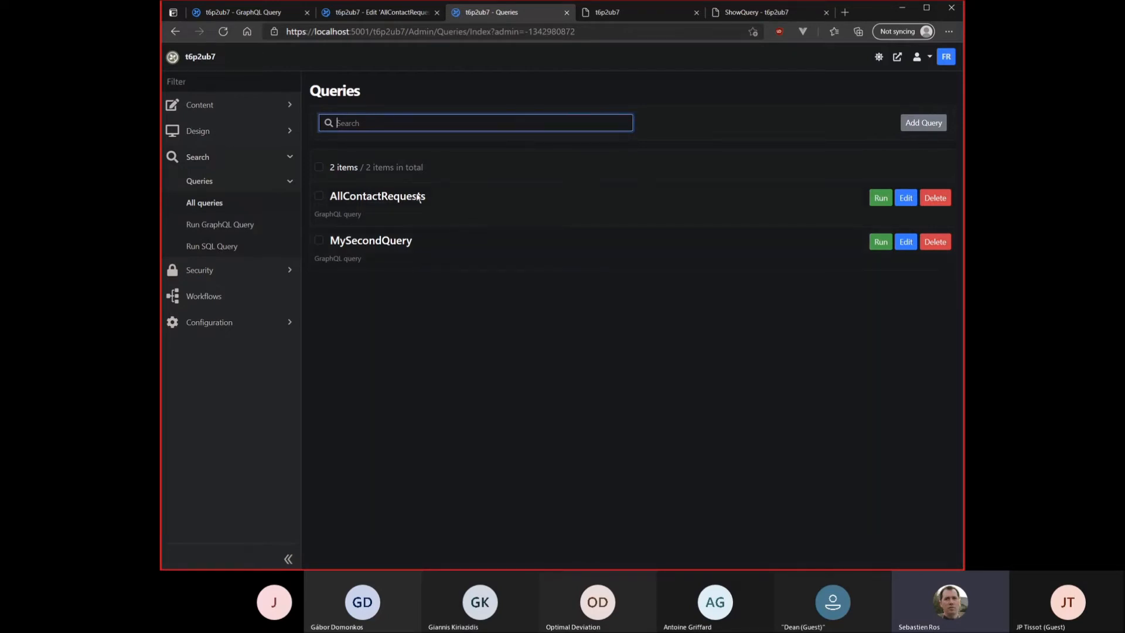
{"action": "mouse_move", "coordinate": [906, 197]}
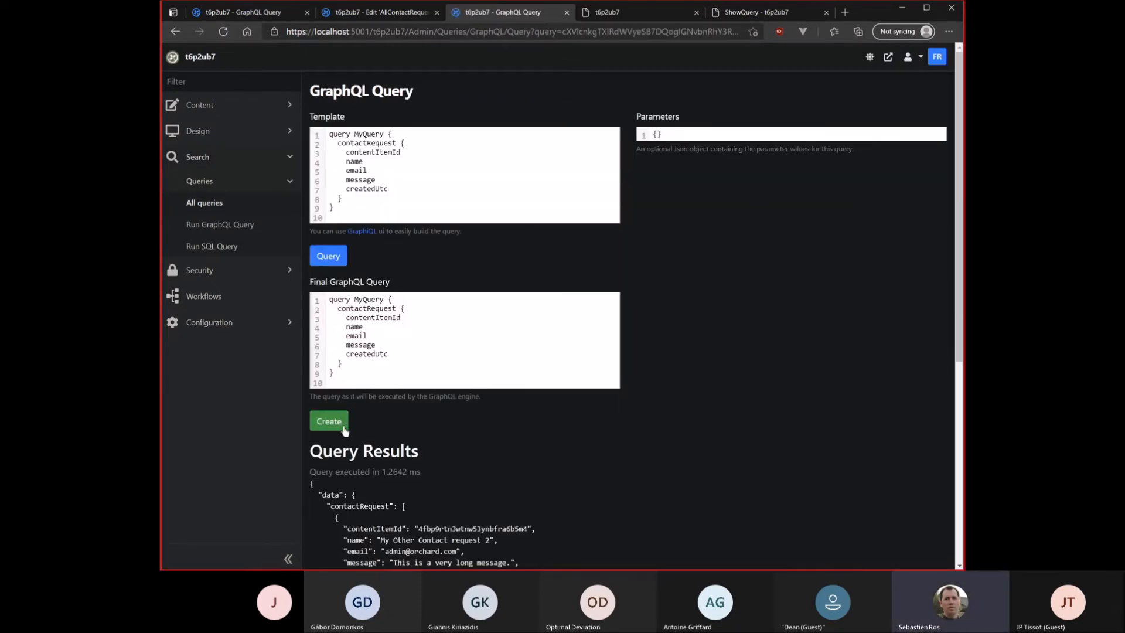
Visit the interactive GraphQL editor, then bring up the empty Run SQL Query form
{"action": "left_click", "coordinate": [362, 231]}
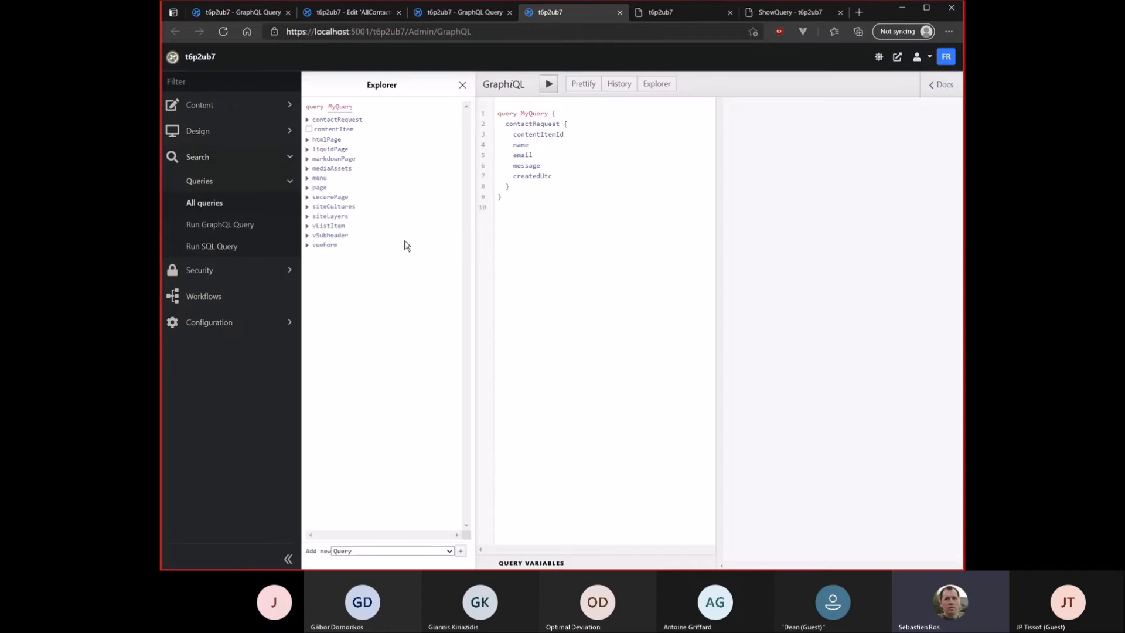
{"action": "mouse_move", "coordinate": [429, 262]}
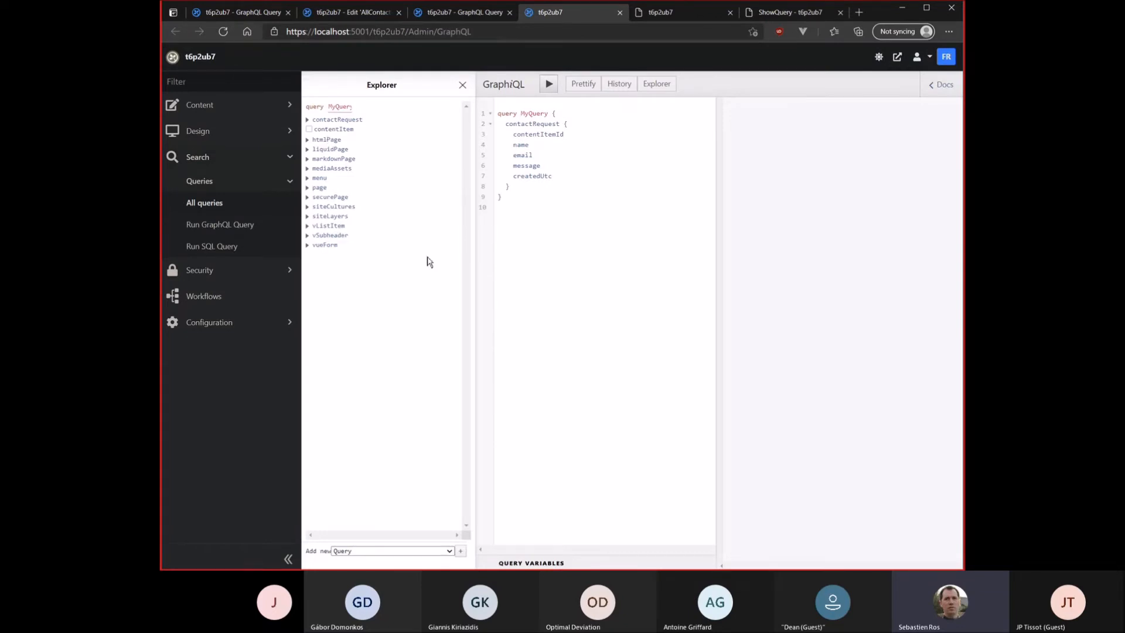
{"action": "mouse_move", "coordinate": [430, 279]}
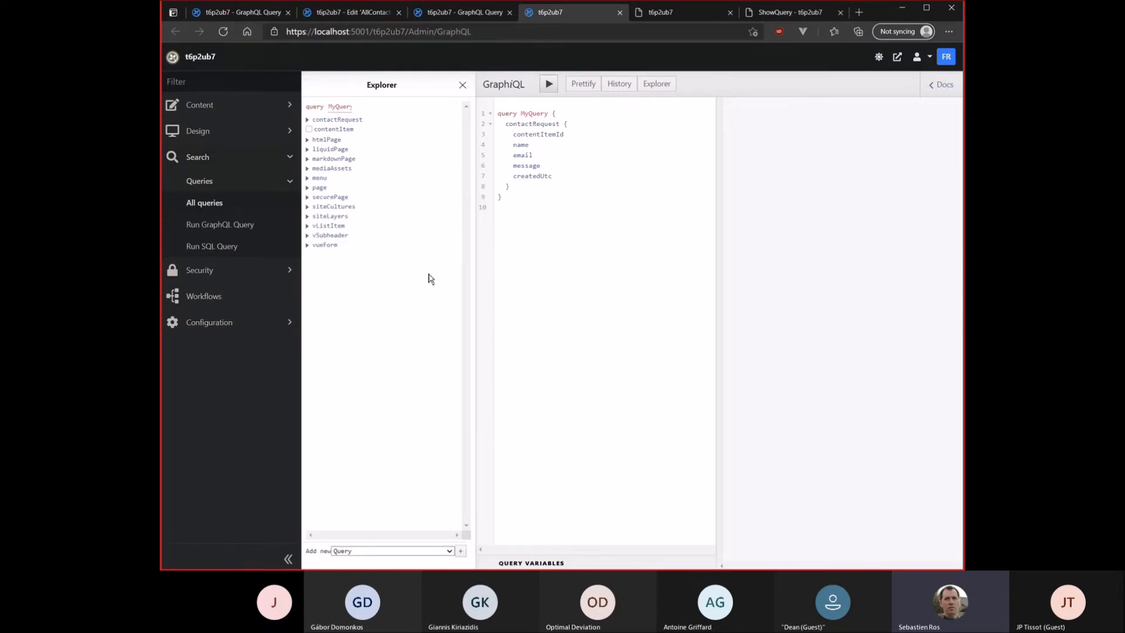
{"action": "mouse_move", "coordinate": [539, 140]}
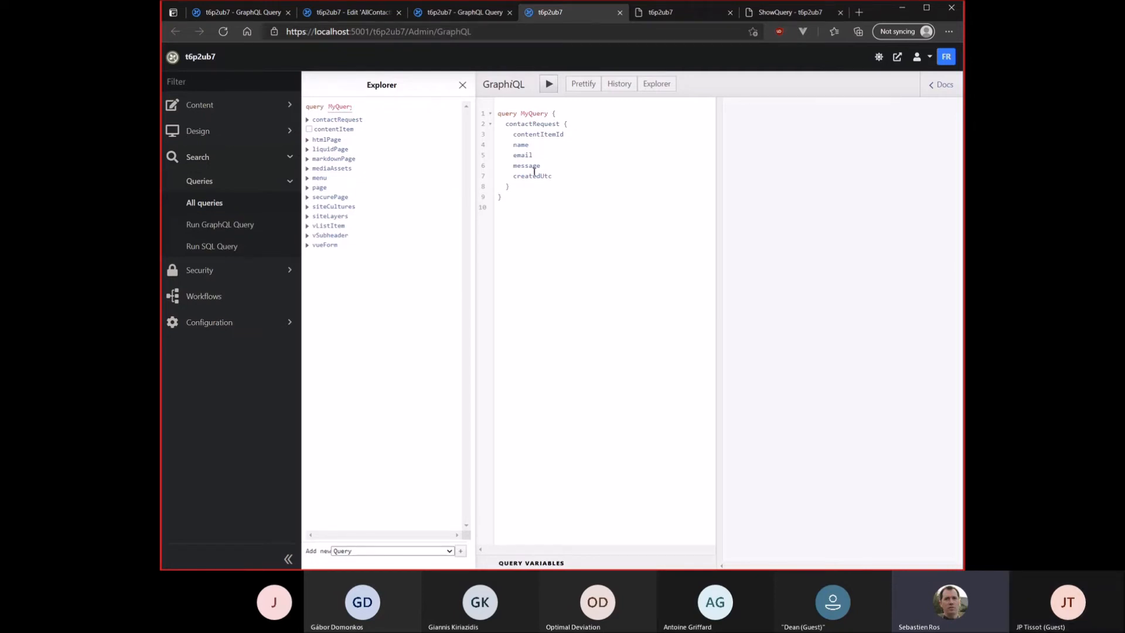
{"action": "mouse_move", "coordinate": [532, 175]}
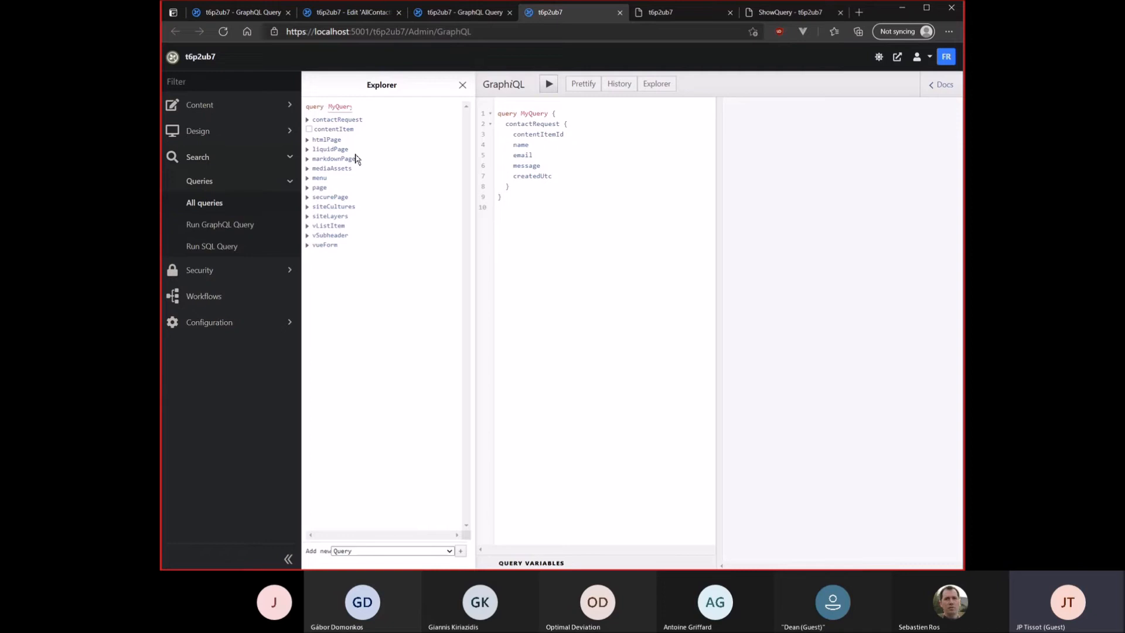
{"action": "left_click", "coordinate": [212, 246]}
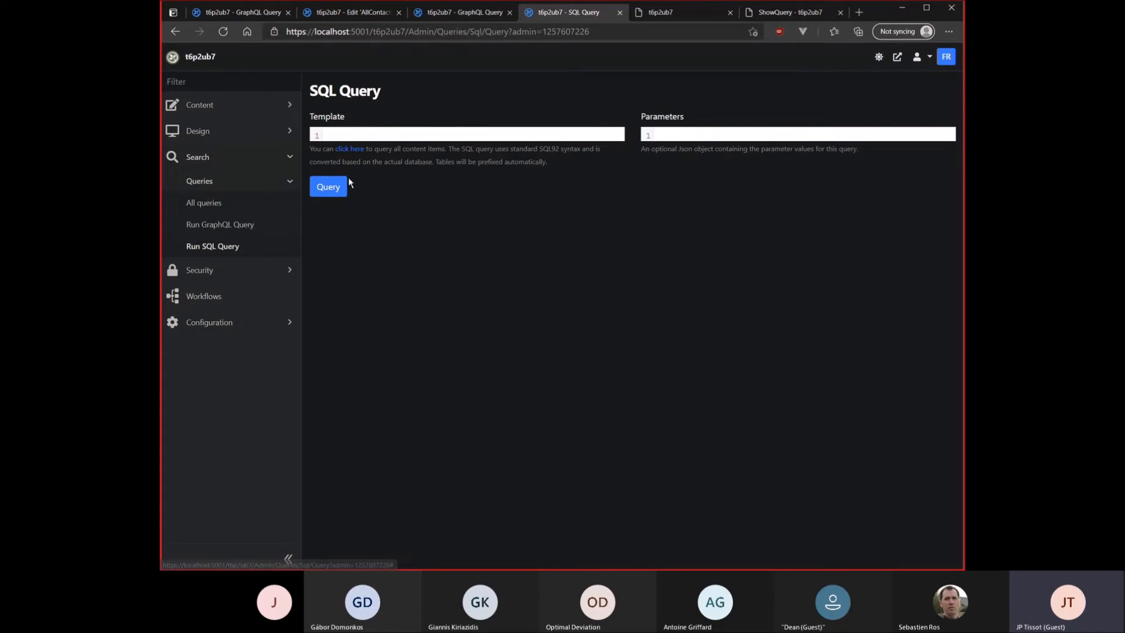
{"action": "mouse_move", "coordinate": [310, 259]}
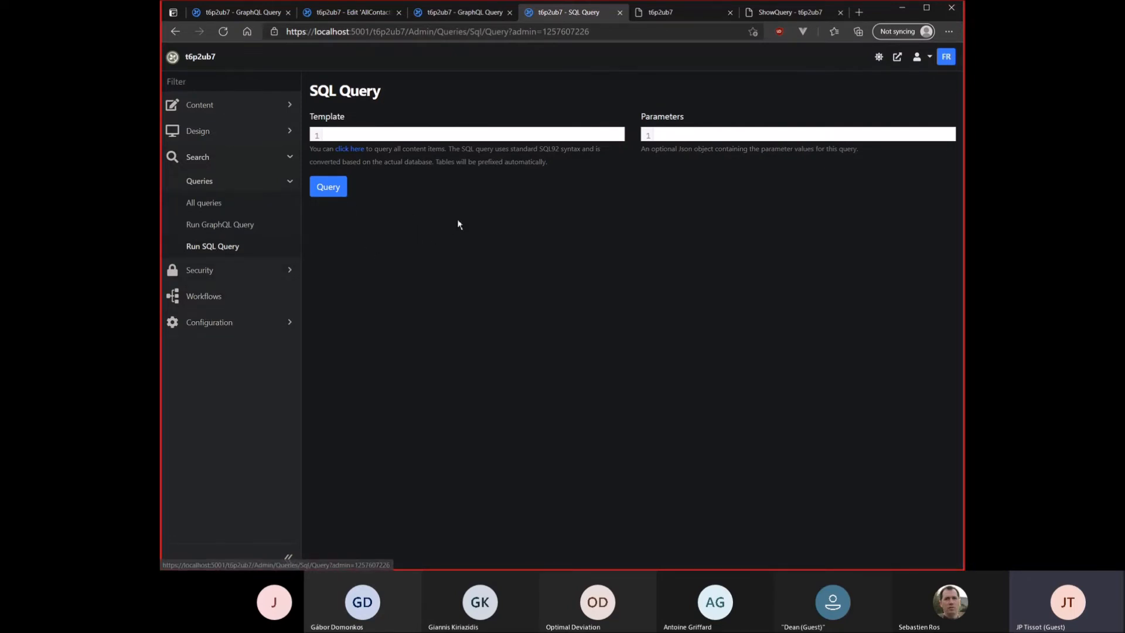
Return to the GraphiQL tab holding the contactRequest query
{"action": "left_click", "coordinate": [549, 12]}
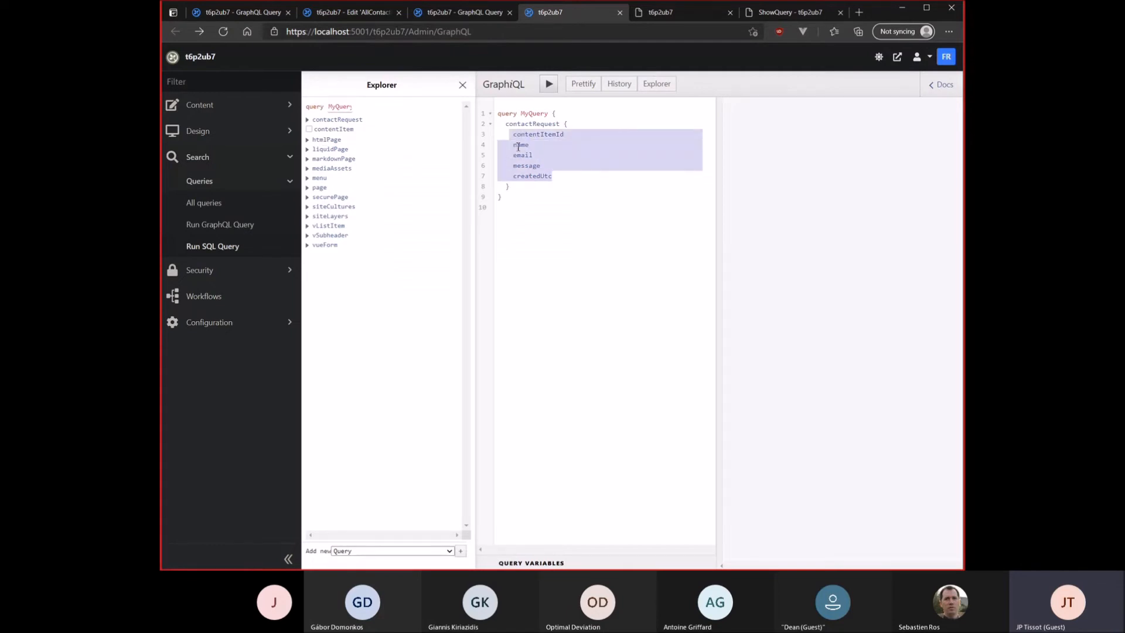
Execute the contactRequest query for the four contact requests and expand its explorer field list
{"action": "left_click", "coordinate": [549, 85]}
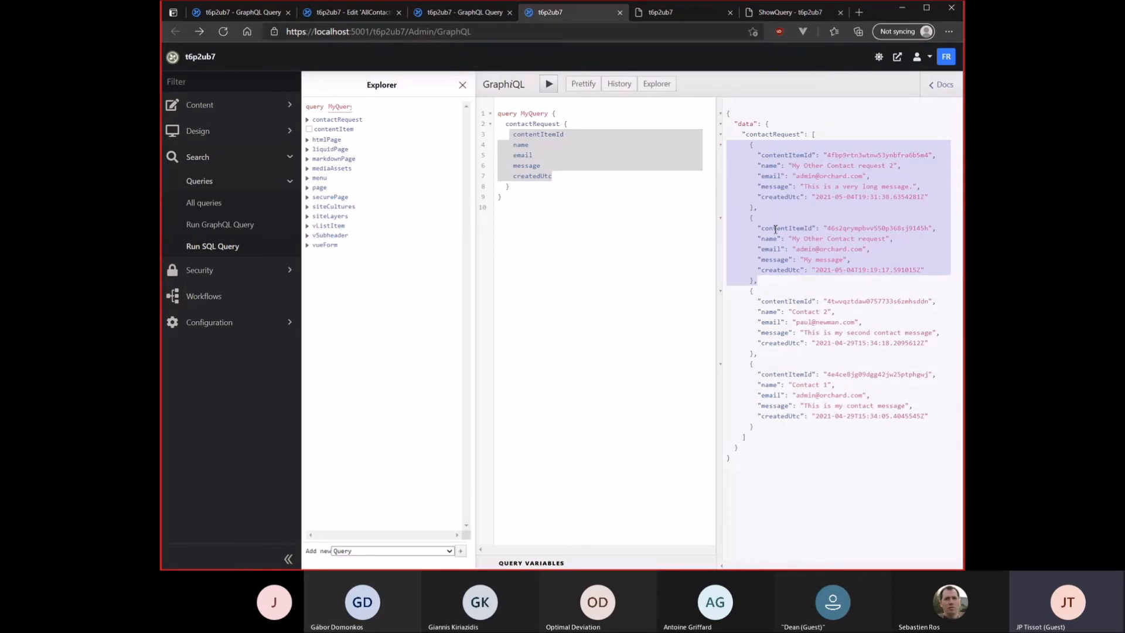
{"action": "mouse_move", "coordinate": [766, 249]}
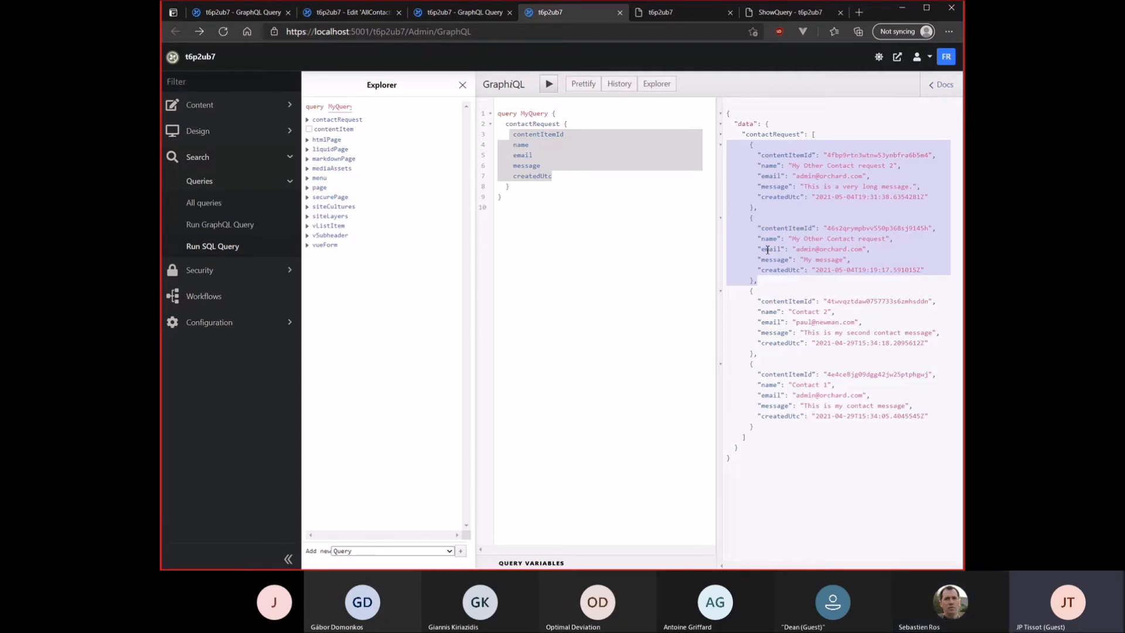
{"action": "mouse_move", "coordinate": [583, 207]}
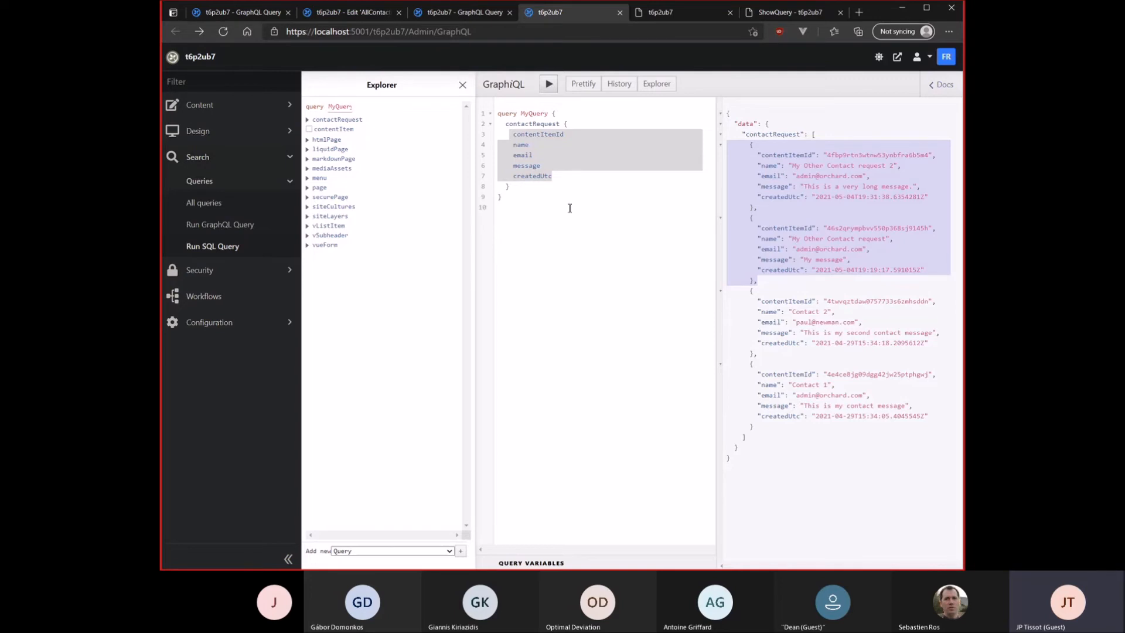
{"action": "mouse_move", "coordinate": [641, 242]}
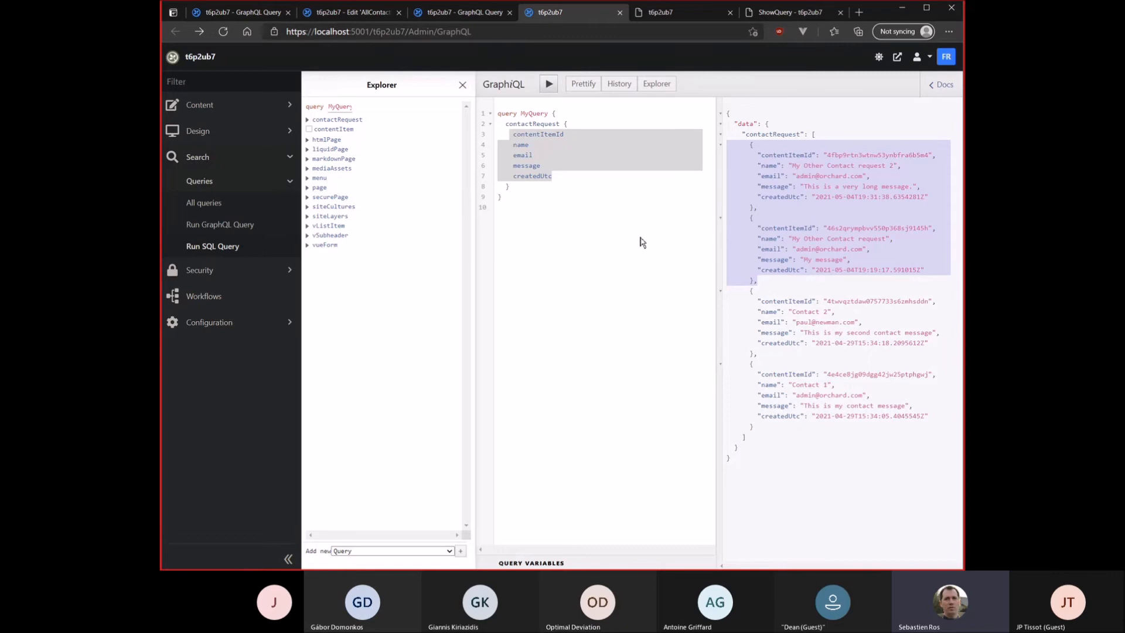
{"action": "mouse_move", "coordinate": [531, 162]}
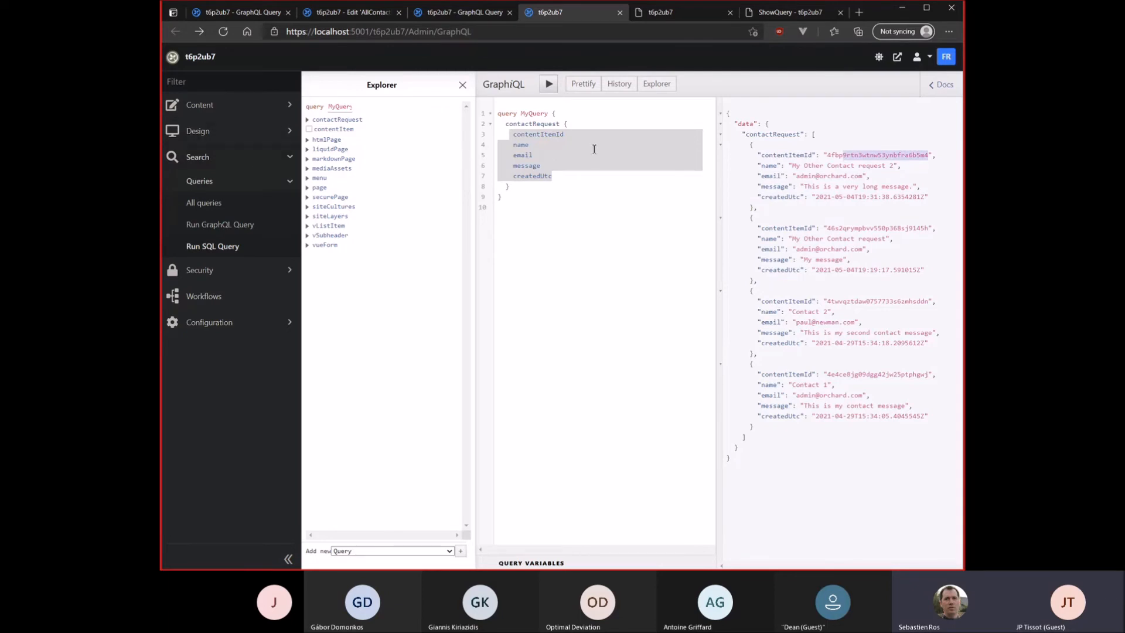
{"action": "mouse_move", "coordinate": [482, 155]}
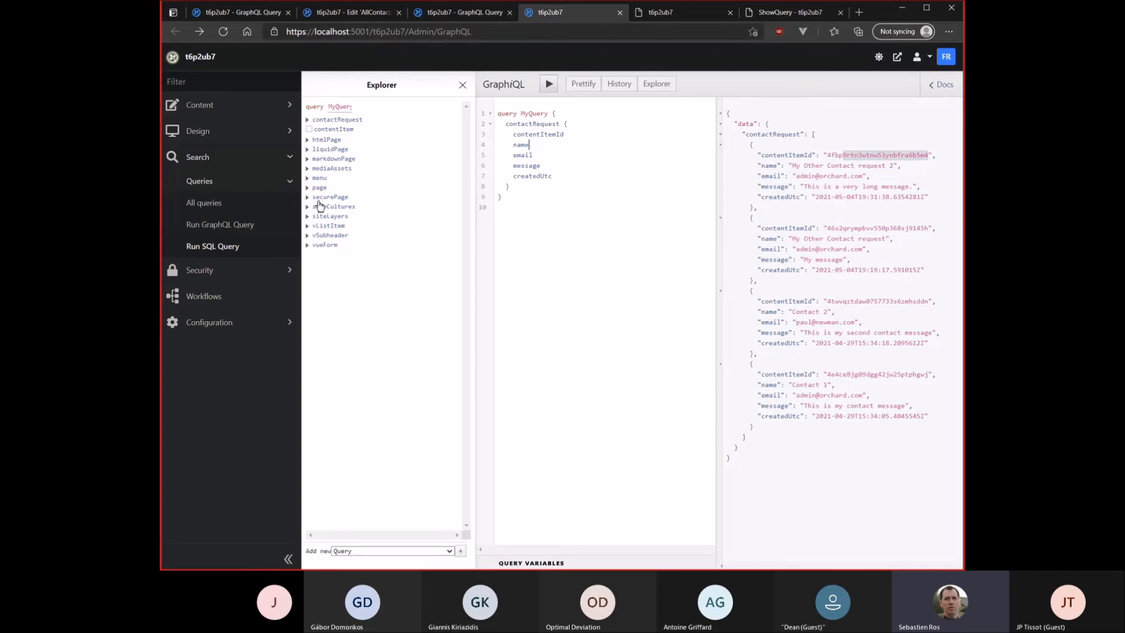
{"action": "mouse_move", "coordinate": [325, 162]}
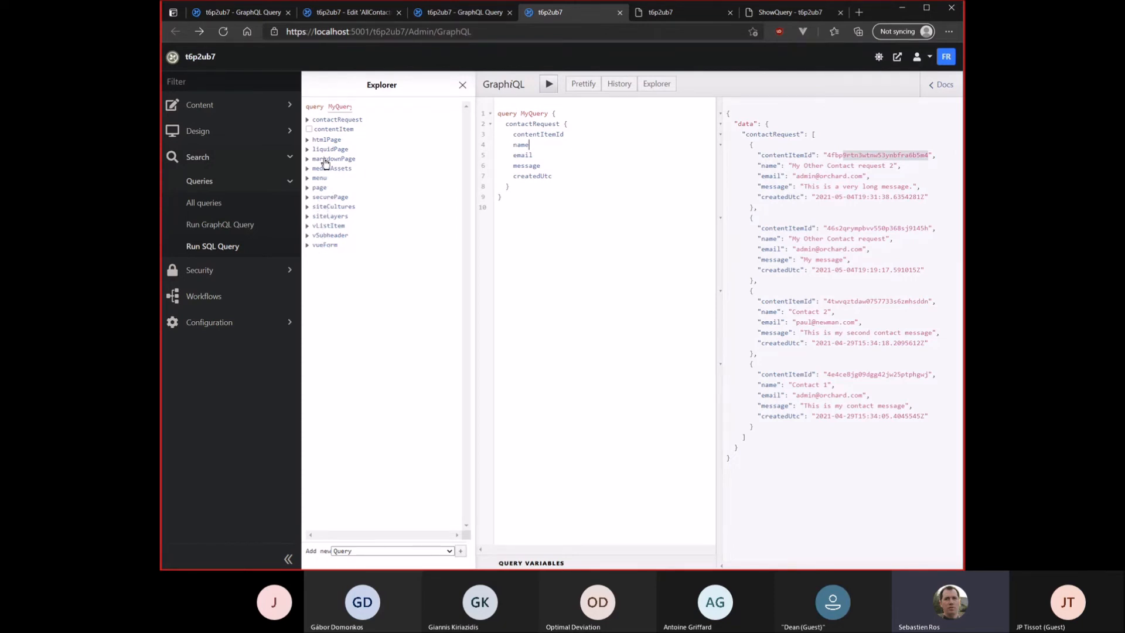
{"action": "left_click", "coordinate": [338, 119]}
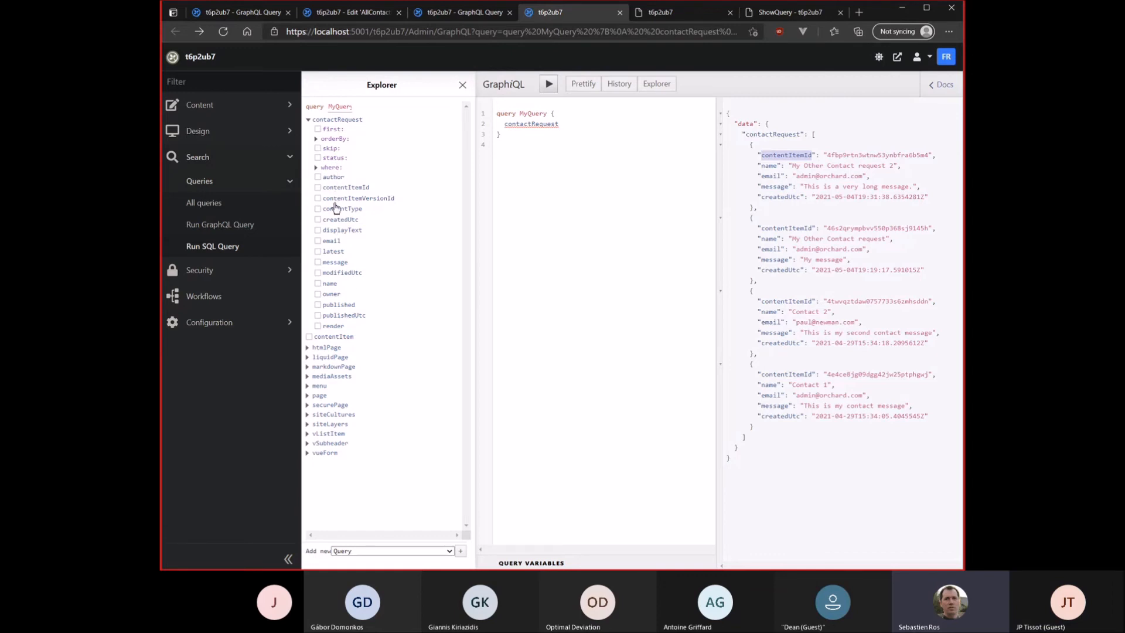
{"action": "mouse_move", "coordinate": [344, 304]}
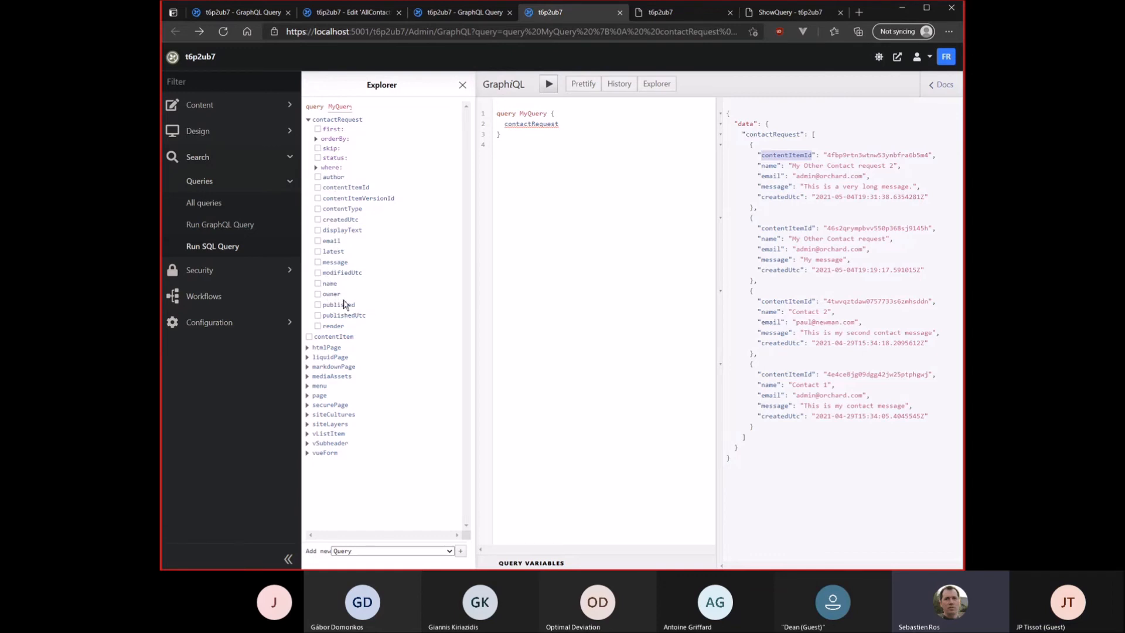
{"action": "mouse_move", "coordinate": [625, 133]}
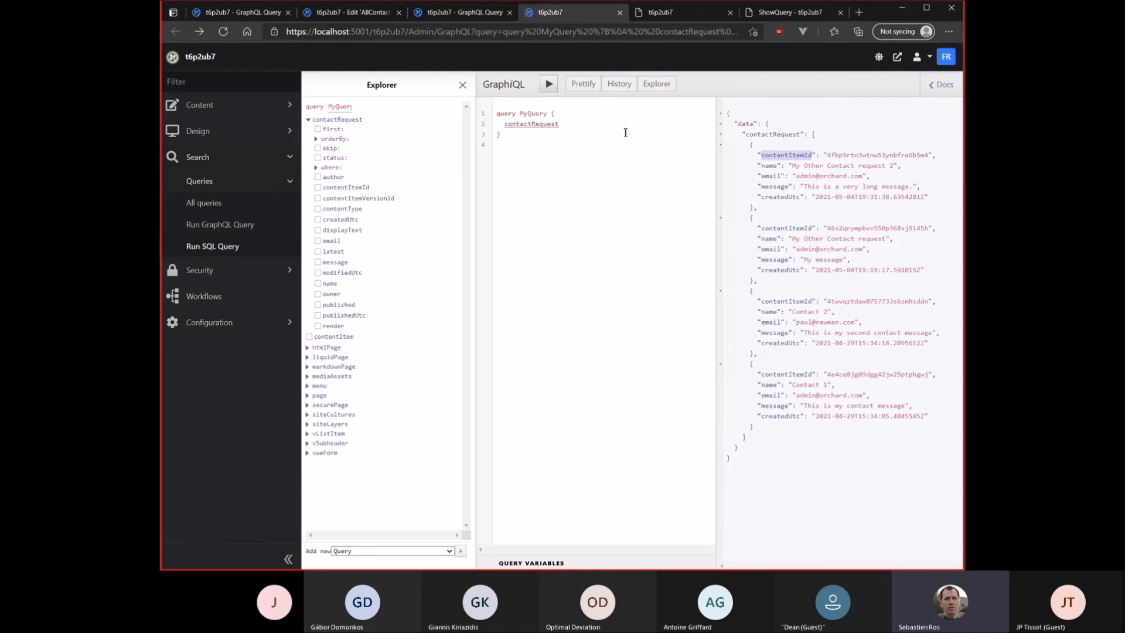
{"action": "mouse_move", "coordinate": [497, 207]}
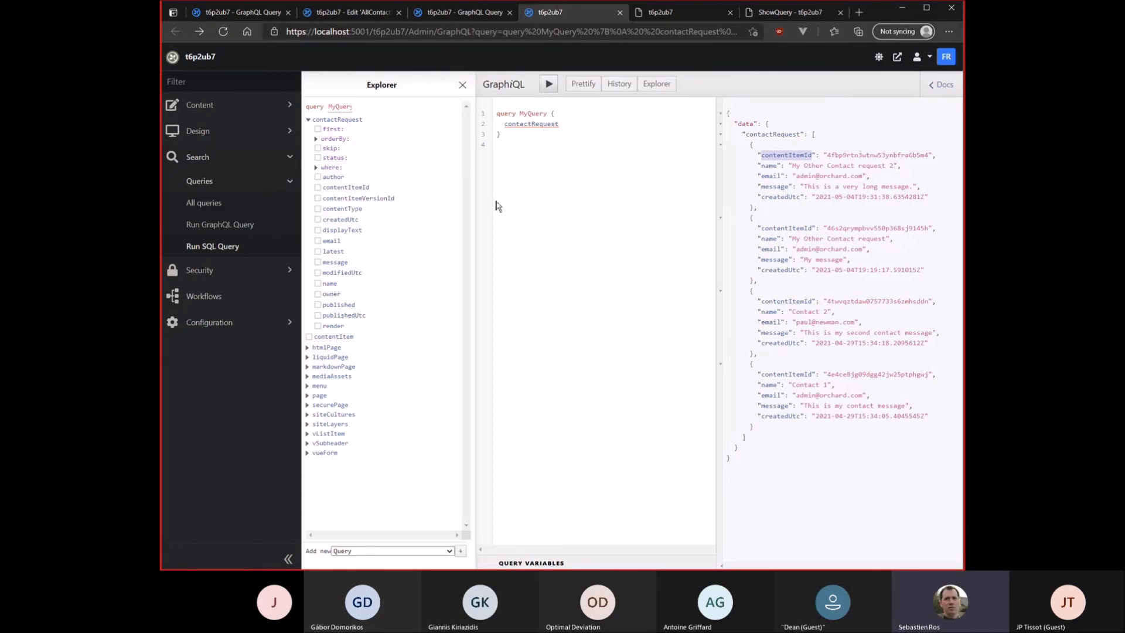
{"action": "mouse_move", "coordinate": [776, 200]}
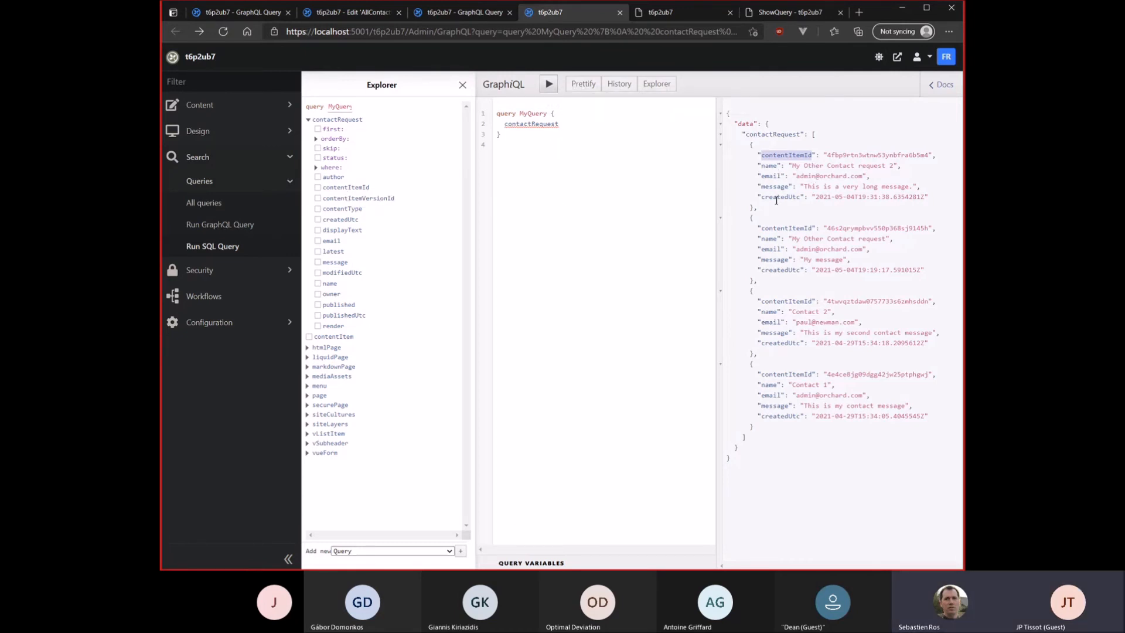
{"action": "mouse_move", "coordinate": [580, 177]}
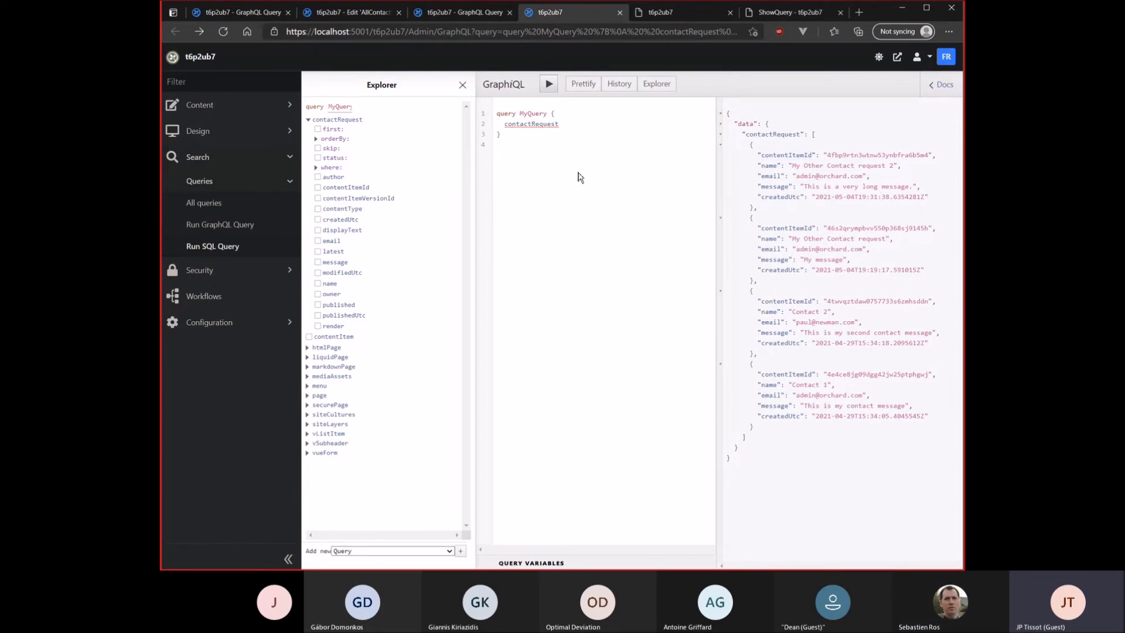
{"action": "mouse_move", "coordinate": [317, 237]}
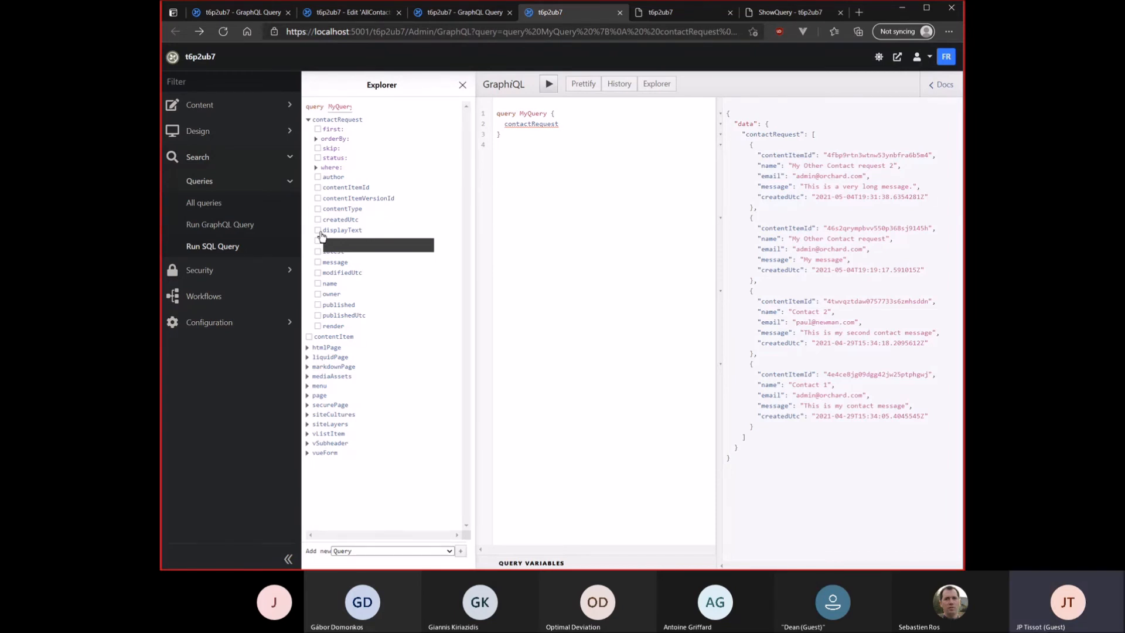
Add the render field to contactRequest and run it to get each item's HTML markup
{"action": "left_click", "coordinate": [318, 325]}
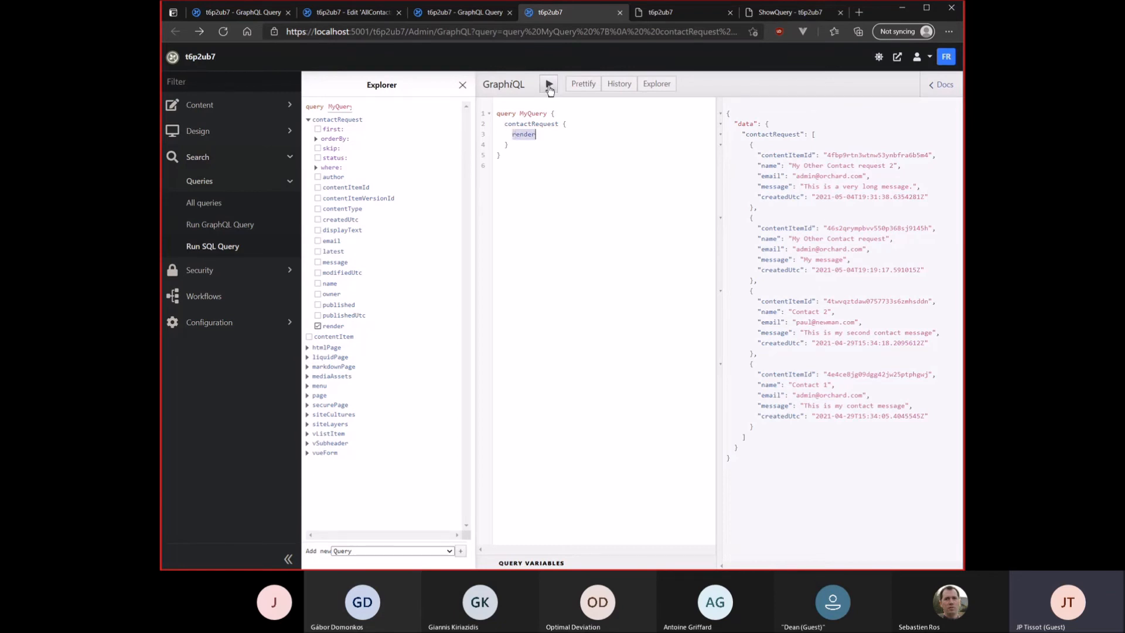
{"action": "left_click", "coordinate": [549, 84]}
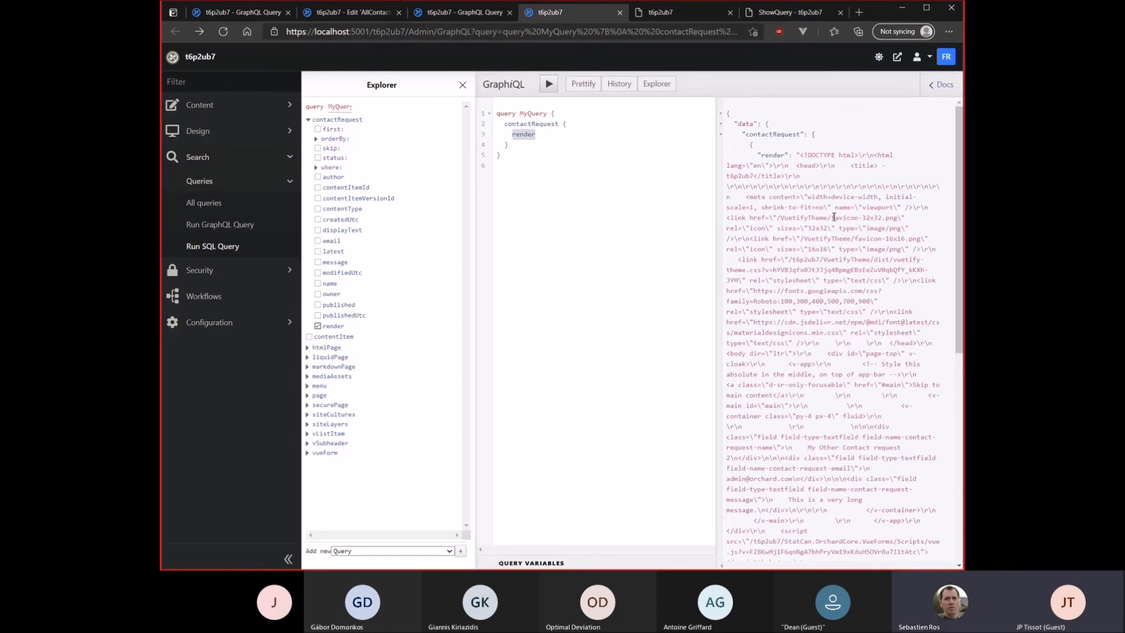
{"action": "scroll", "scroll_direction": "down", "scroll_amount": 3}
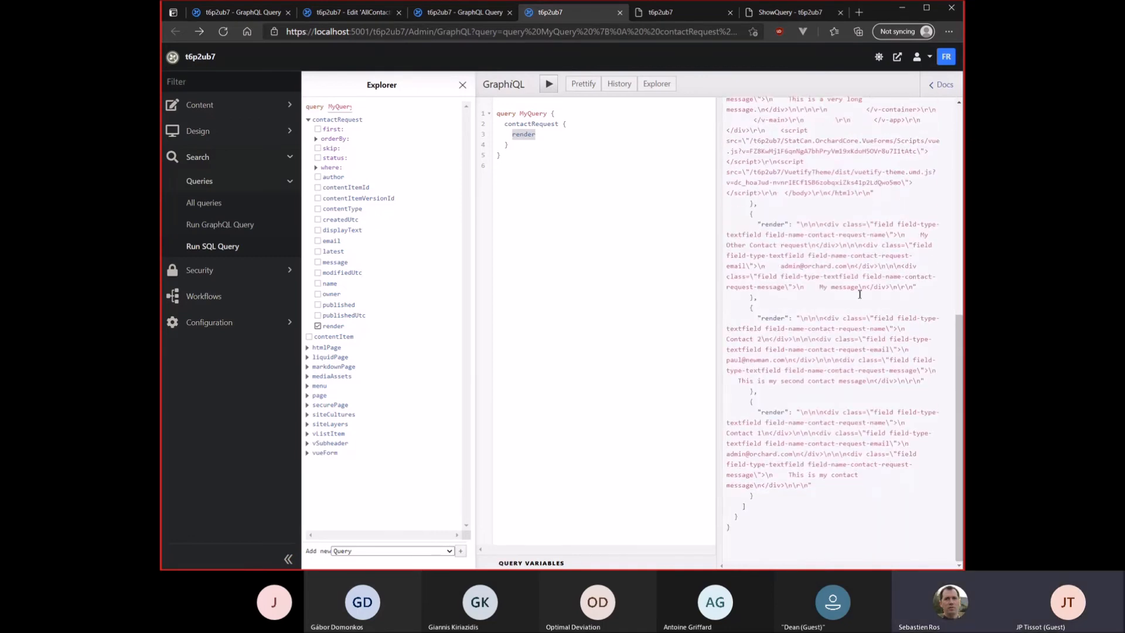
{"action": "scroll", "scroll_direction": "up", "scroll_amount": 3}
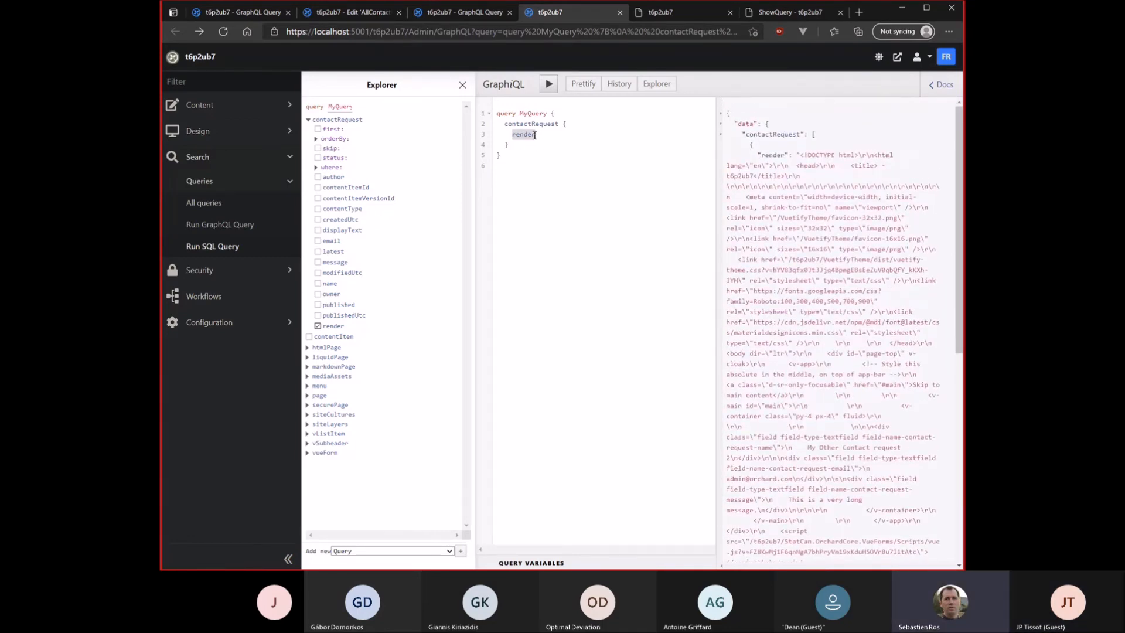
{"action": "left_click", "coordinate": [200, 104]}
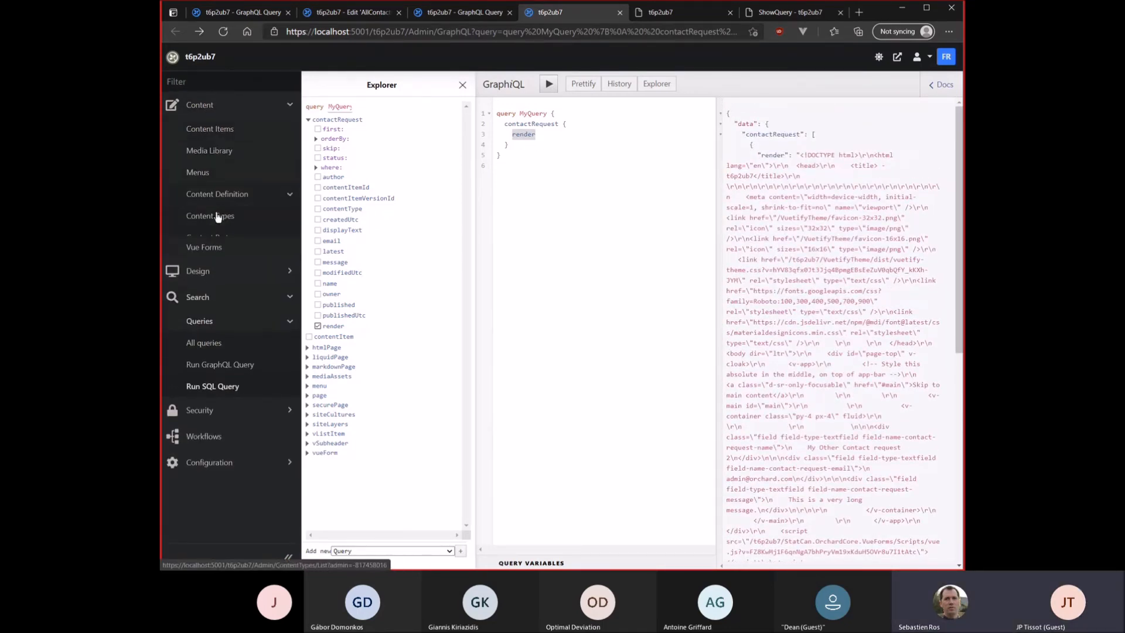
Inspect the ContactRequest content type's Name, Email, Message fields and parts
{"action": "left_click", "coordinate": [210, 216]}
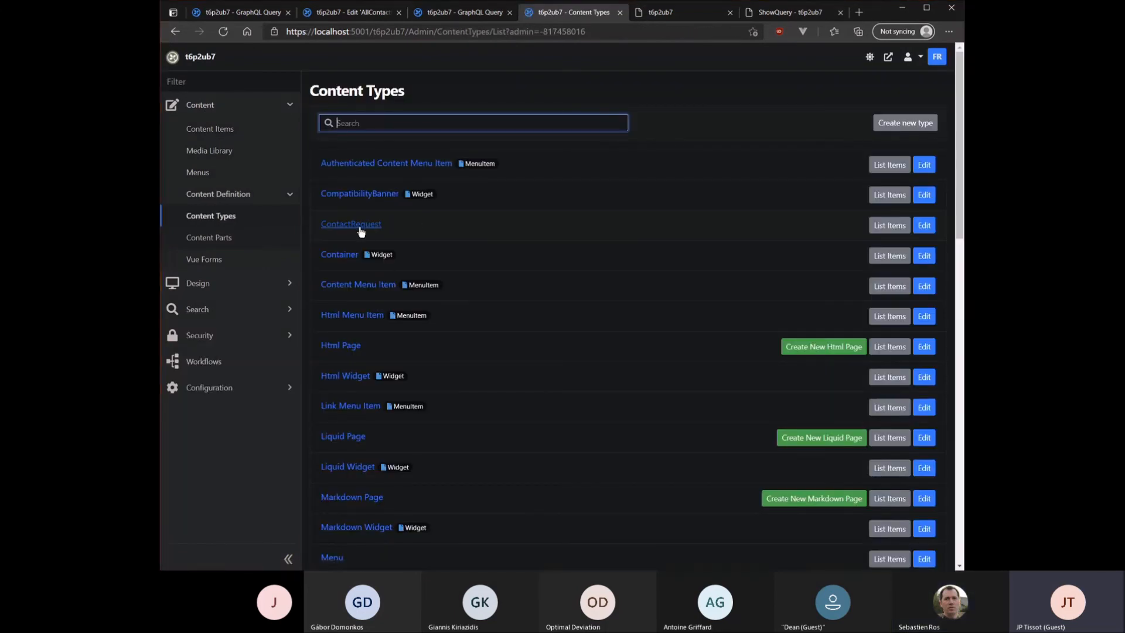
{"action": "left_click", "coordinate": [351, 224]}
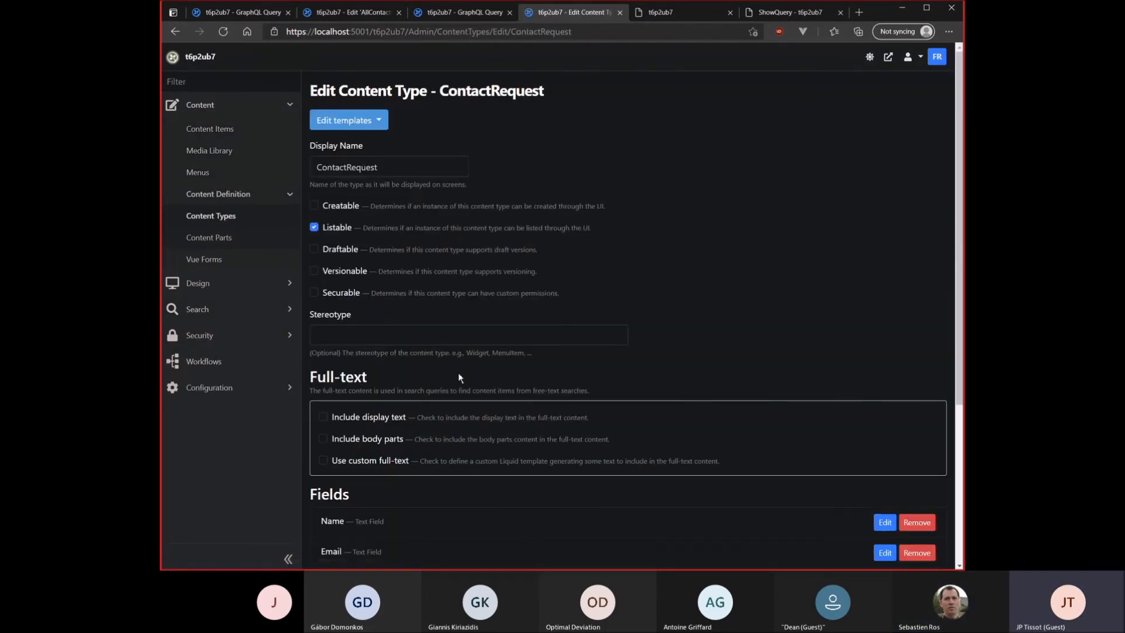
{"action": "scroll", "scroll_direction": "down", "scroll_amount": 3}
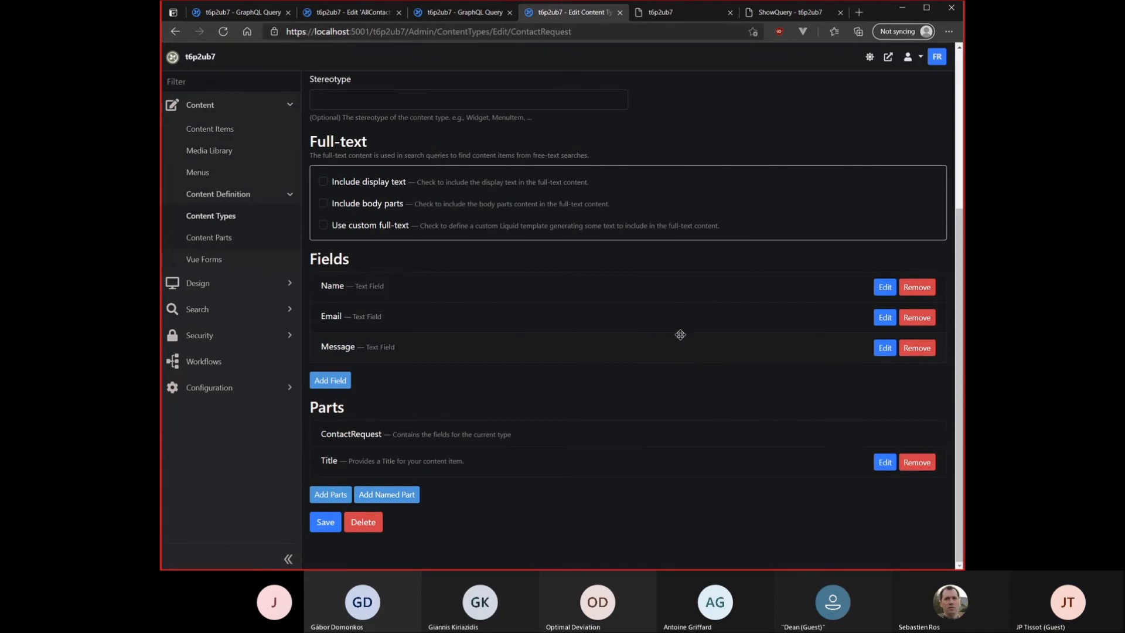
{"action": "mouse_move", "coordinate": [601, 72]}
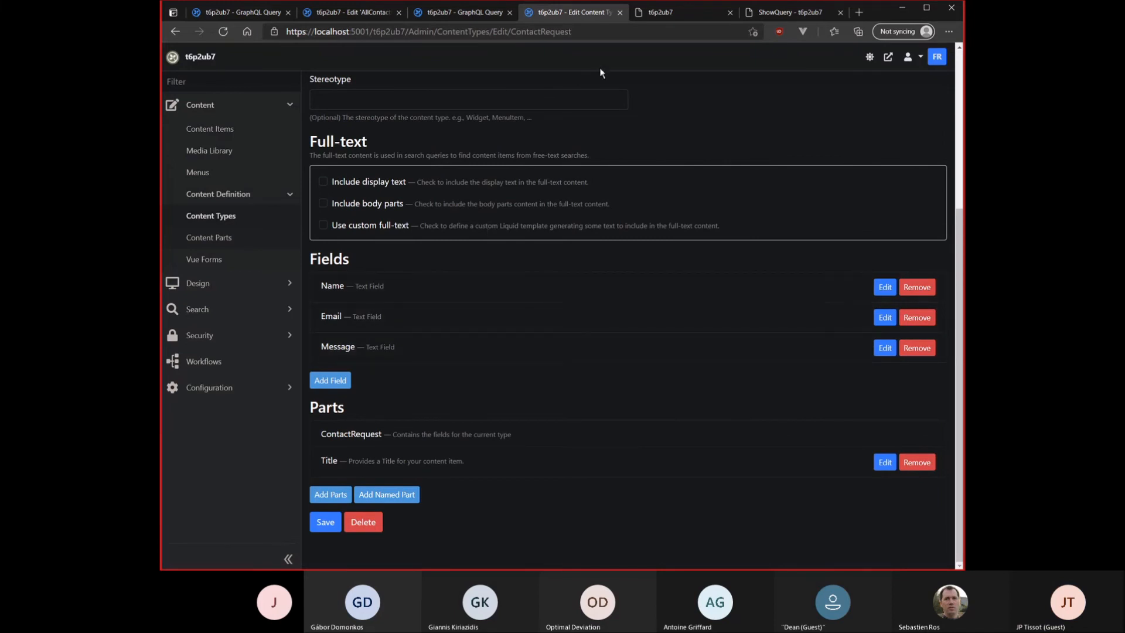
{"action": "mouse_move", "coordinate": [205, 402]}
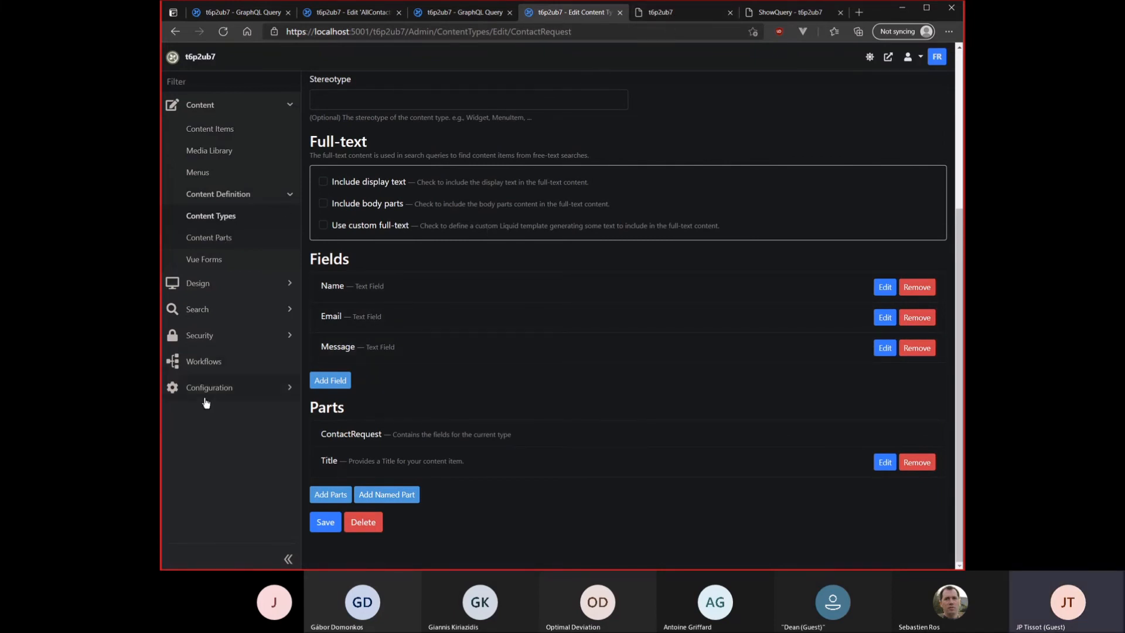
Enable View Or Download Content As JSON in Features and head to Content Items
{"action": "left_click", "coordinate": [208, 388]}
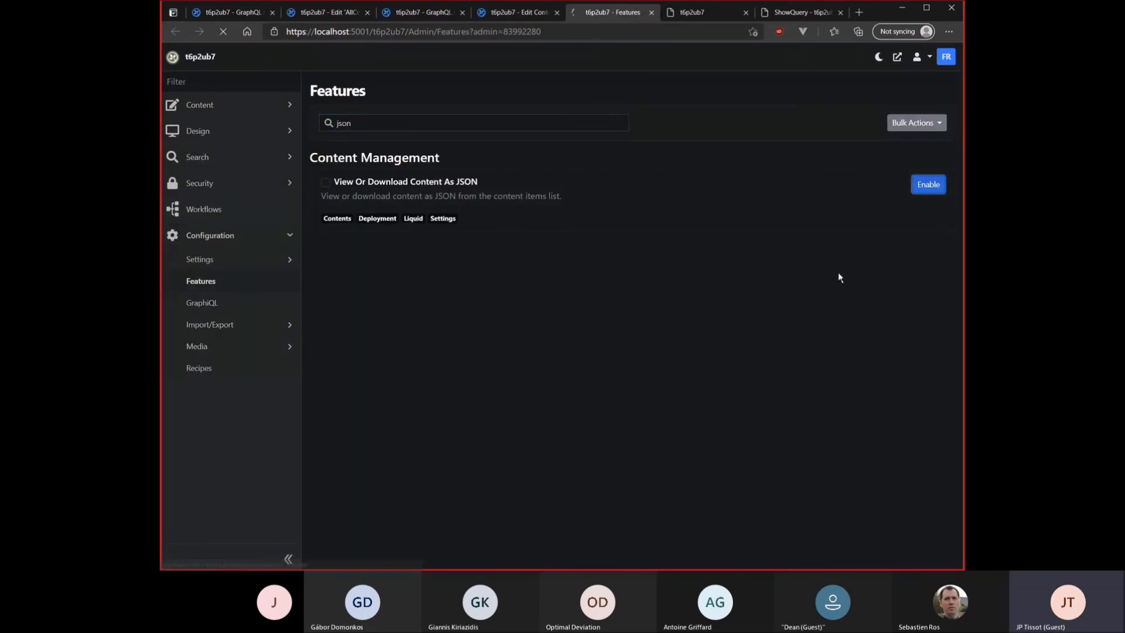
{"action": "left_click", "coordinate": [929, 184]}
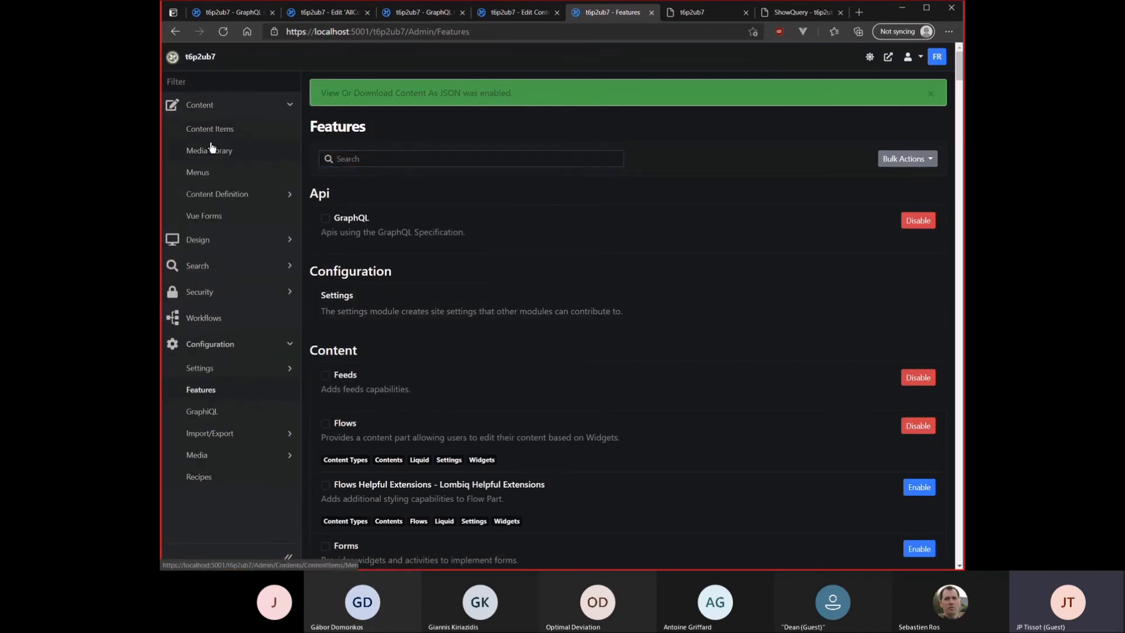
{"action": "left_click", "coordinate": [210, 129]}
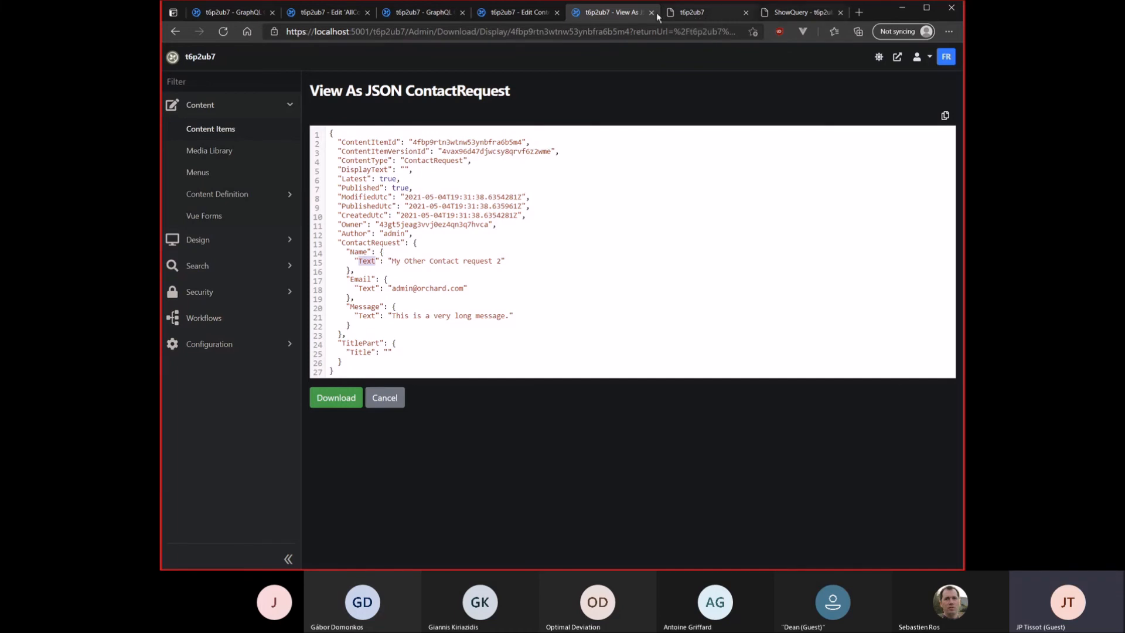
Compare the rendered page with the item's JSON view, then return to the AllContactRequests query editor
{"action": "left_click", "coordinate": [422, 11]}
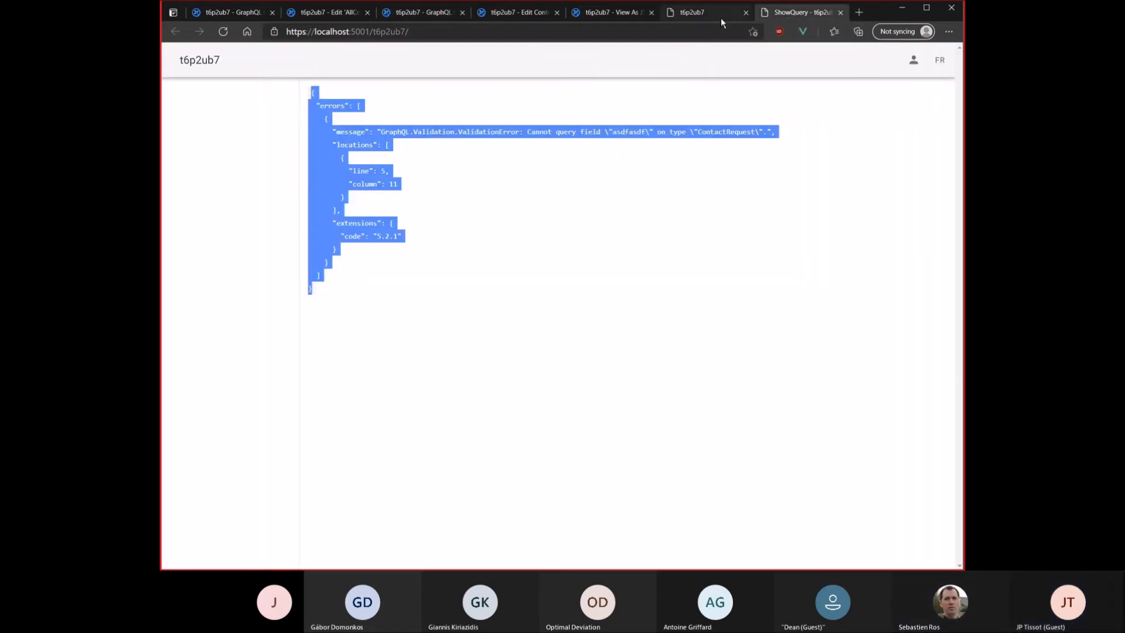
{"action": "left_click", "coordinate": [612, 11]}
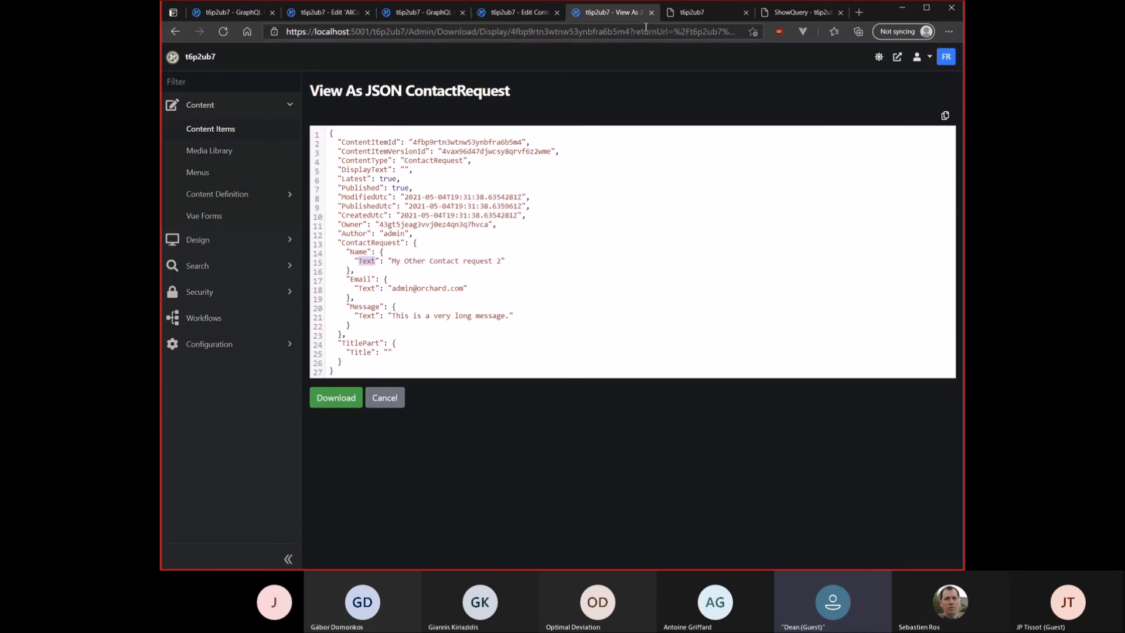
{"action": "left_click", "coordinate": [422, 12]}
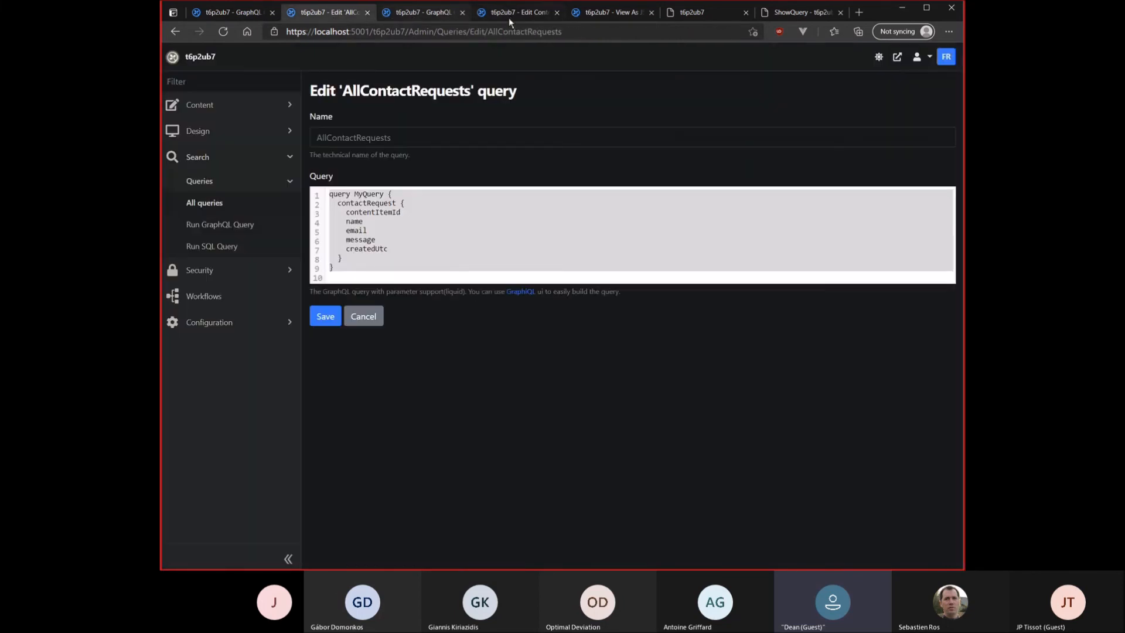
From the ContactRequest content type, expand Search > Queries and go to Run SQL Query
{"action": "left_click", "coordinate": [517, 12]}
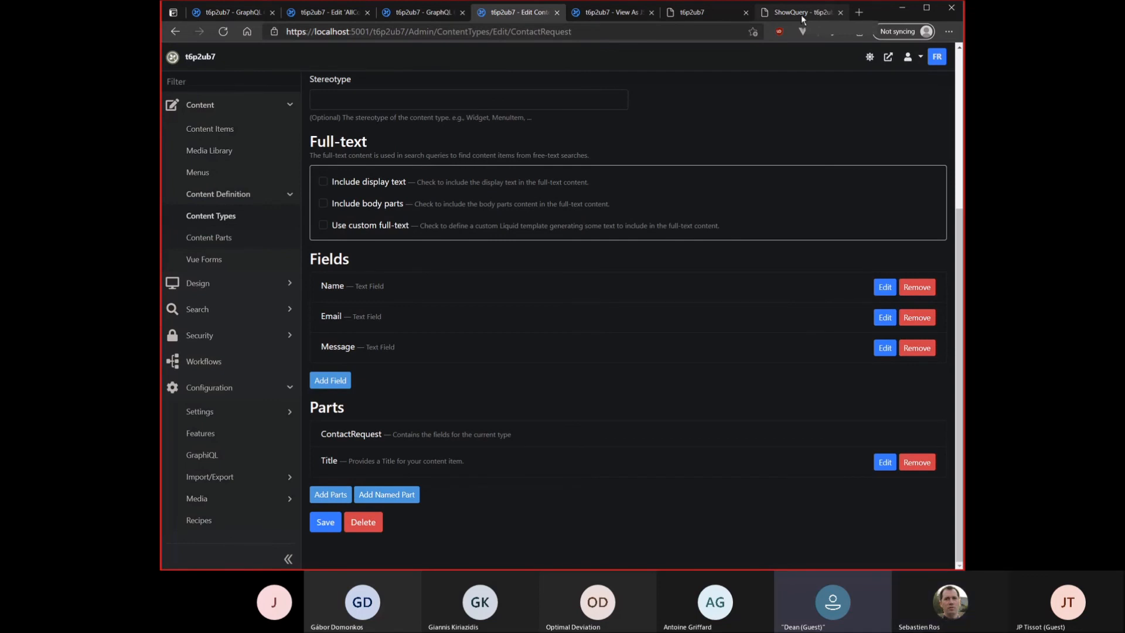
{"action": "mouse_move", "coordinate": [561, 321]}
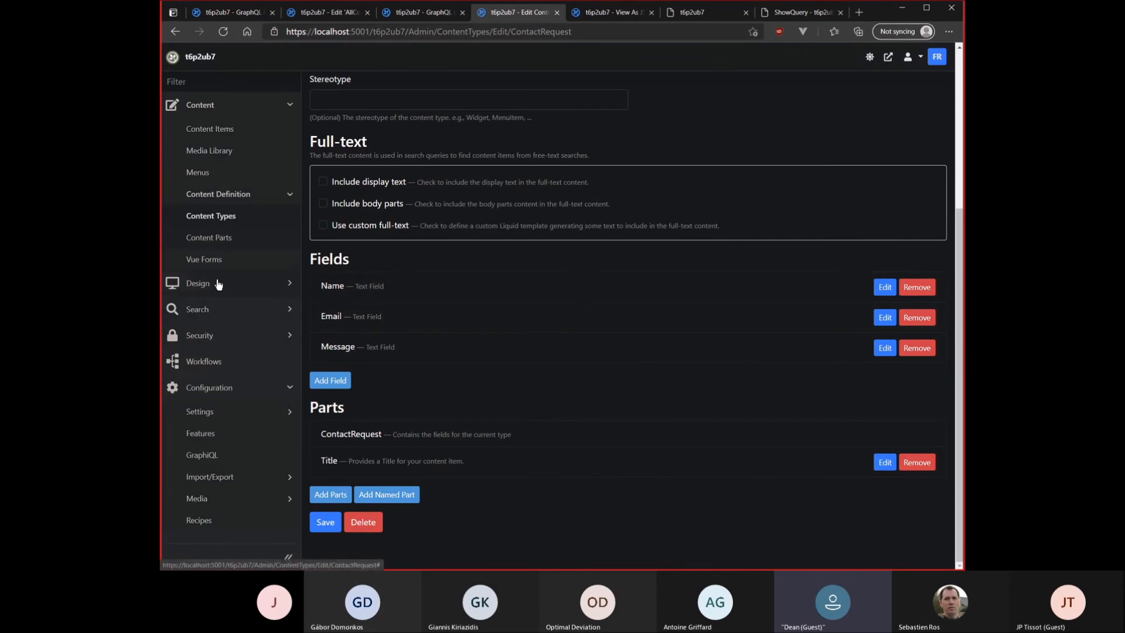
{"action": "mouse_move", "coordinate": [223, 316]}
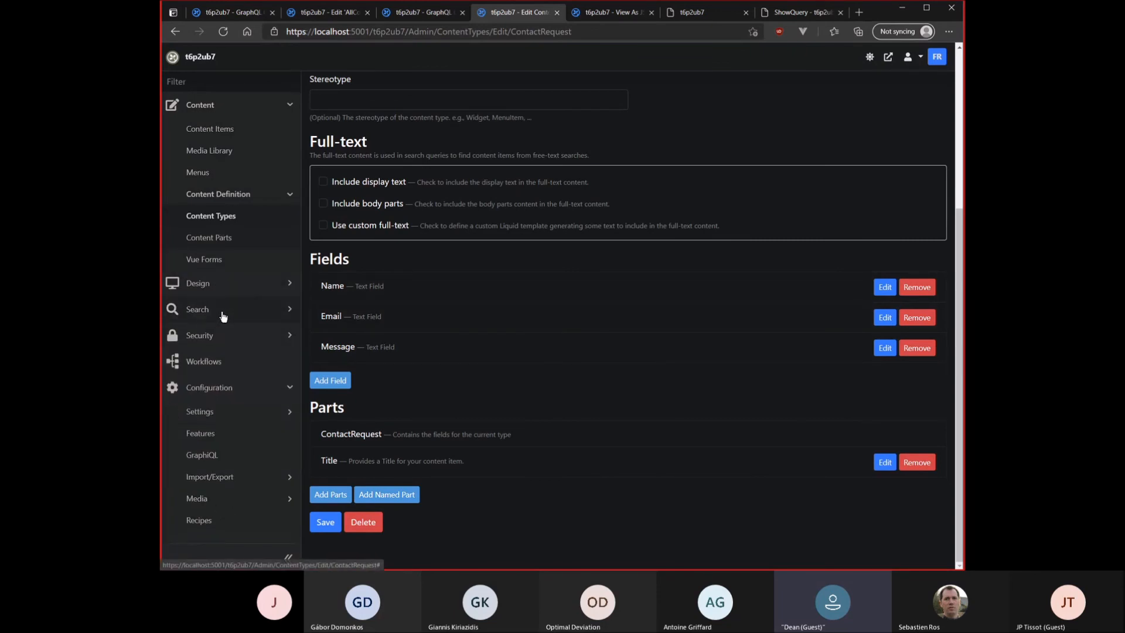
{"action": "left_click", "coordinate": [197, 309]}
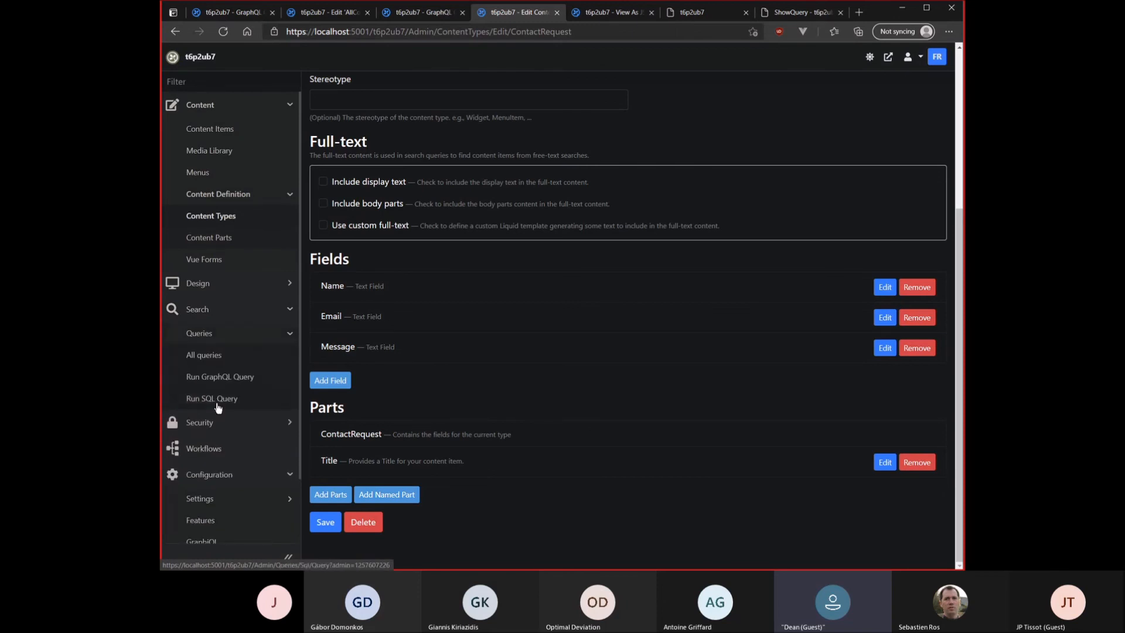
{"action": "mouse_move", "coordinate": [221, 409]}
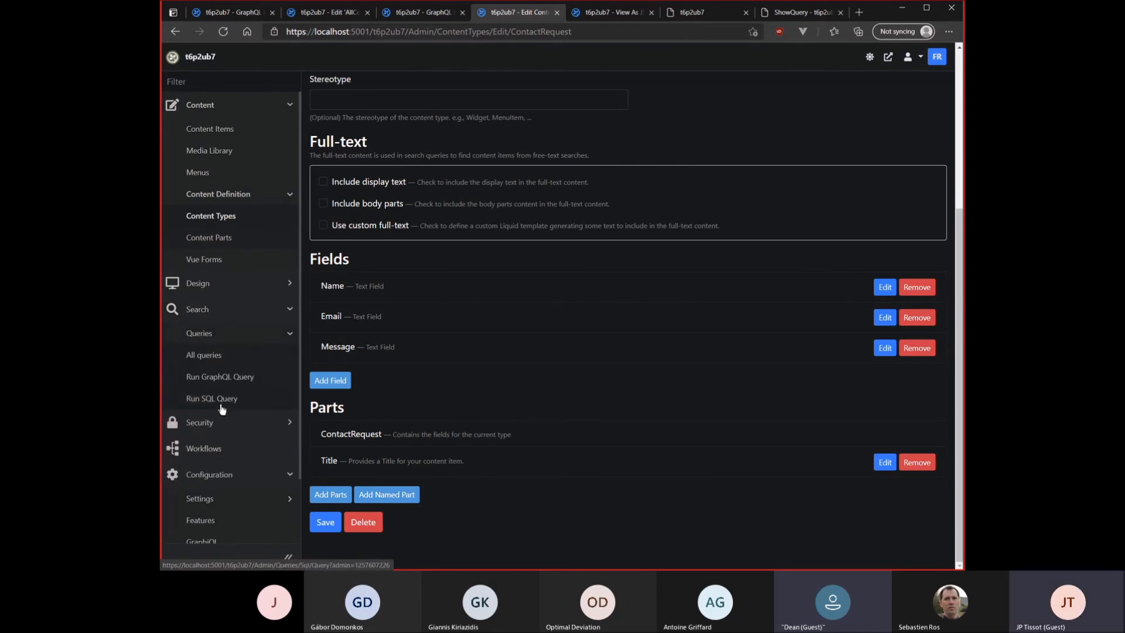
{"action": "scroll", "scroll_direction": "down", "scroll_amount": 3}
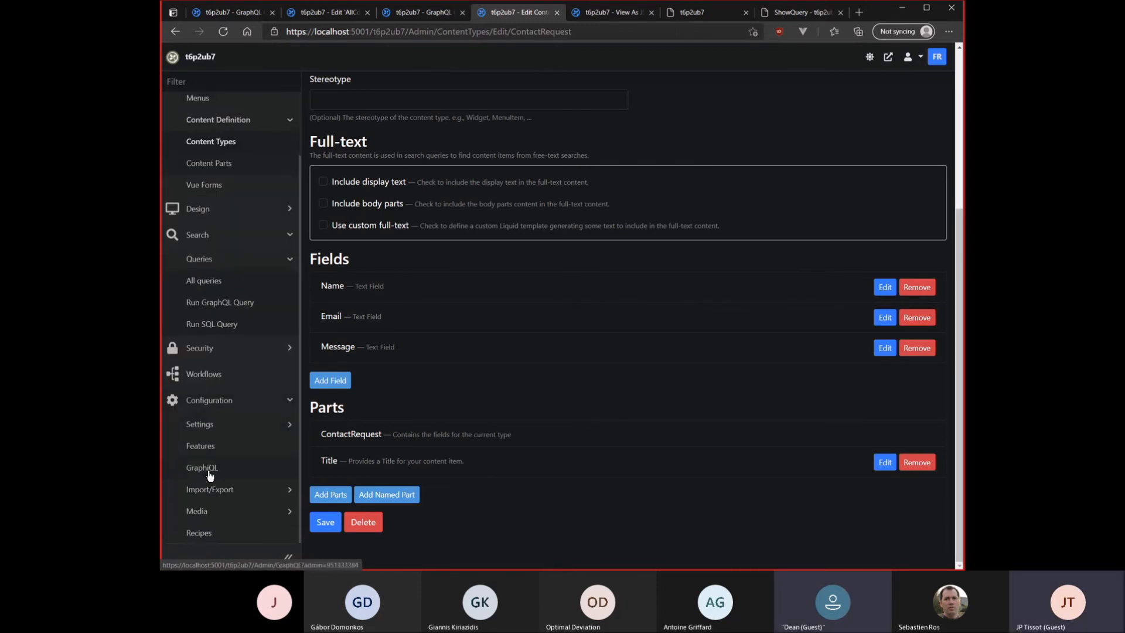
{"action": "mouse_move", "coordinate": [221, 303]}
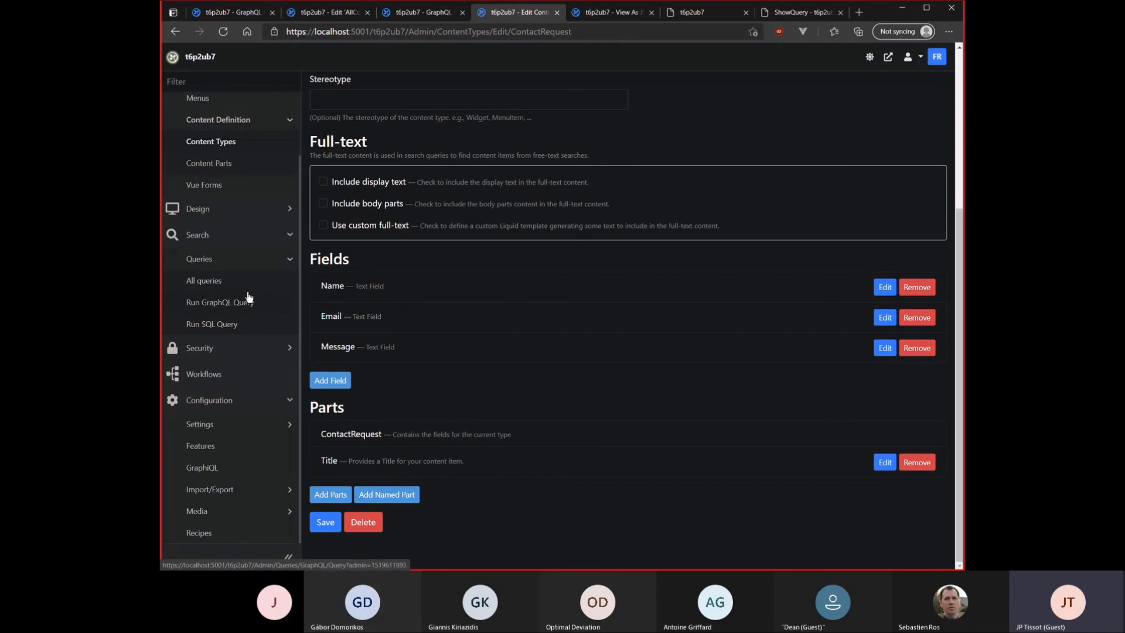
{"action": "mouse_move", "coordinate": [544, 296]}
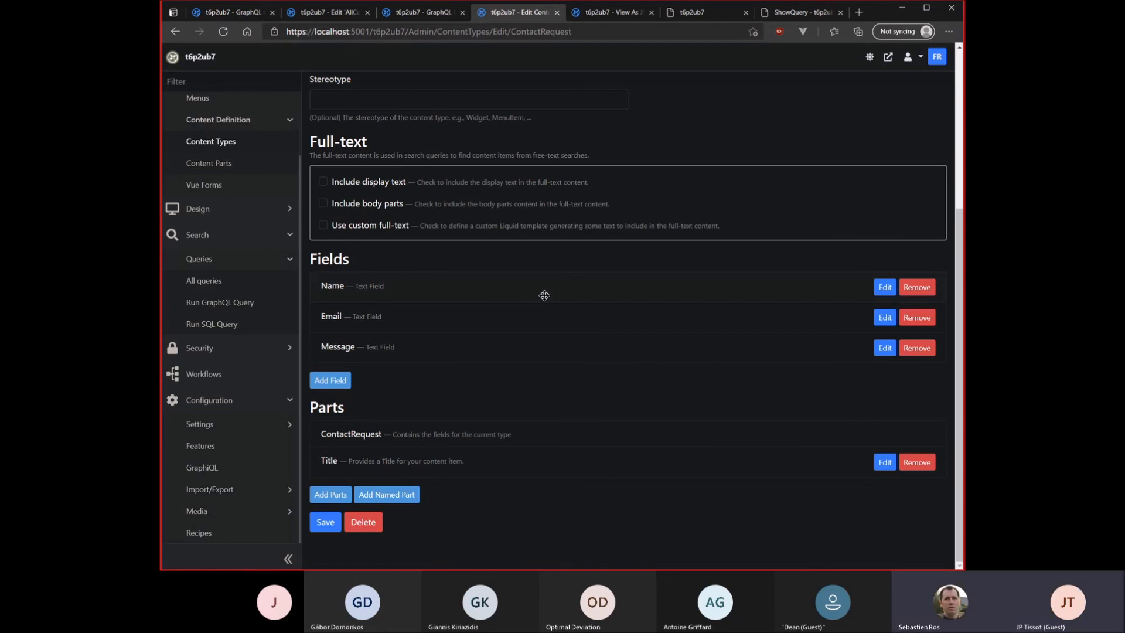
{"action": "mouse_move", "coordinate": [220, 330]}
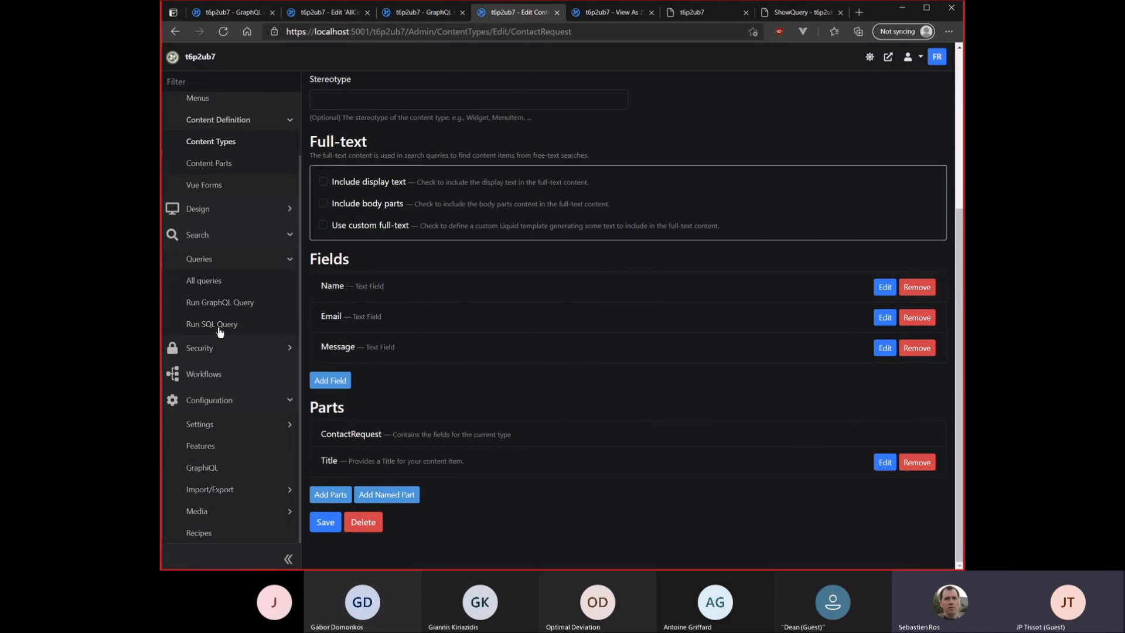
{"action": "mouse_move", "coordinate": [201, 468]}
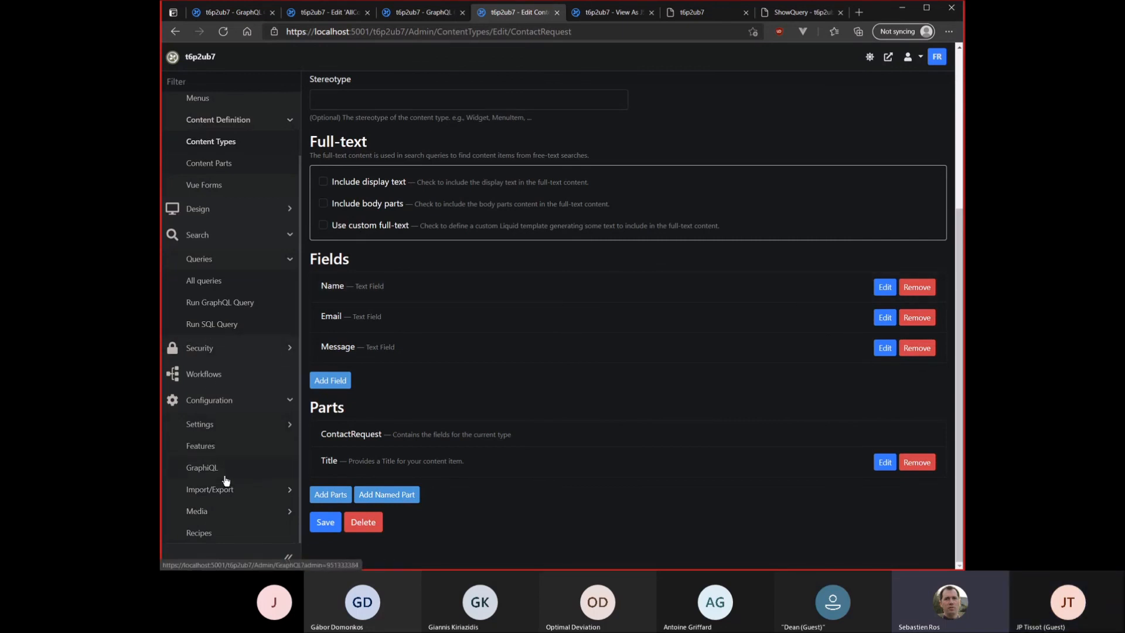
{"action": "left_click", "coordinate": [212, 324]}
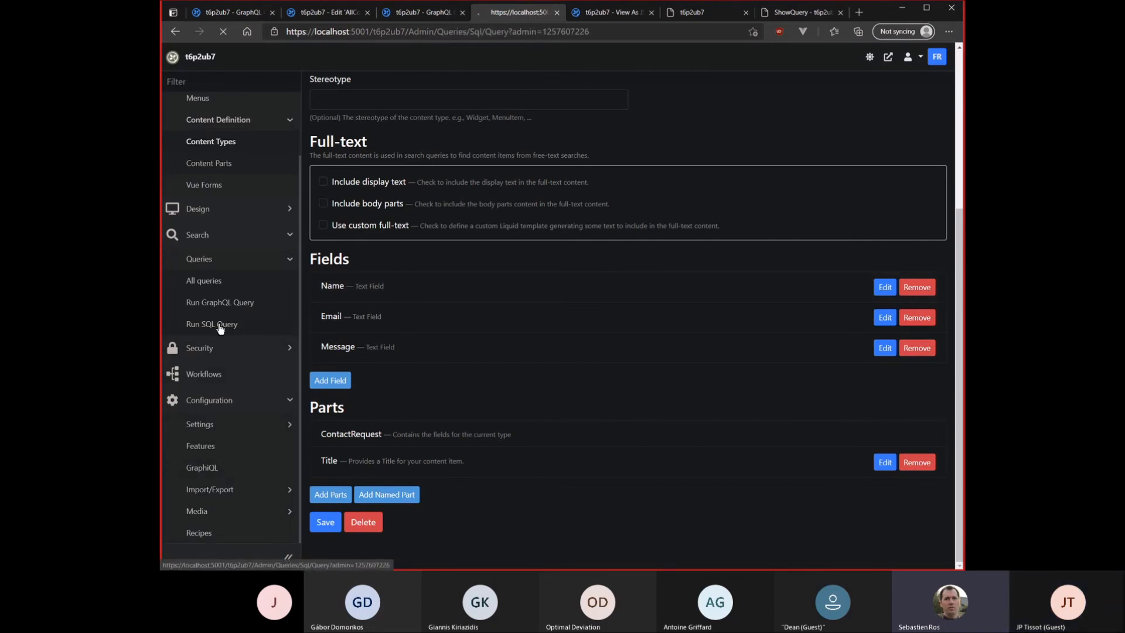
Create SQL query MyCustomQuery returning documents via SELECT DocumentId FROM ContentItemIndex, unsaved
{"action": "left_click", "coordinate": [213, 325]}
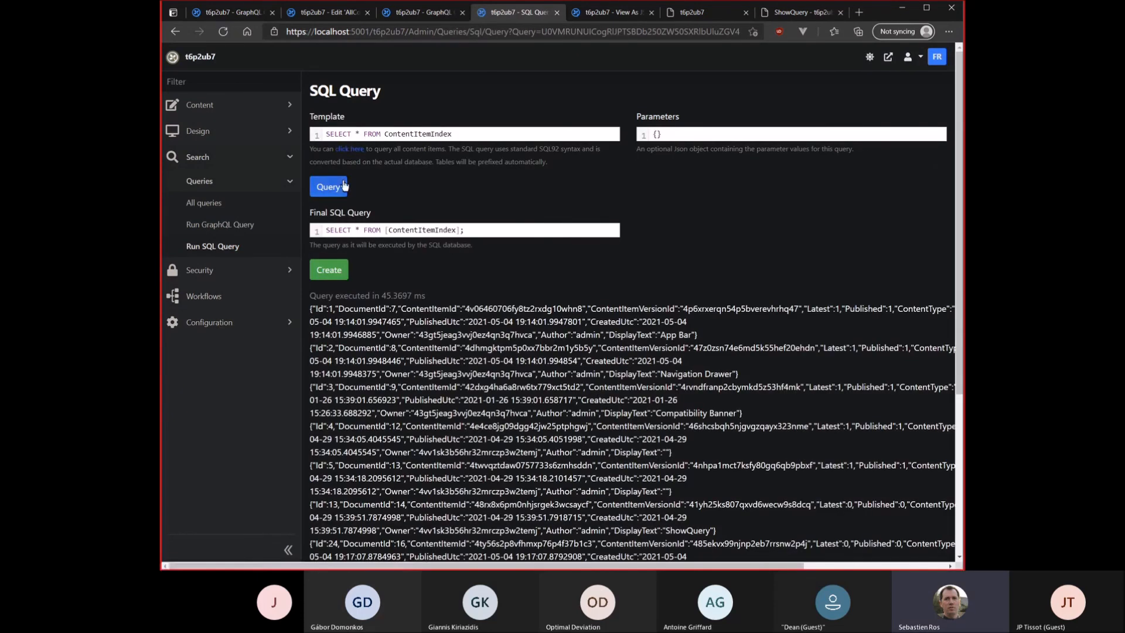
{"action": "left_click", "coordinate": [328, 270]}
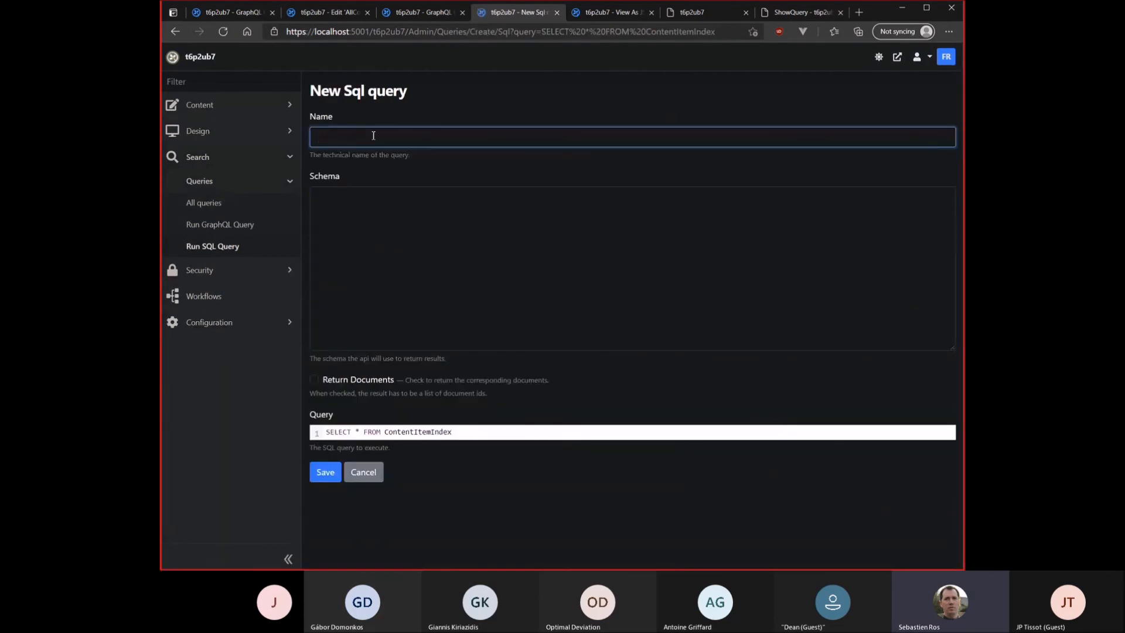
{"action": "type", "text": "MyCust"}
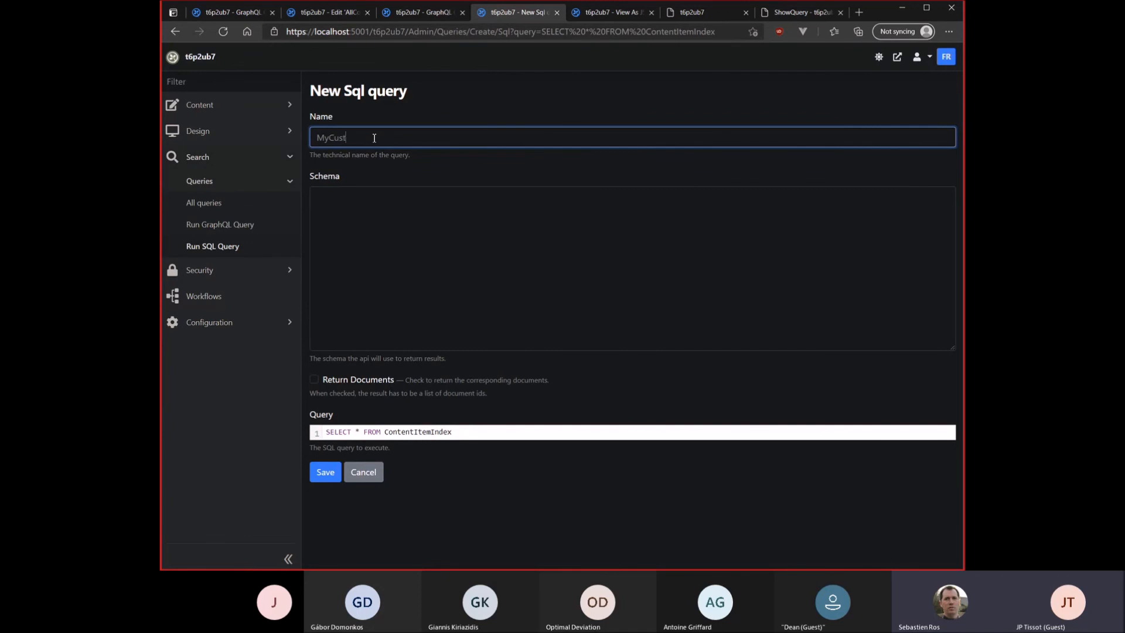
{"action": "type", "text": "omQuery"}
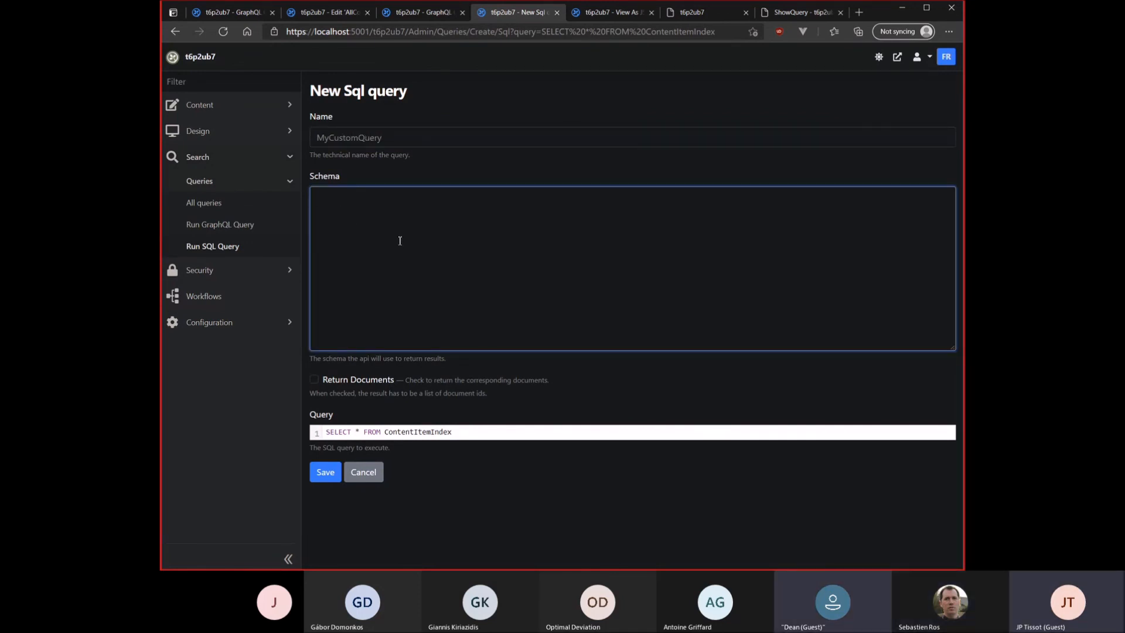
{"action": "left_click", "coordinate": [314, 379]}
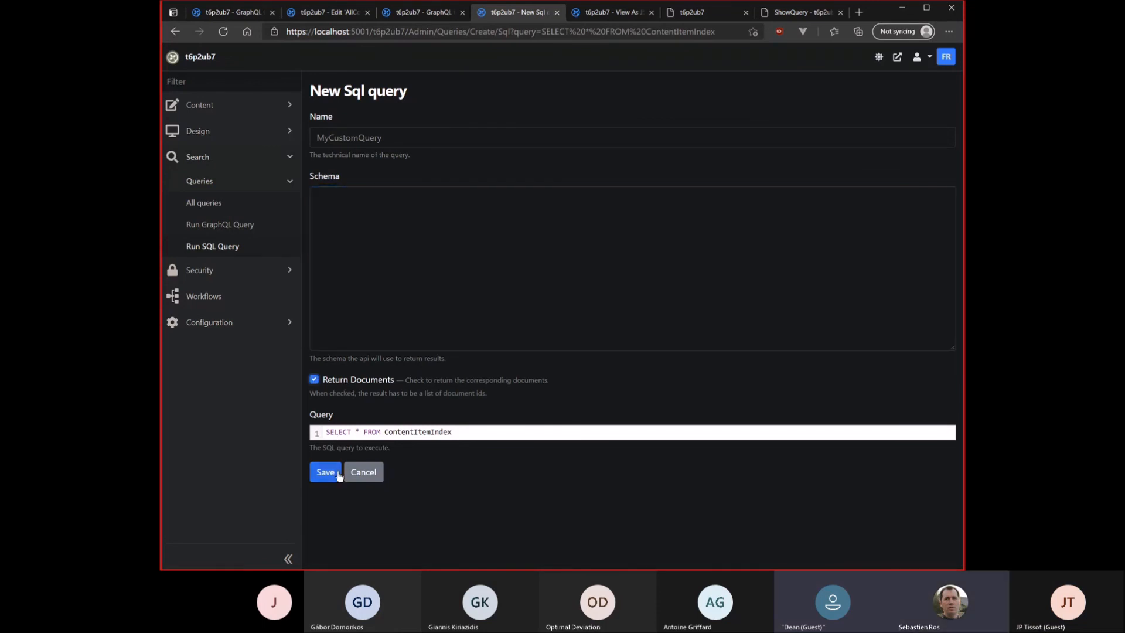
{"action": "mouse_move", "coordinate": [362, 437]}
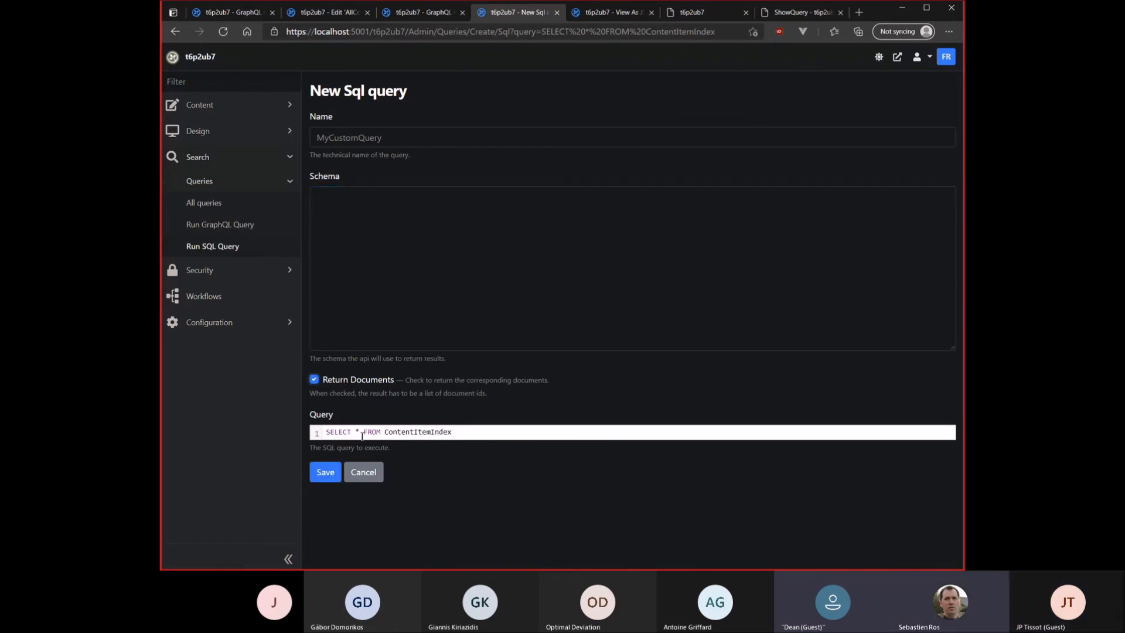
{"action": "type", "text": "DocumentId"}
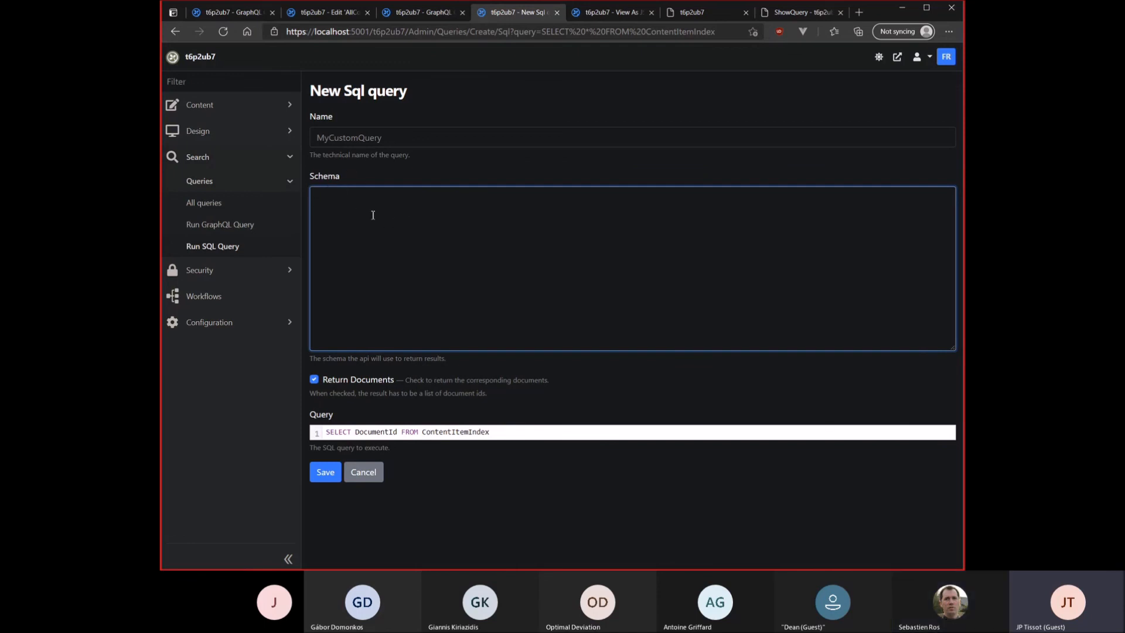
{"action": "mouse_move", "coordinate": [212, 332]}
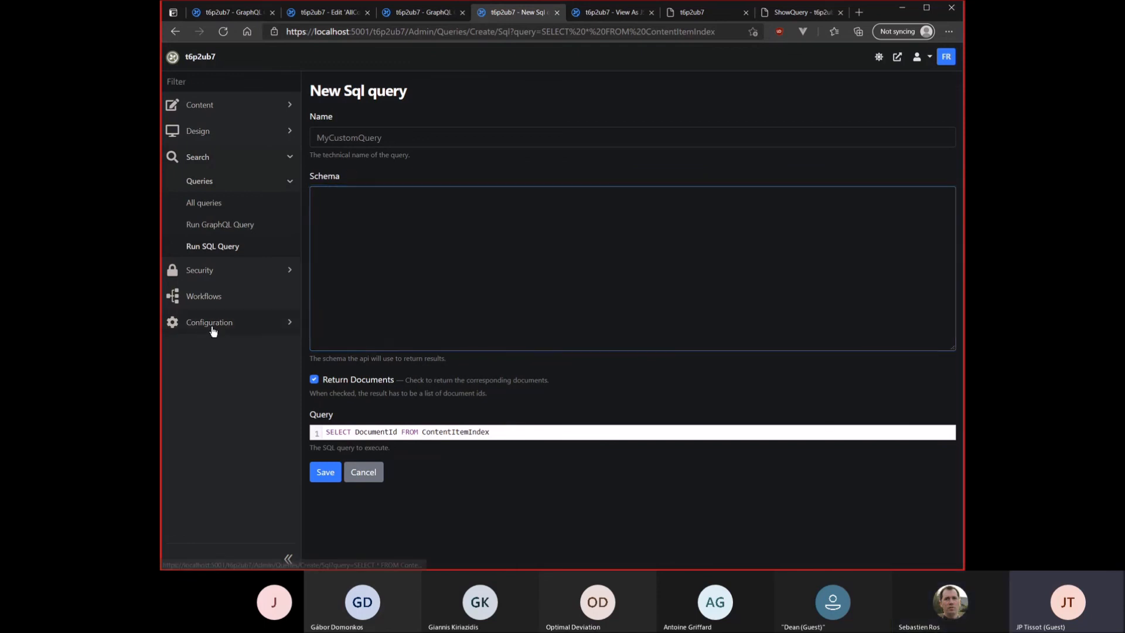
{"action": "left_click", "coordinate": [208, 322]}
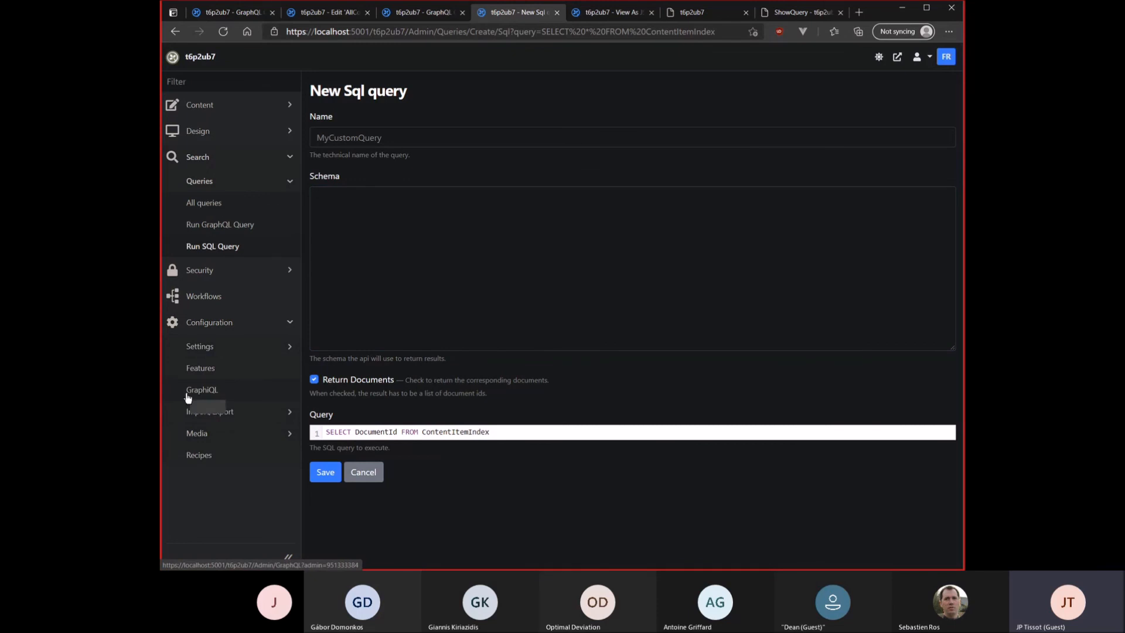
{"action": "mouse_move", "coordinate": [205, 202]}
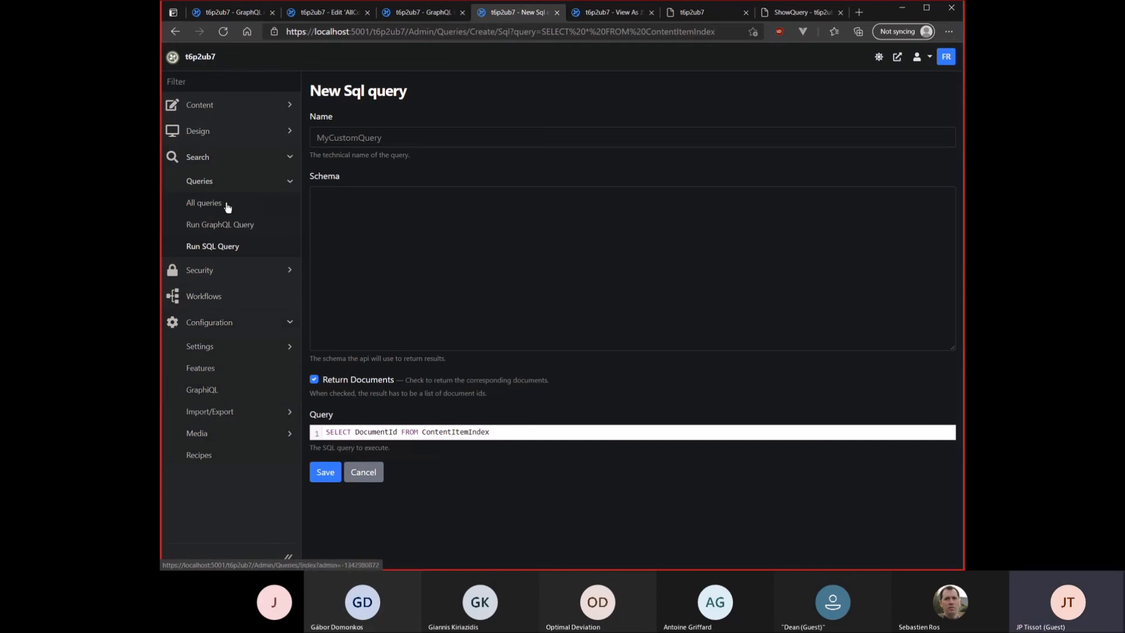